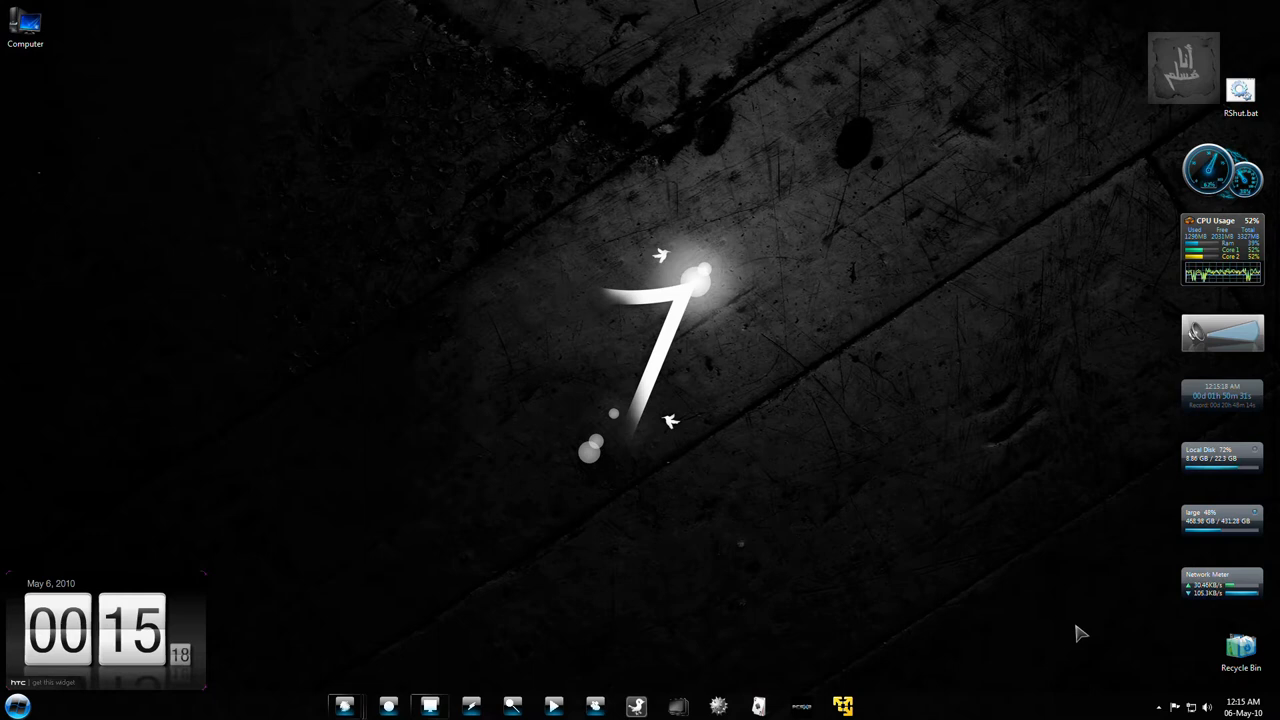
mouse_move(470, 625)
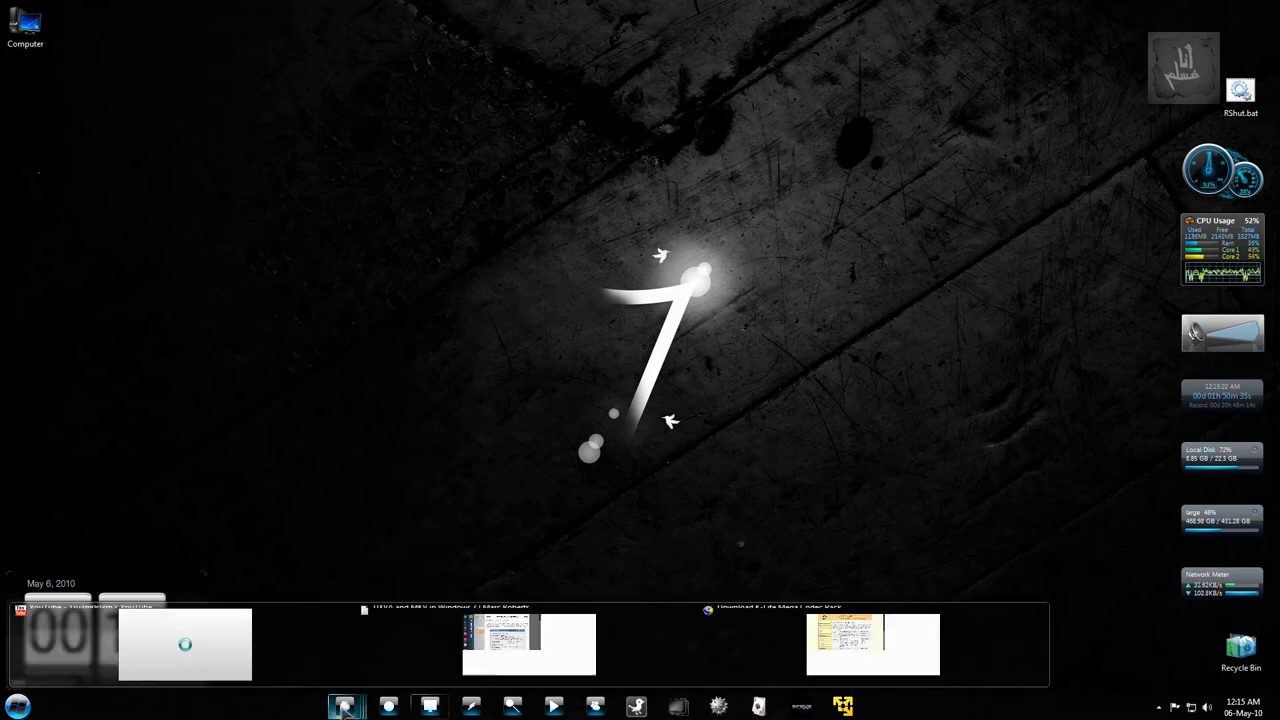
Step: Open the K-Lite Mega Codec Pack download page, scroll the variants and highlight Mega
left_click(872, 645)
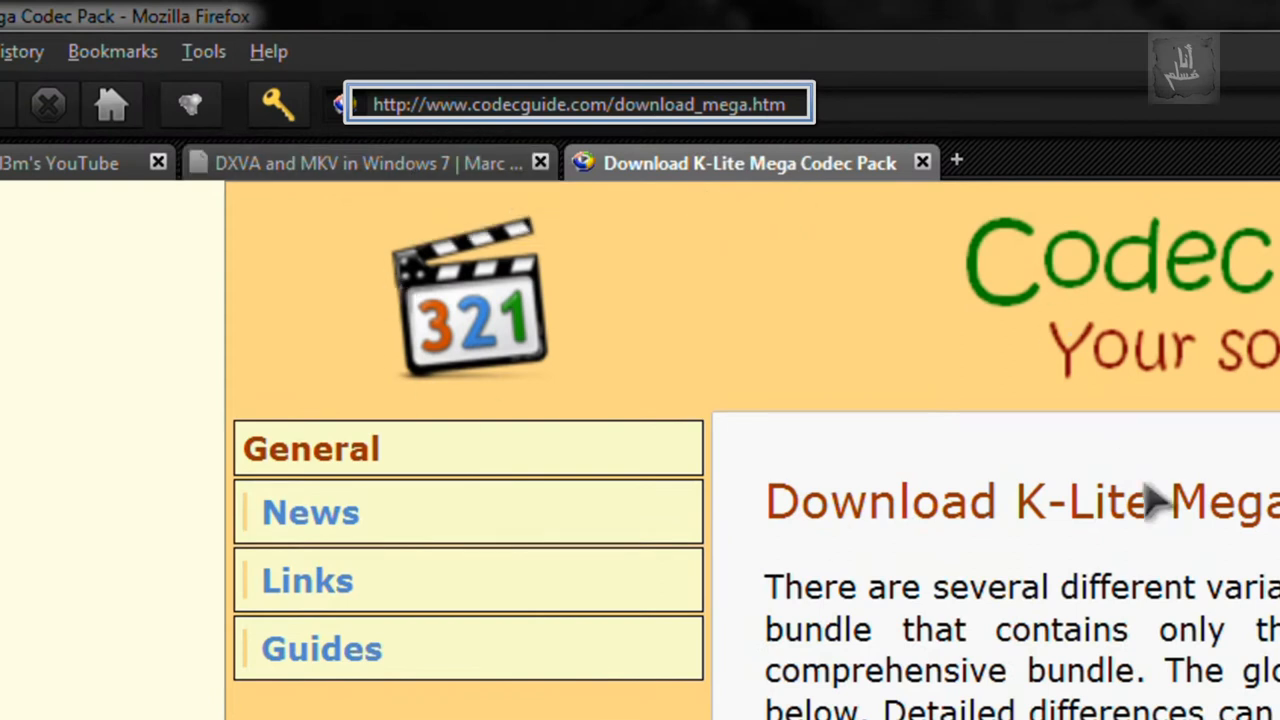
mouse_move(378, 75)
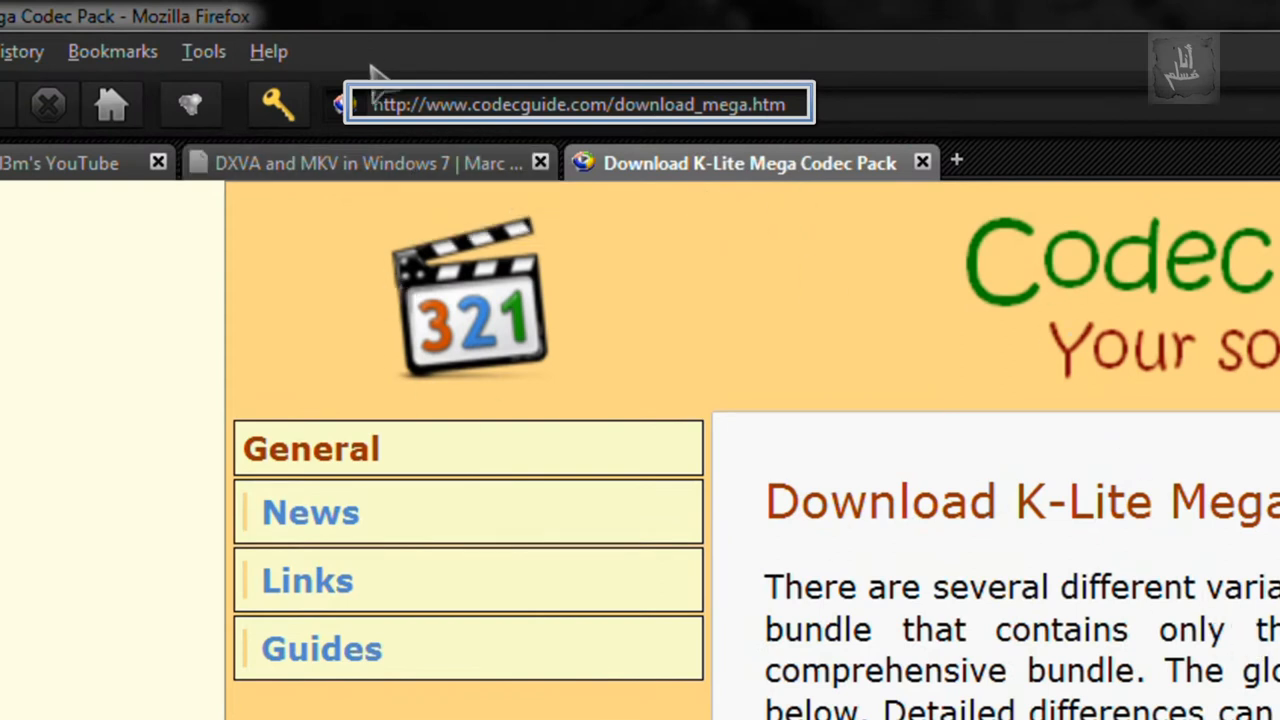
scroll("down", 3)
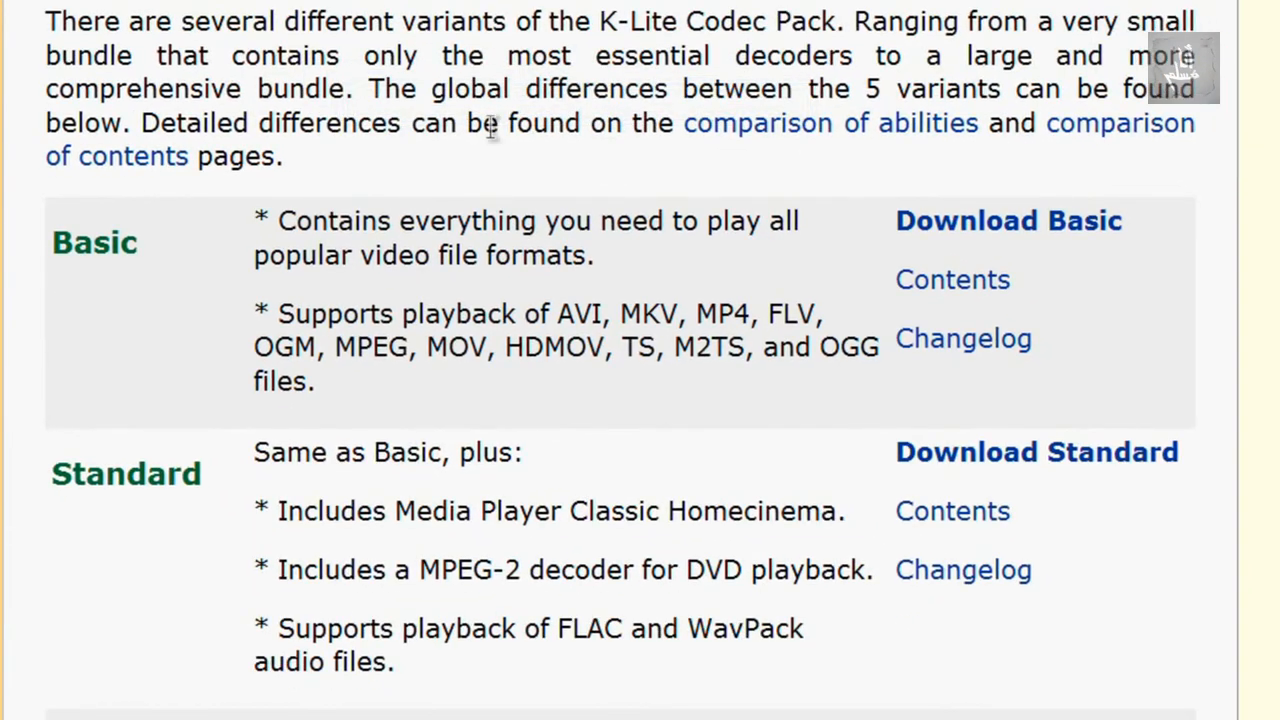
scroll("down", 3)
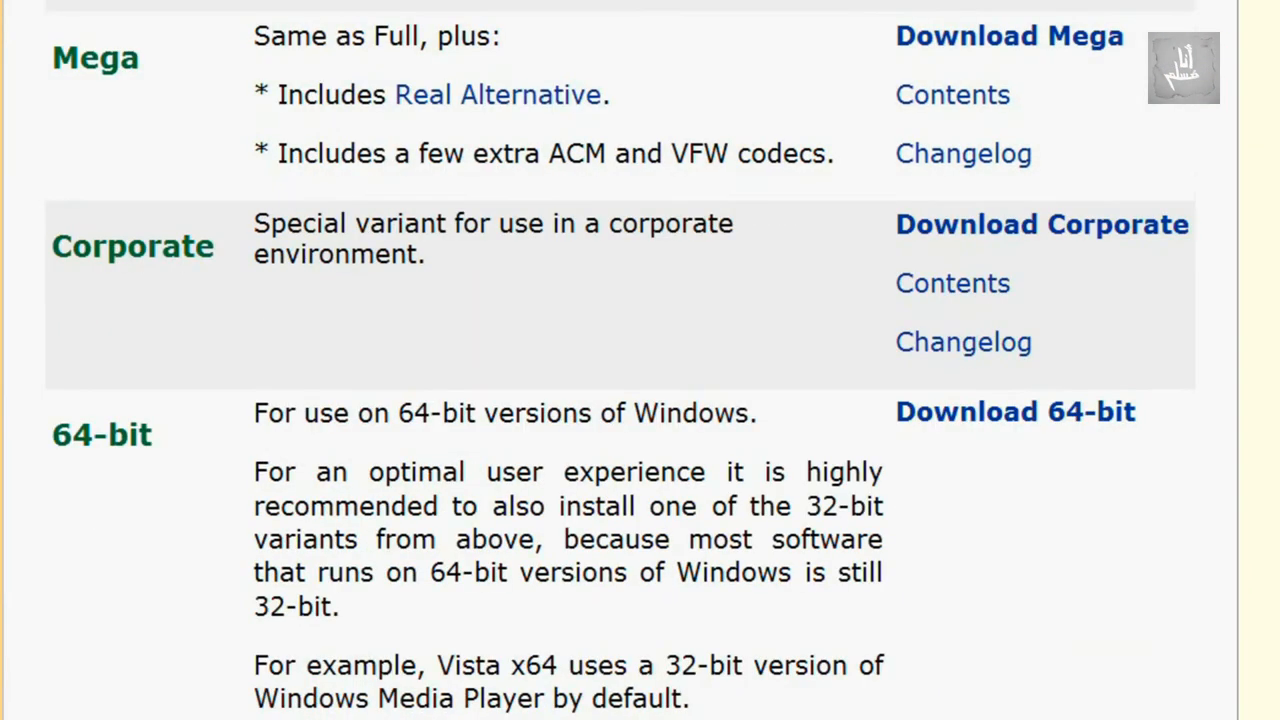
double_click(94, 57)
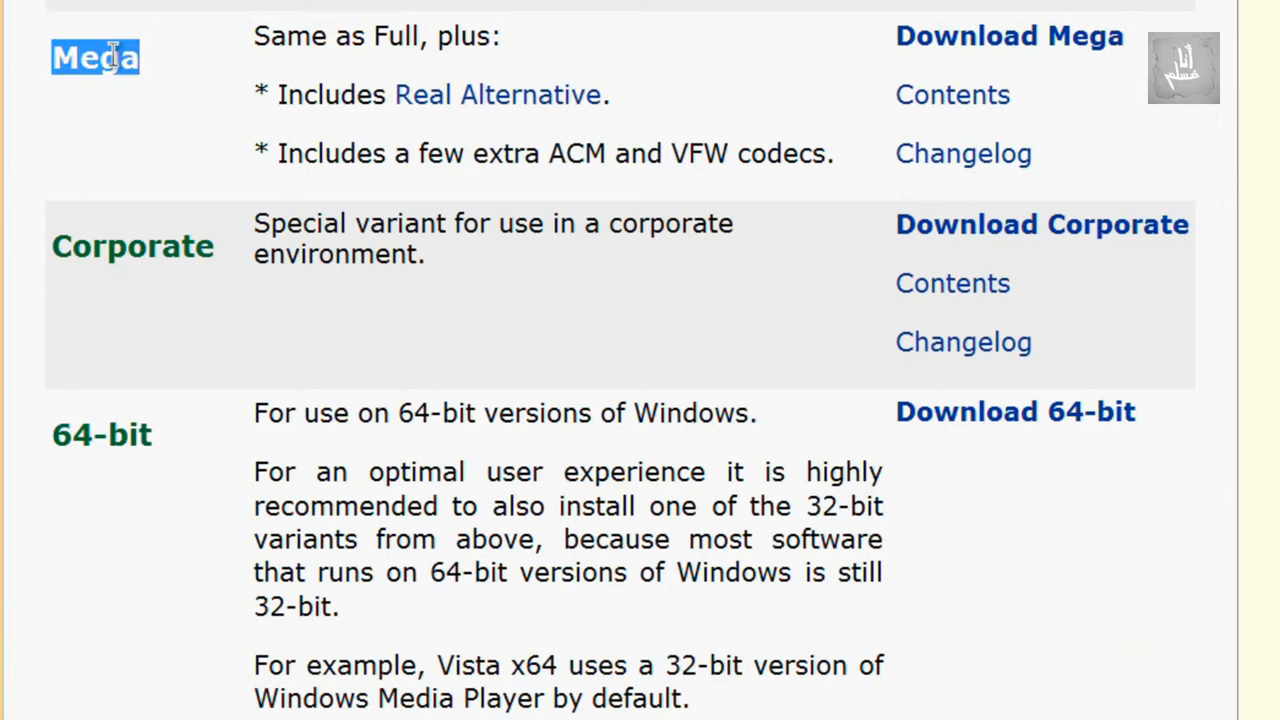
mouse_move(1009, 36)
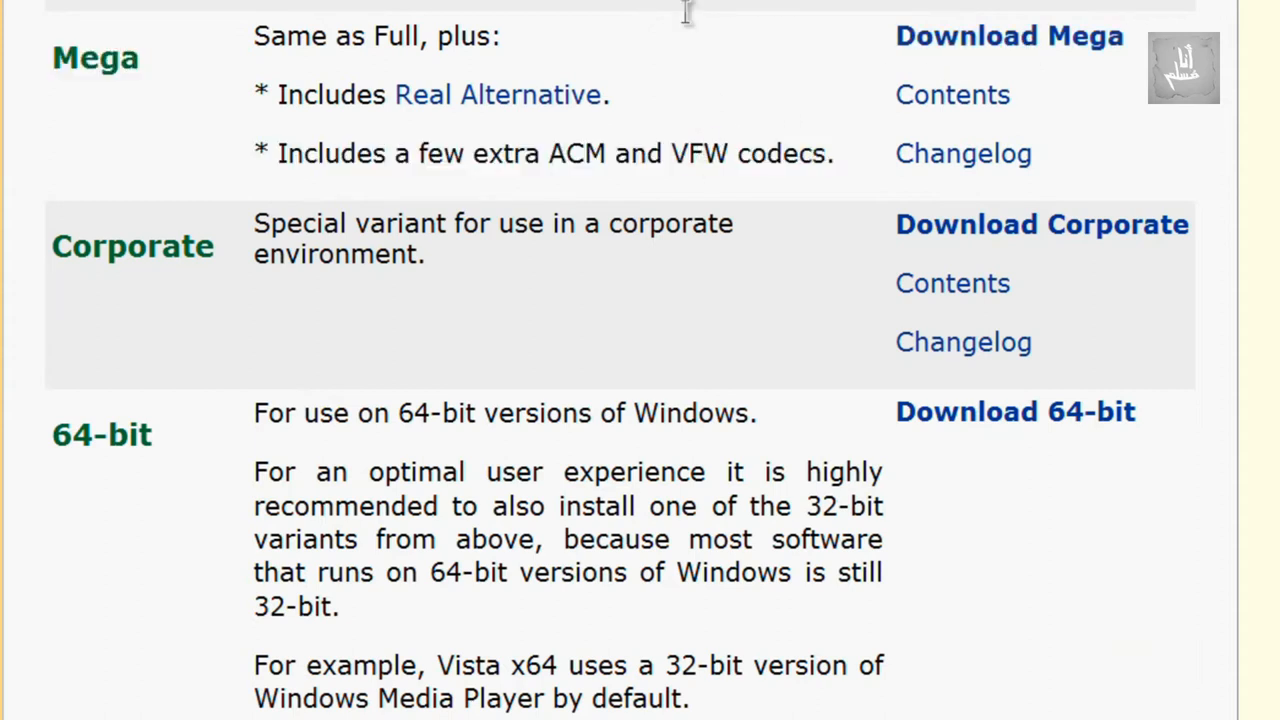
scroll("up", 3)
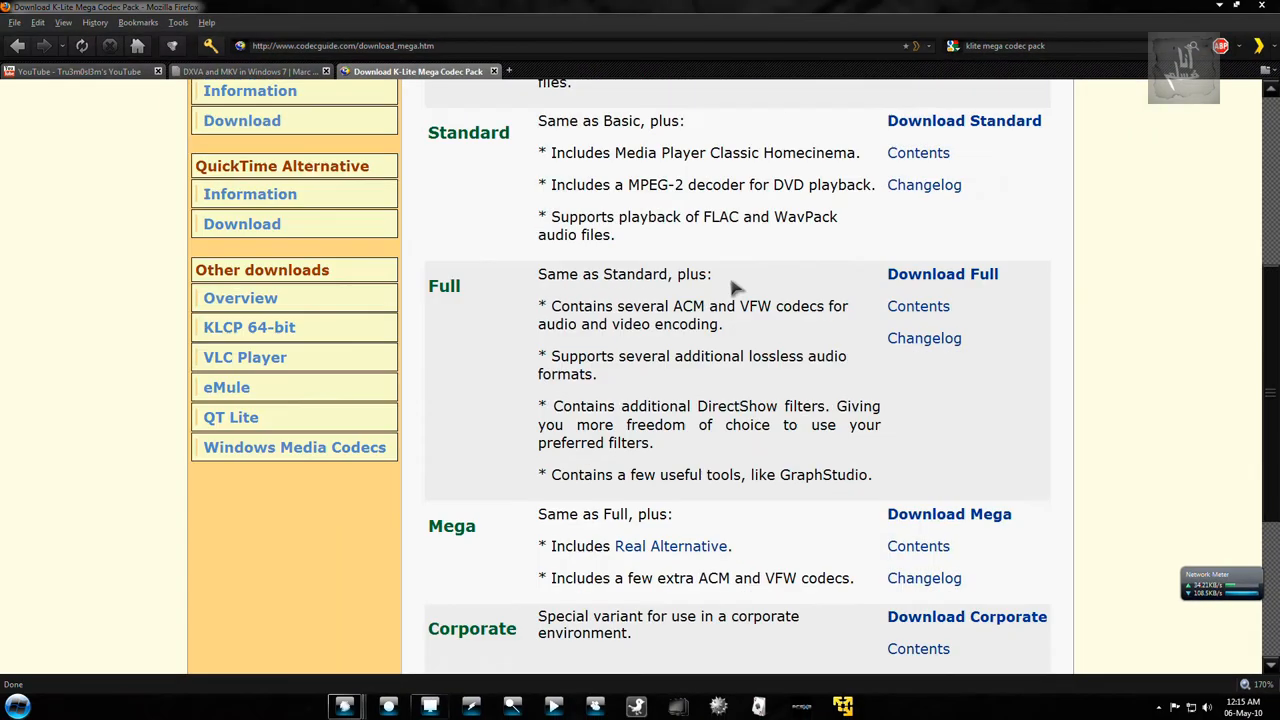
scroll("up", 3)
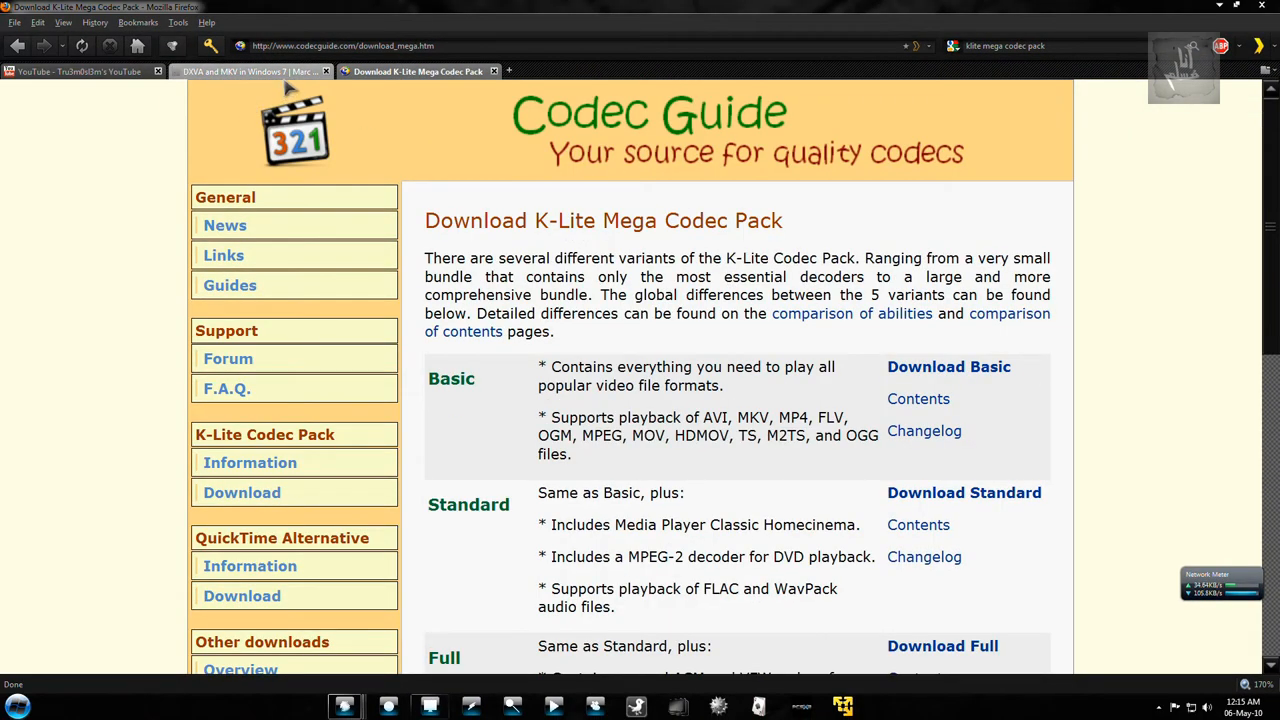
mouse_move(620, 130)
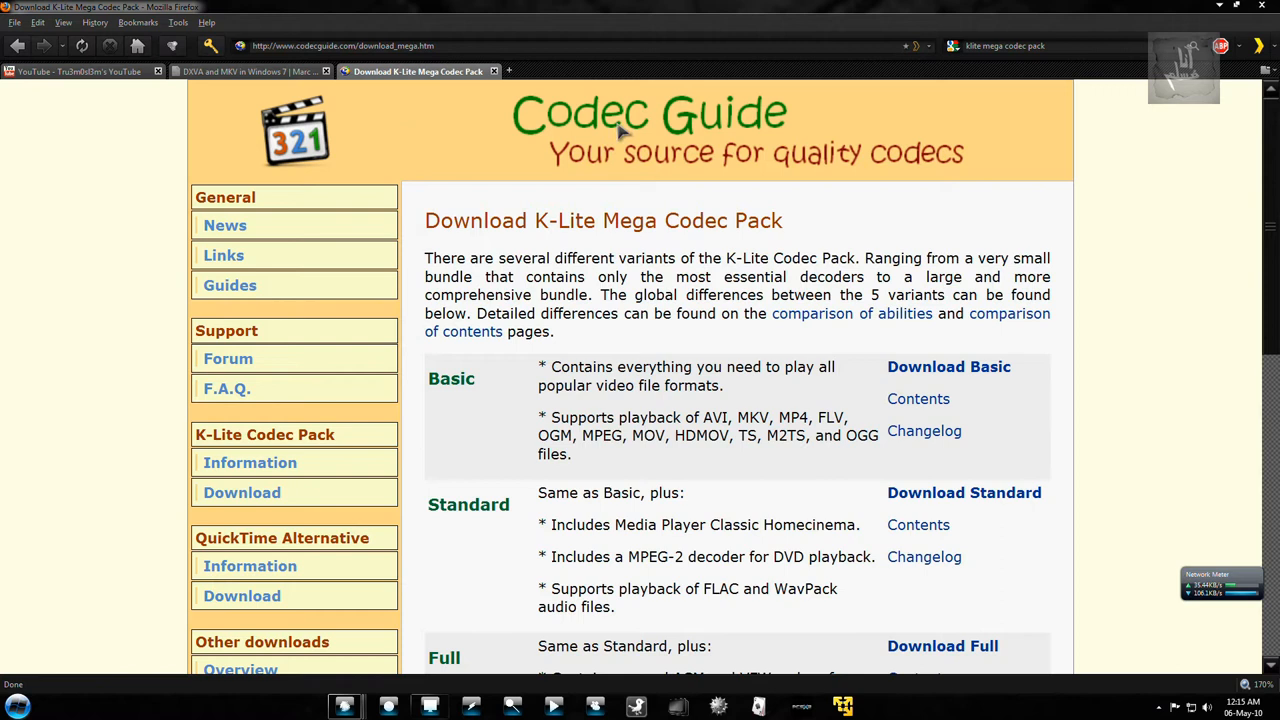
Step: Select the page address, then launch Media Player Classic Home Cinema
left_click(340, 46)
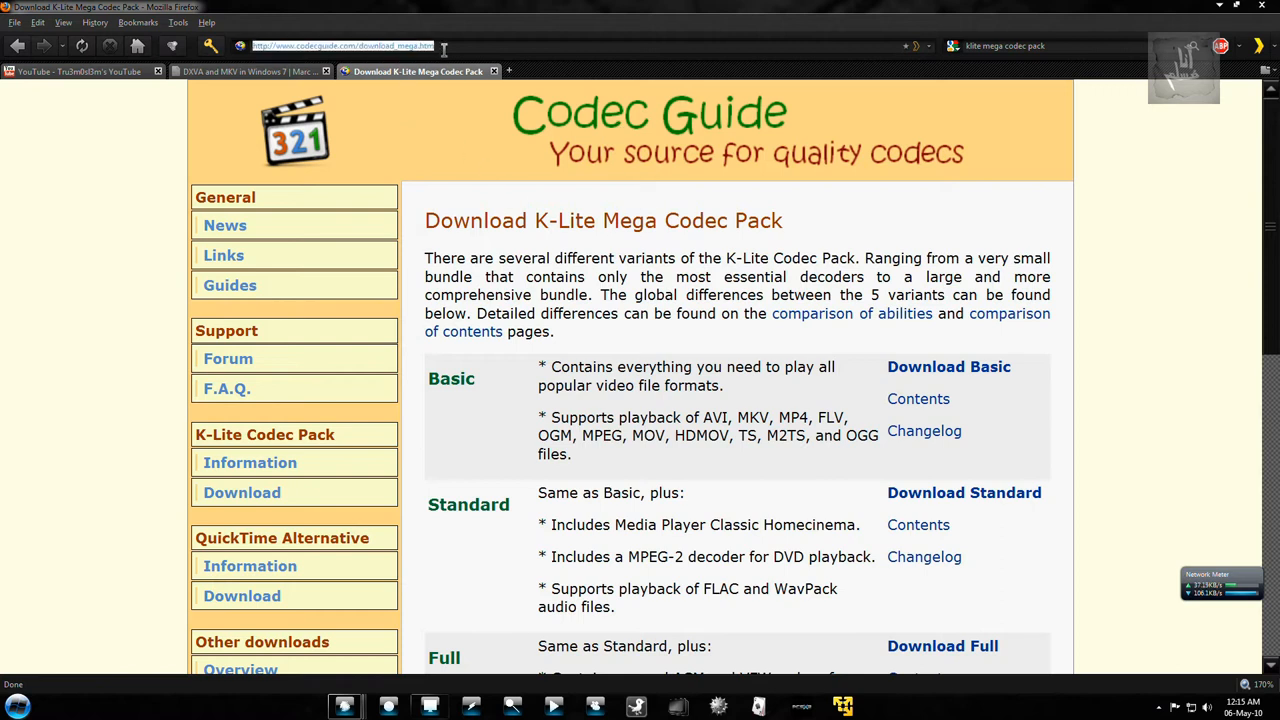
scroll("down", 3)
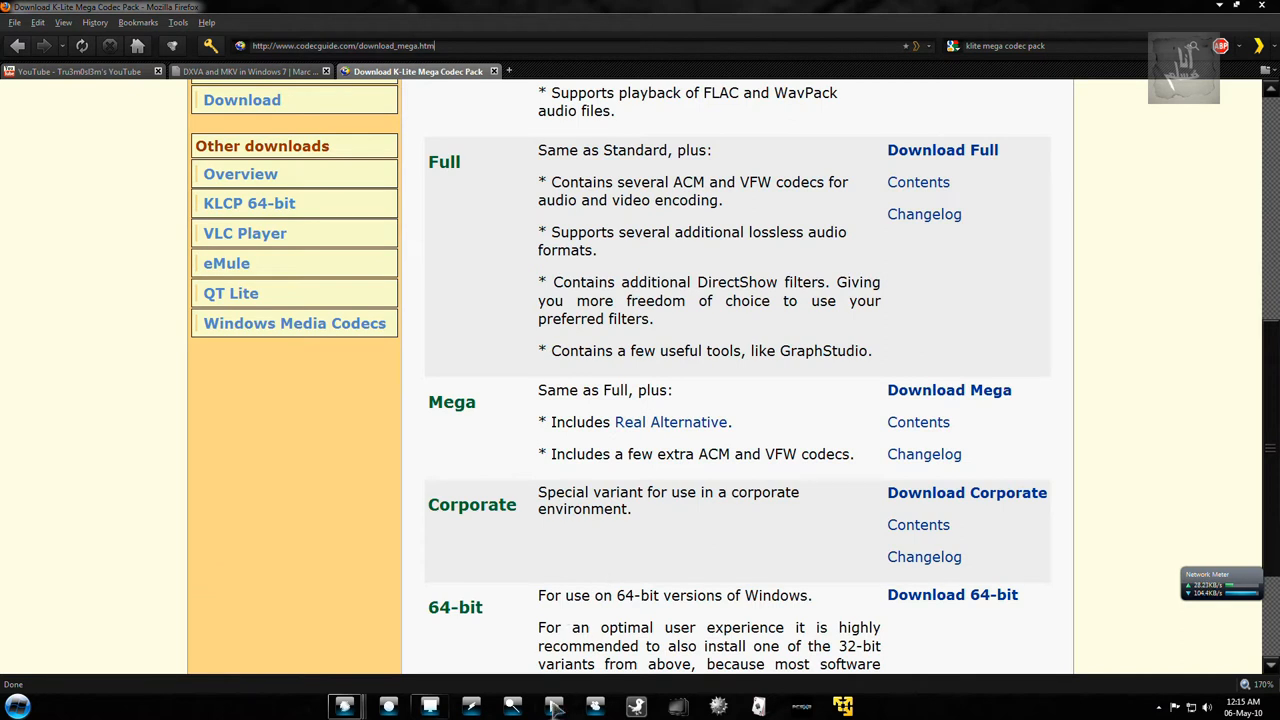
left_click(554, 707)
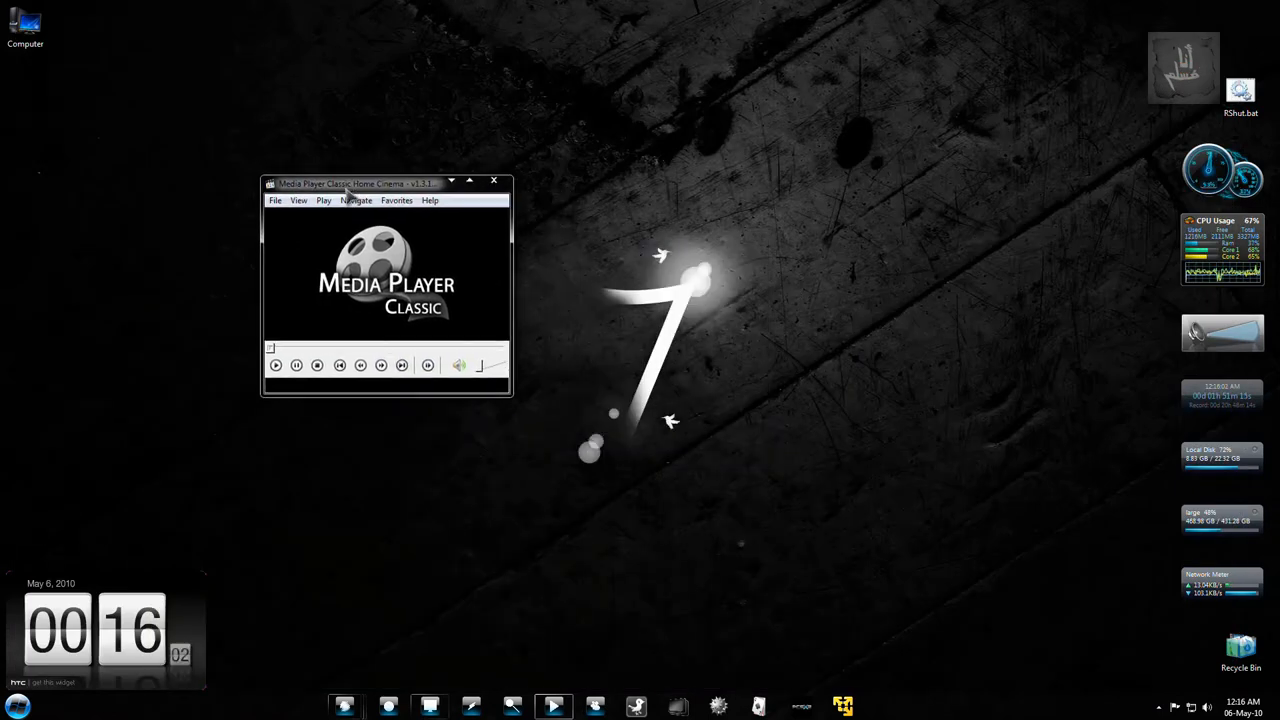
Step: Play ubuntu.mp4 in MPC-HC with DXVA decoding while Task Manager shows CPU usage
left_click(274, 200)
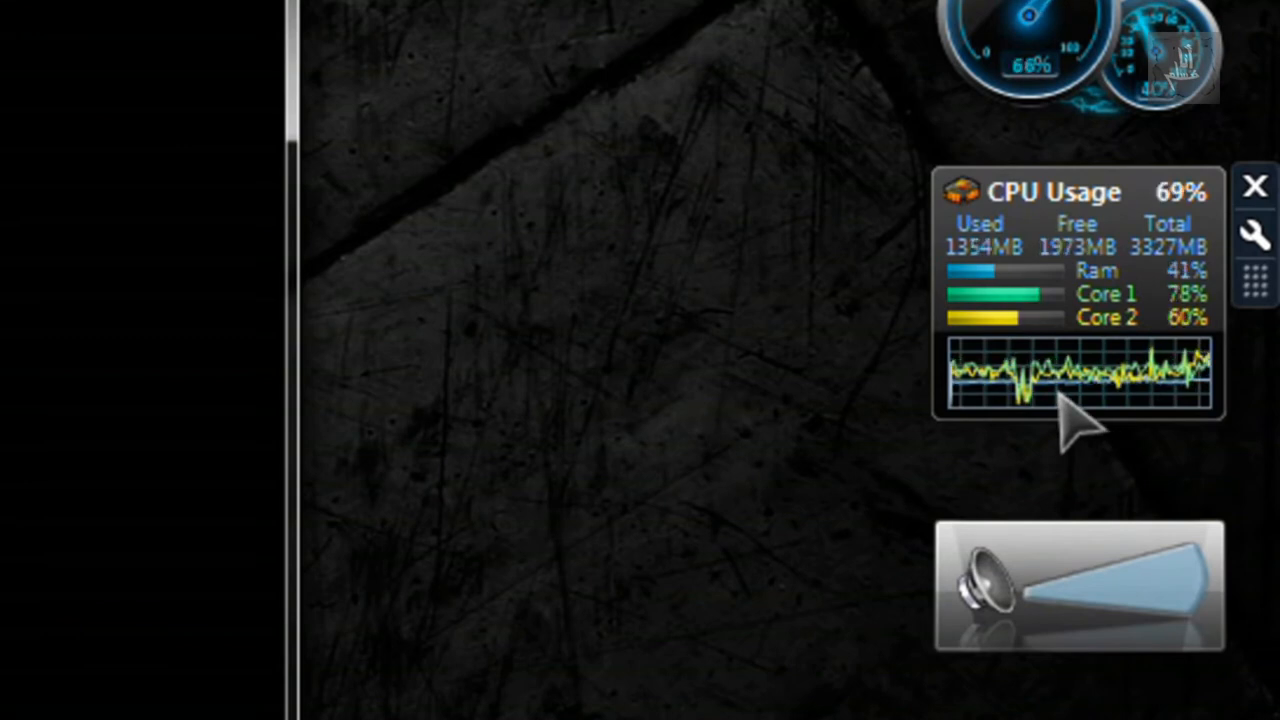
mouse_move(625, 480)
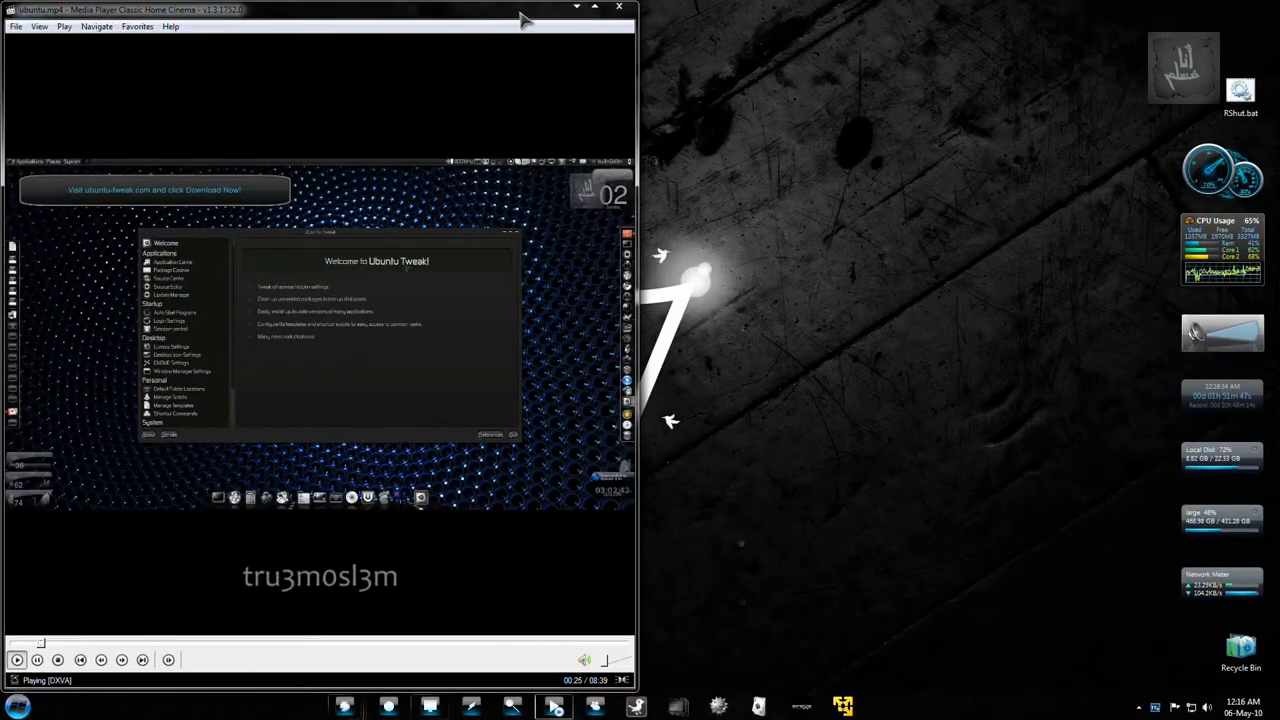
mouse_move(1255, 283)
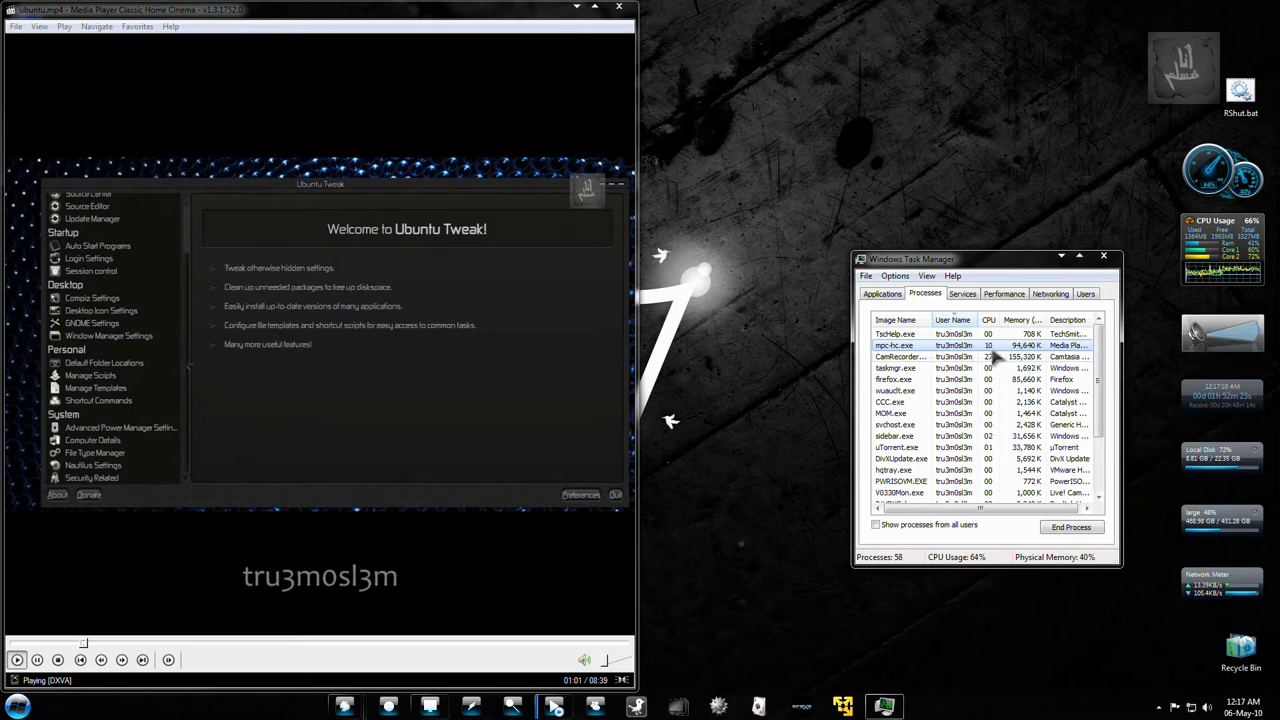
Step: Open the H264/AVC (DXVA) decoder Properties, showing the H.264 bitstream decoder on ATI Radeon HD 4200
left_click(108, 335)
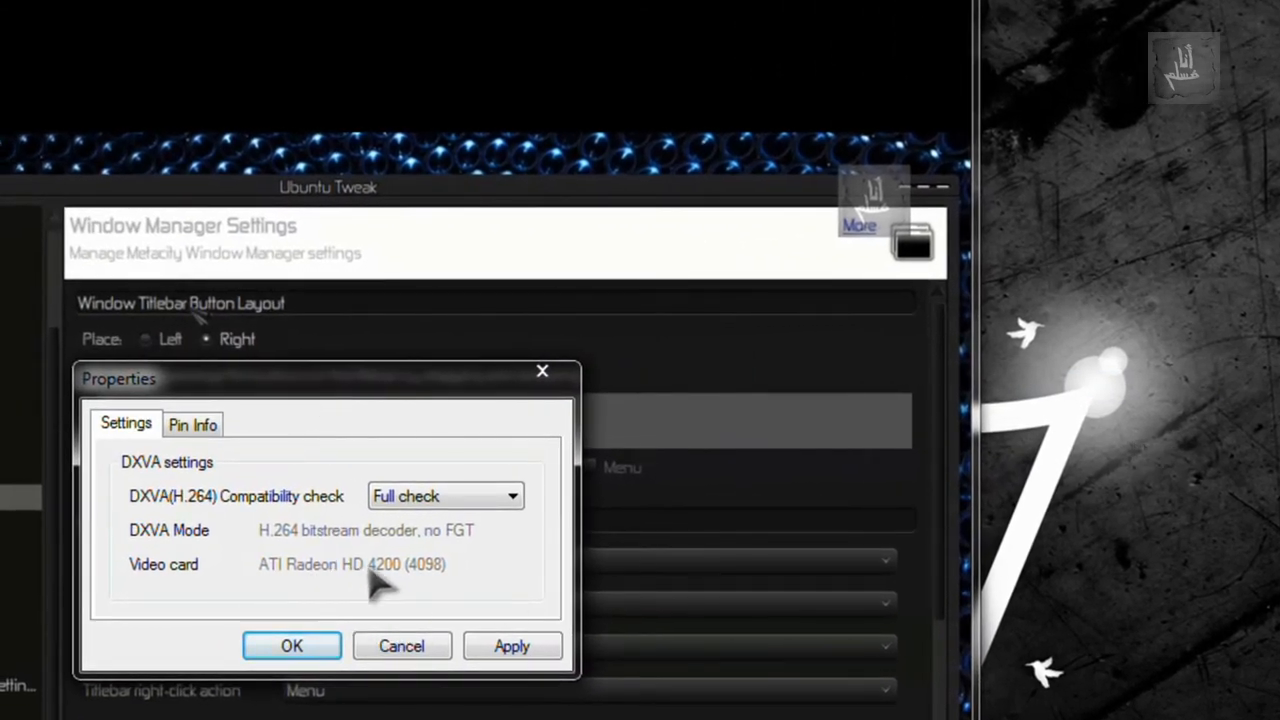
mouse_move(275, 545)
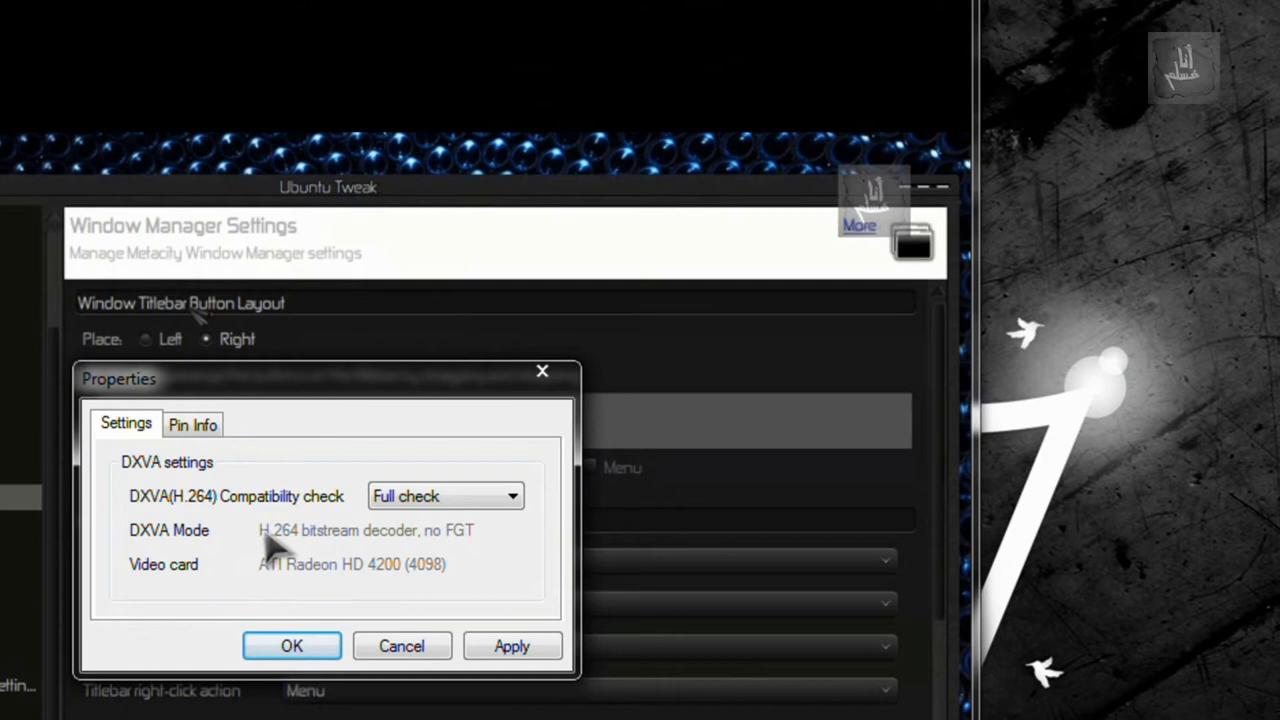
mouse_move(345, 560)
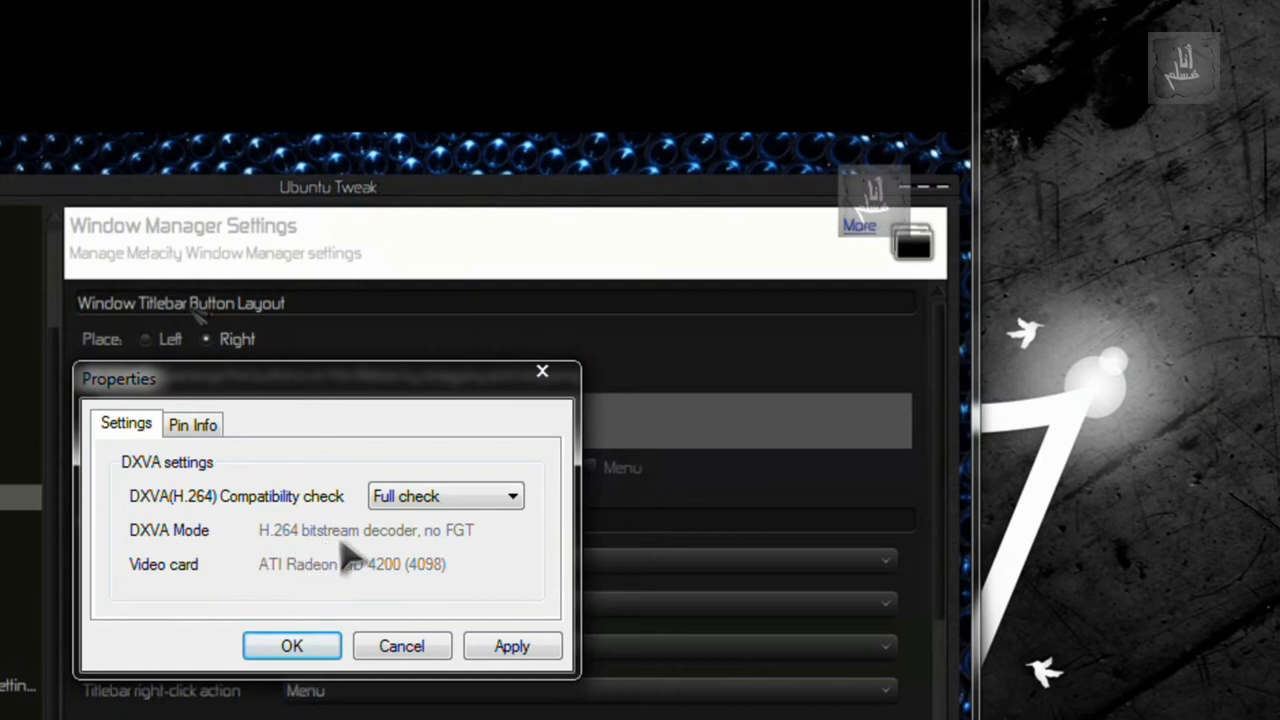
mouse_move(415, 635)
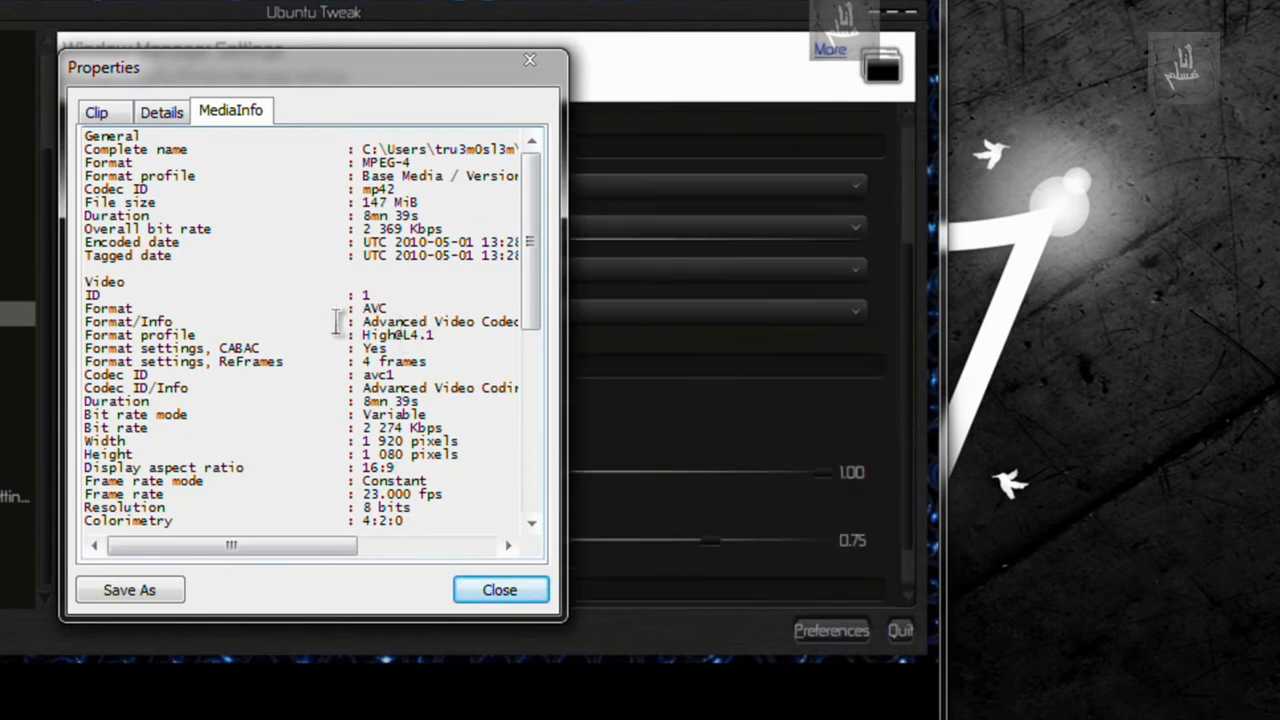
mouse_move(435, 425)
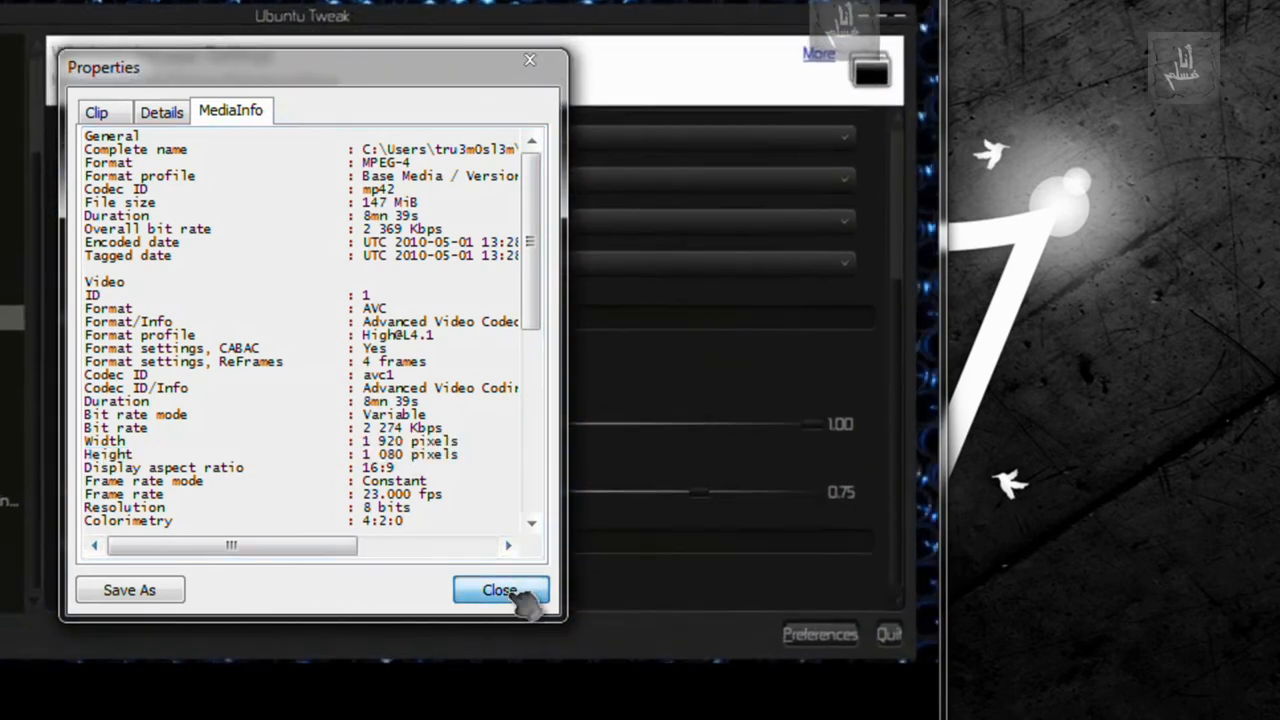
Step: Close the clip properties and confirm H264/AVC and VC1 DXVA internal filters stay enabled
left_click(500, 589)
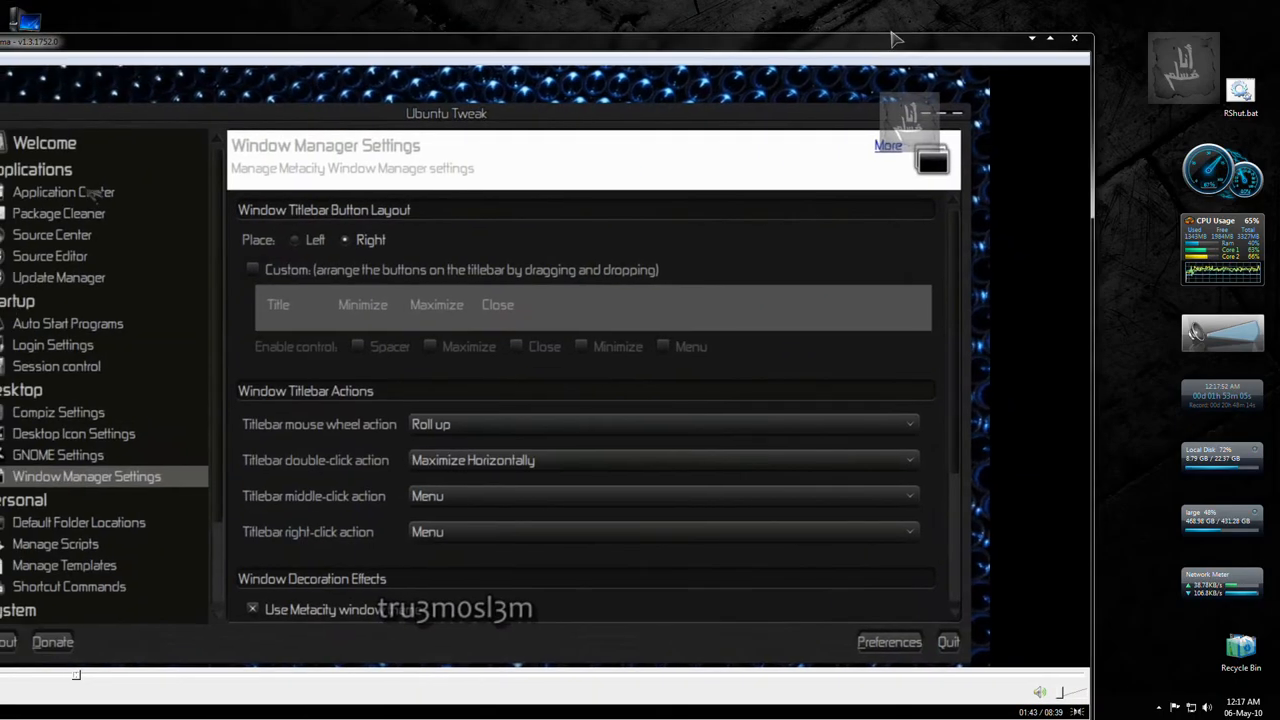
left_click(63, 191)
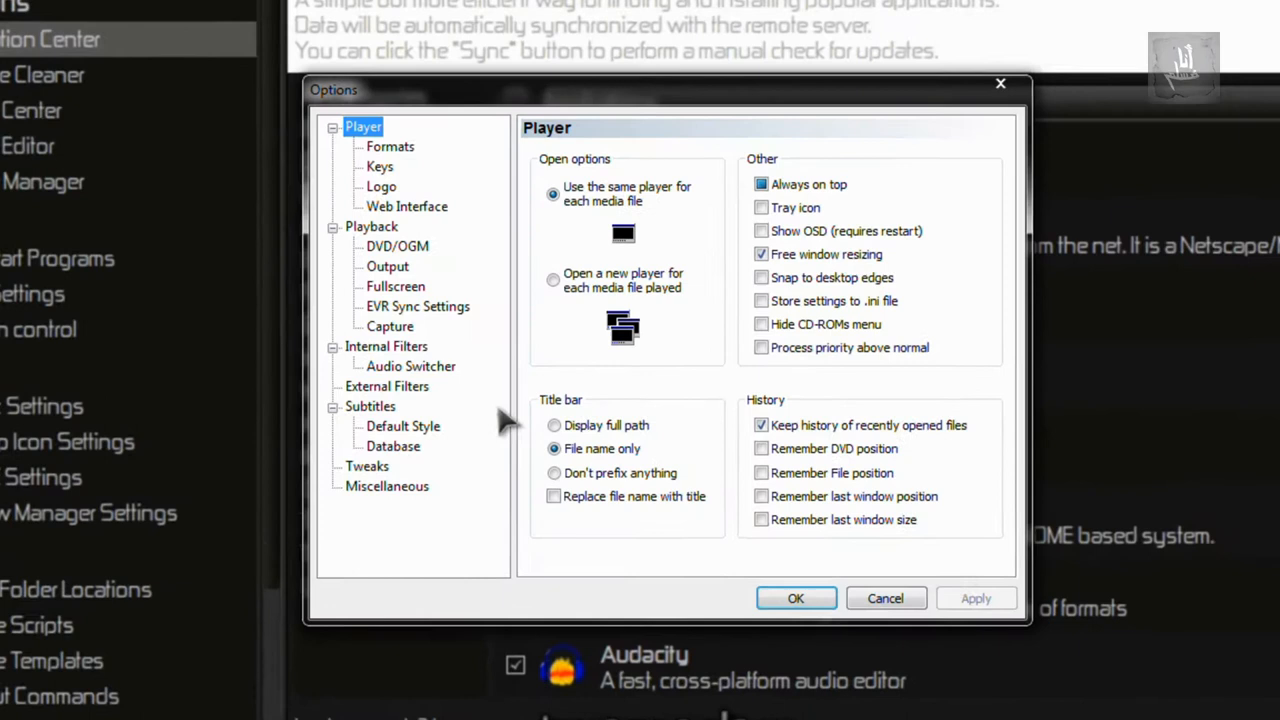
left_click(386, 346)
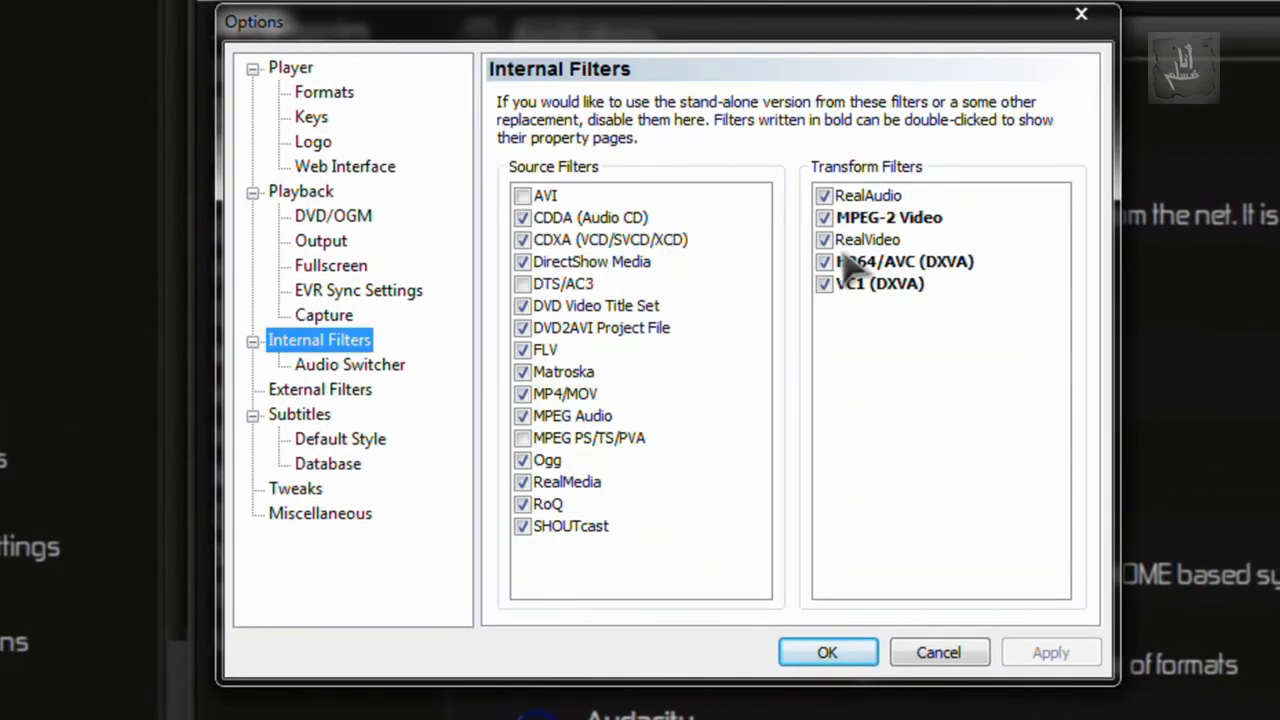
mouse_move(890, 272)
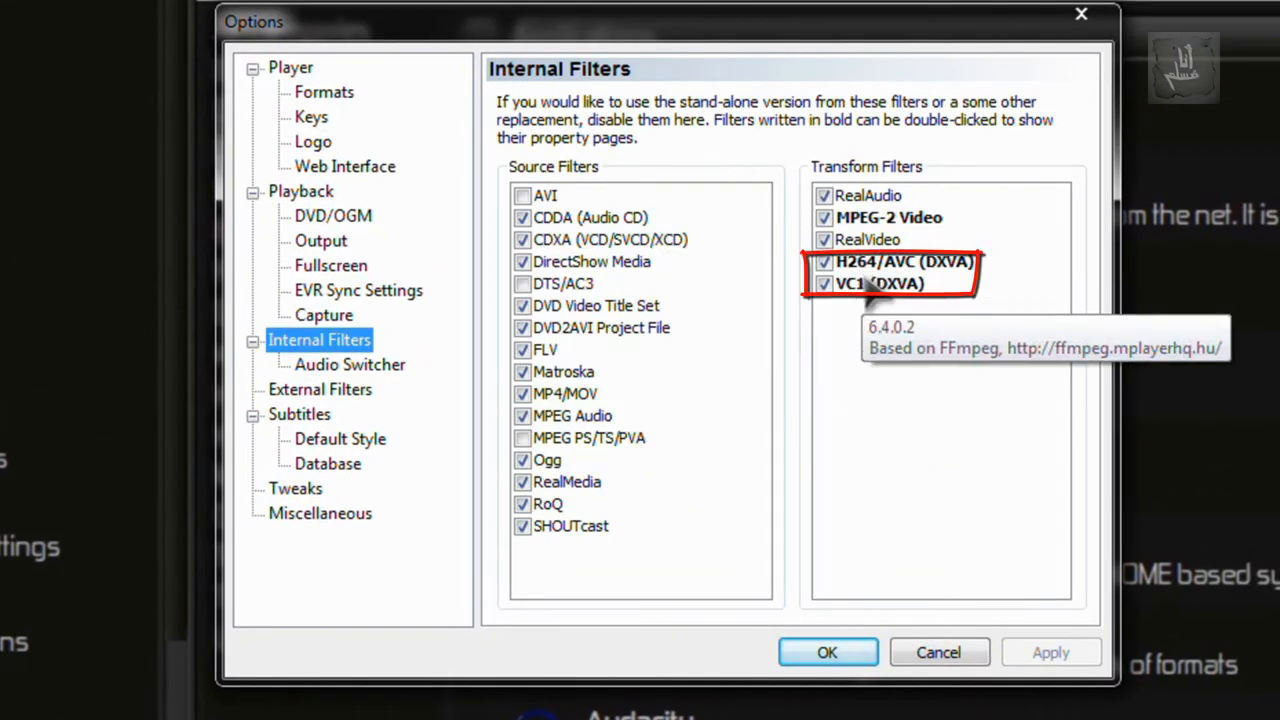
mouse_move(810, 670)
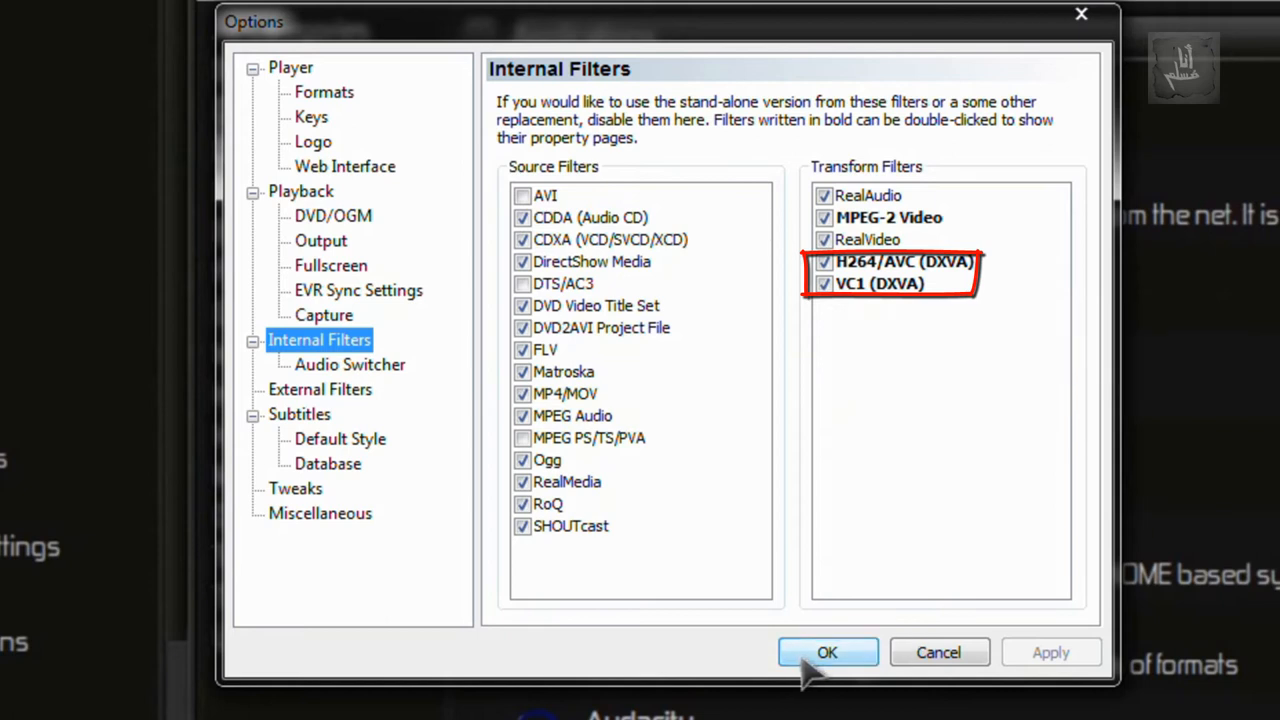
left_click(827, 652)
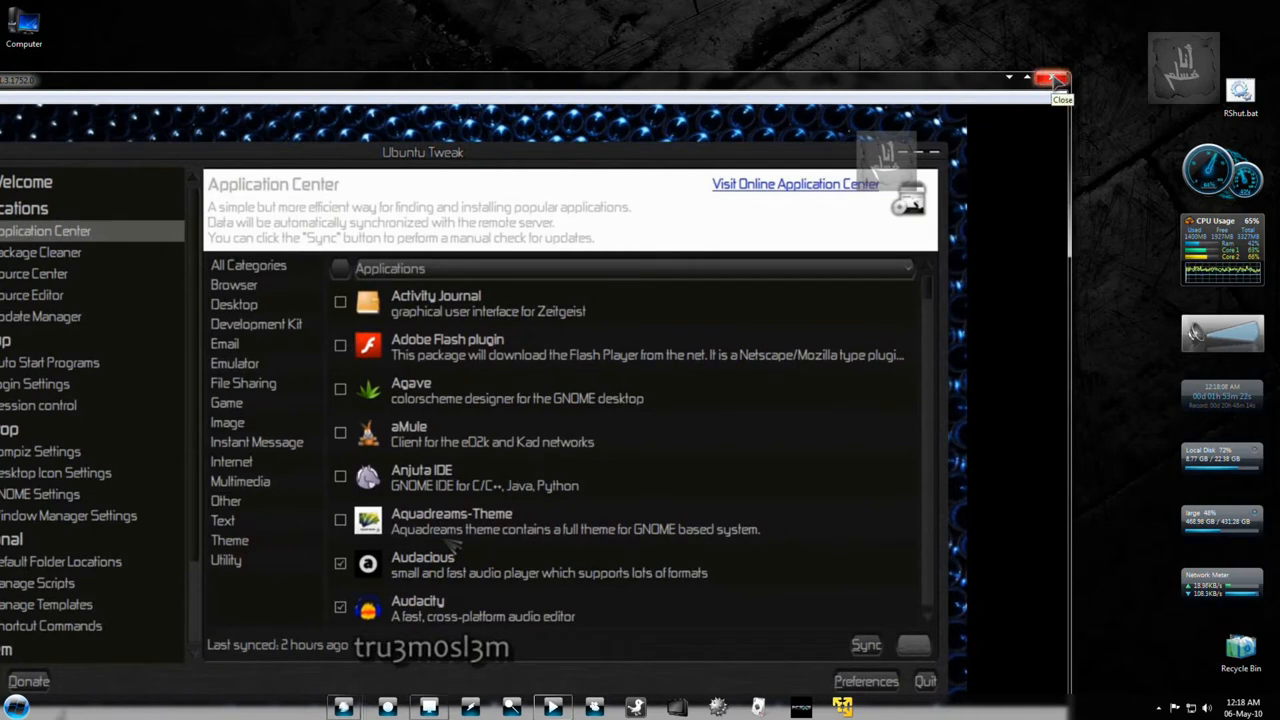
Step: Close the player, highlight the Windows 7 WMF codec sentence, and reach the Haali Media Splitter options
left_click(1052, 80)
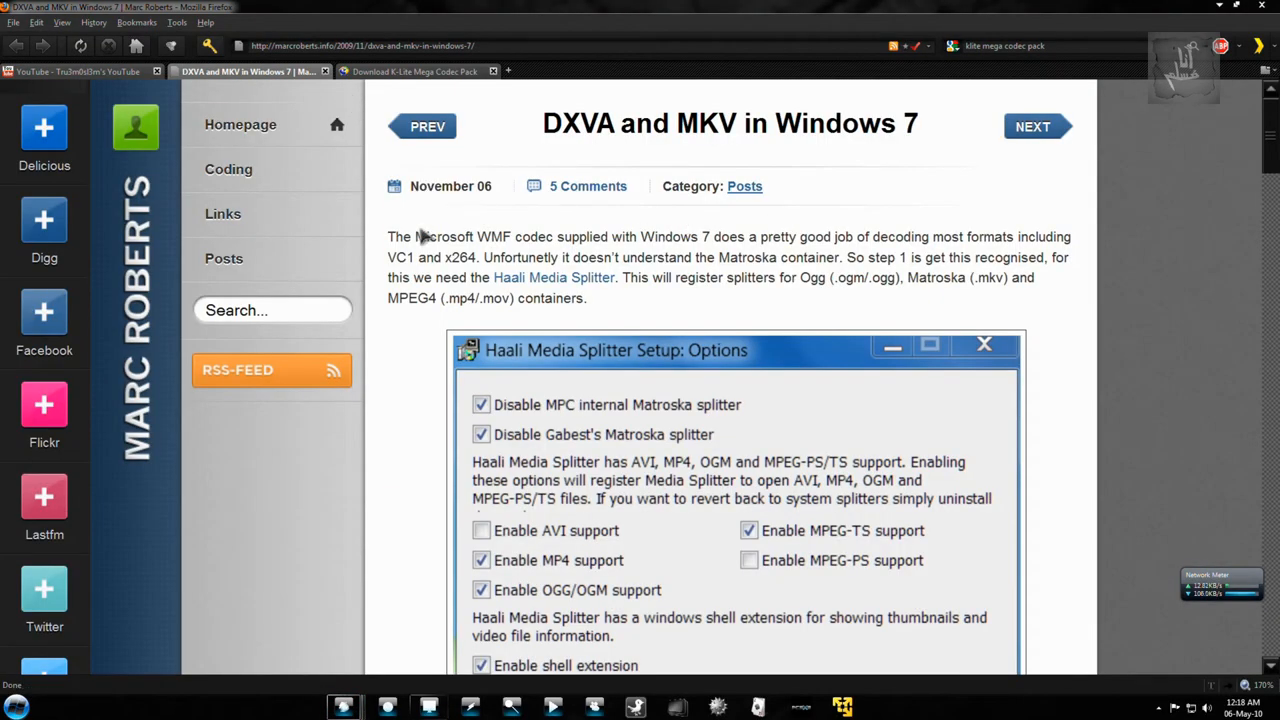
left_click_drag(428, 236, 963, 236)
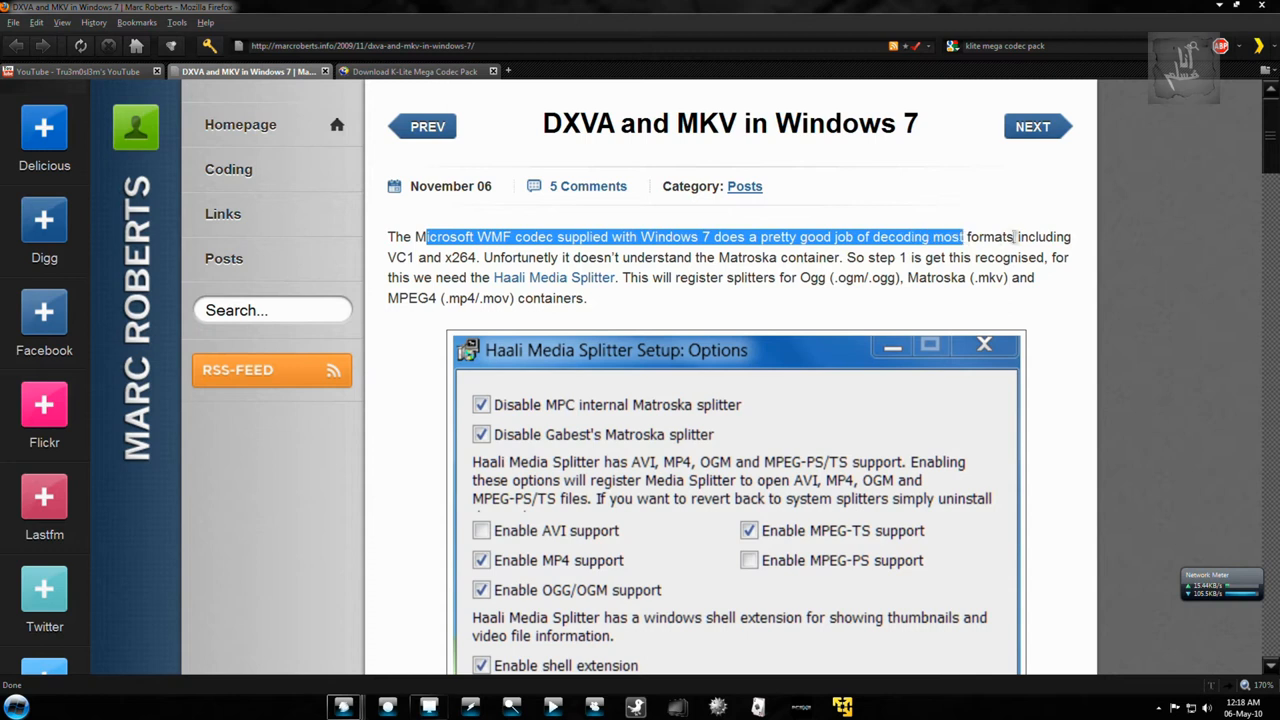
mouse_move(708, 298)
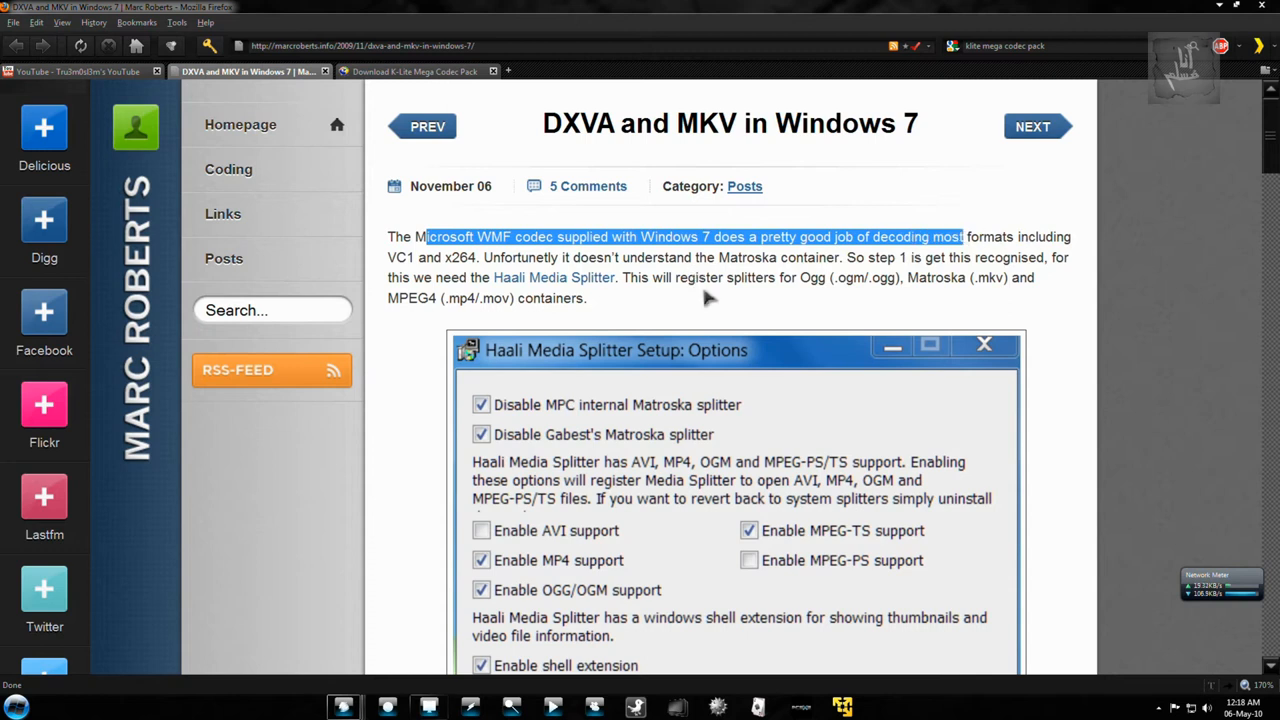
scroll("down", 3)
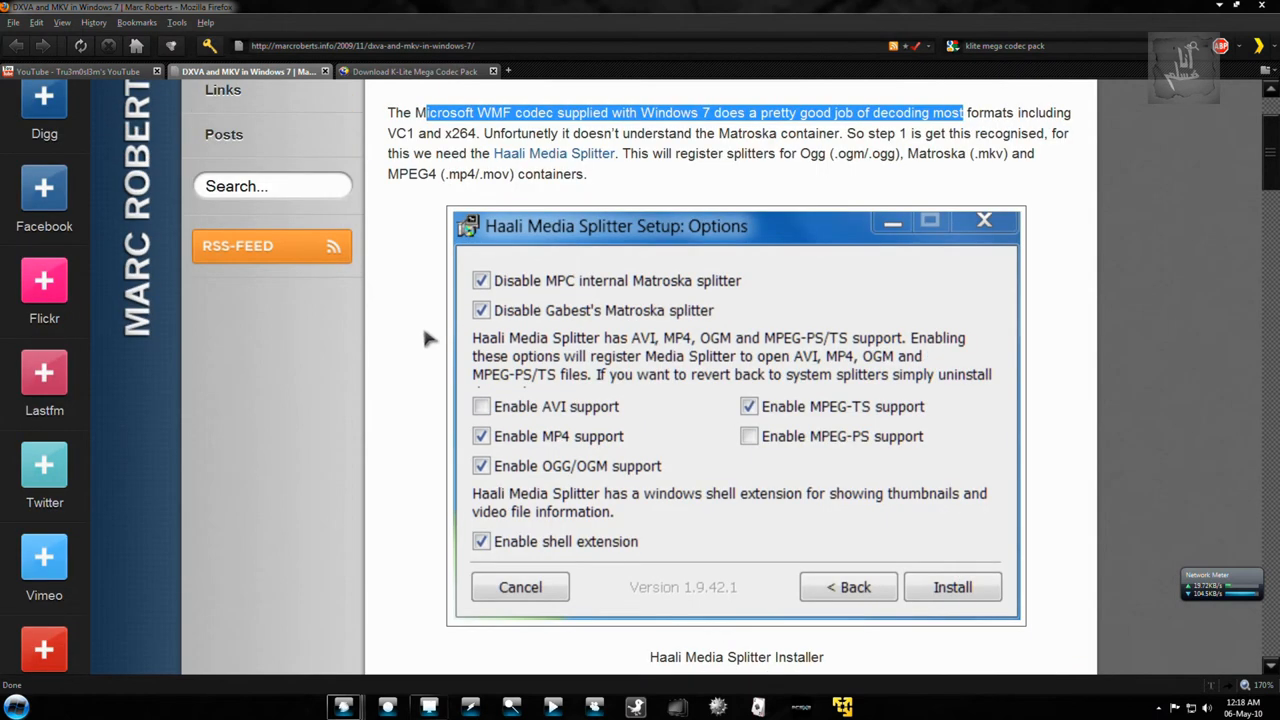
mouse_move(630, 240)
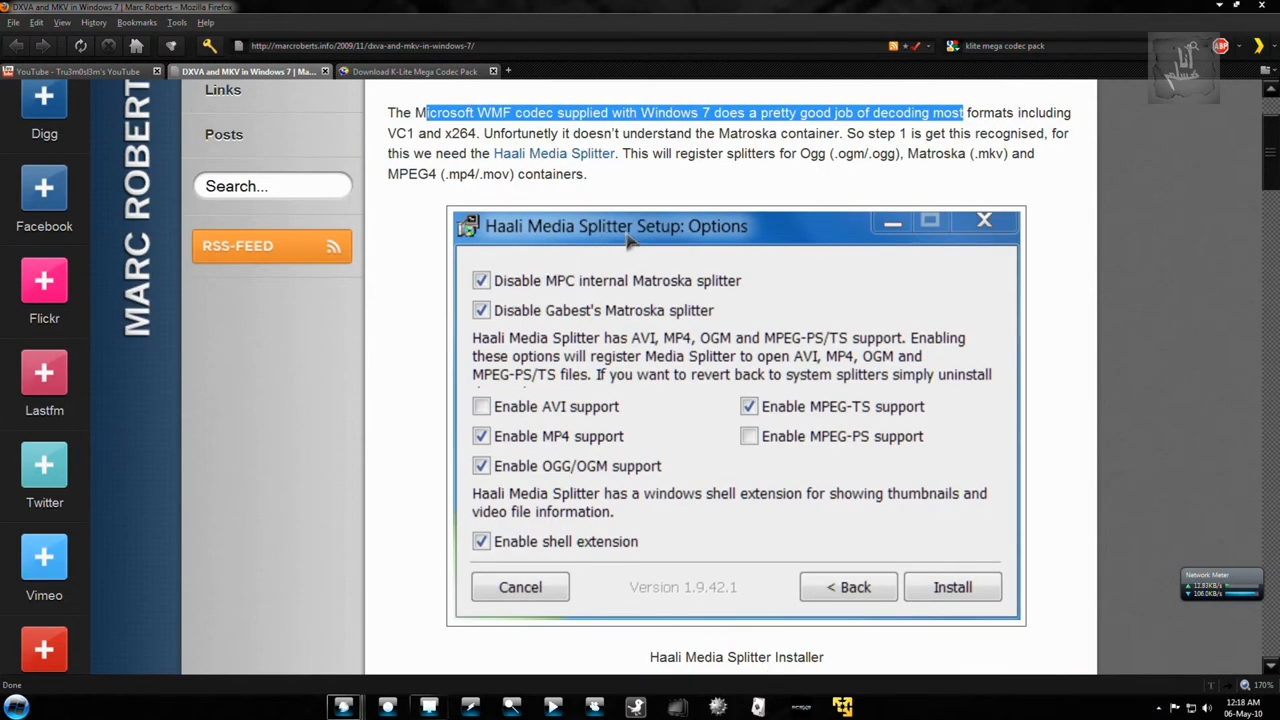
Step: Highlight DXVA in the article and scroll to the MPCVideoDec registration command prompt step
scroll("down", 3)
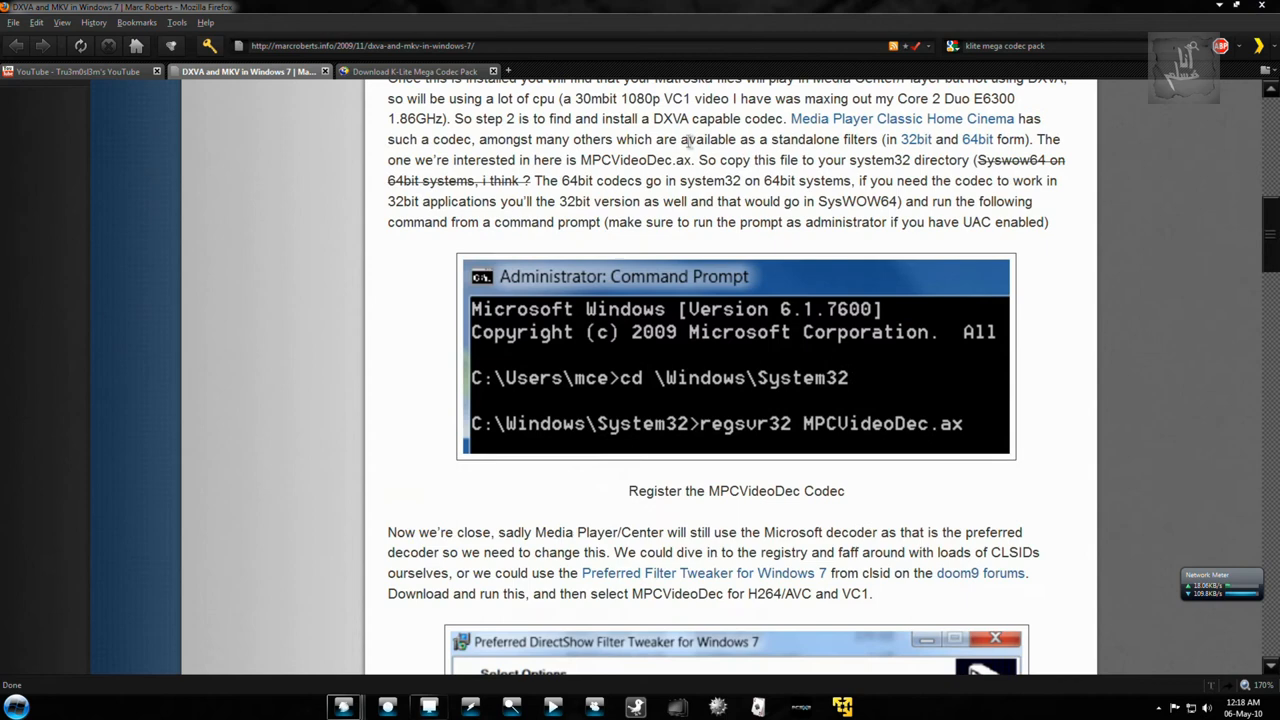
scroll("up", 3)
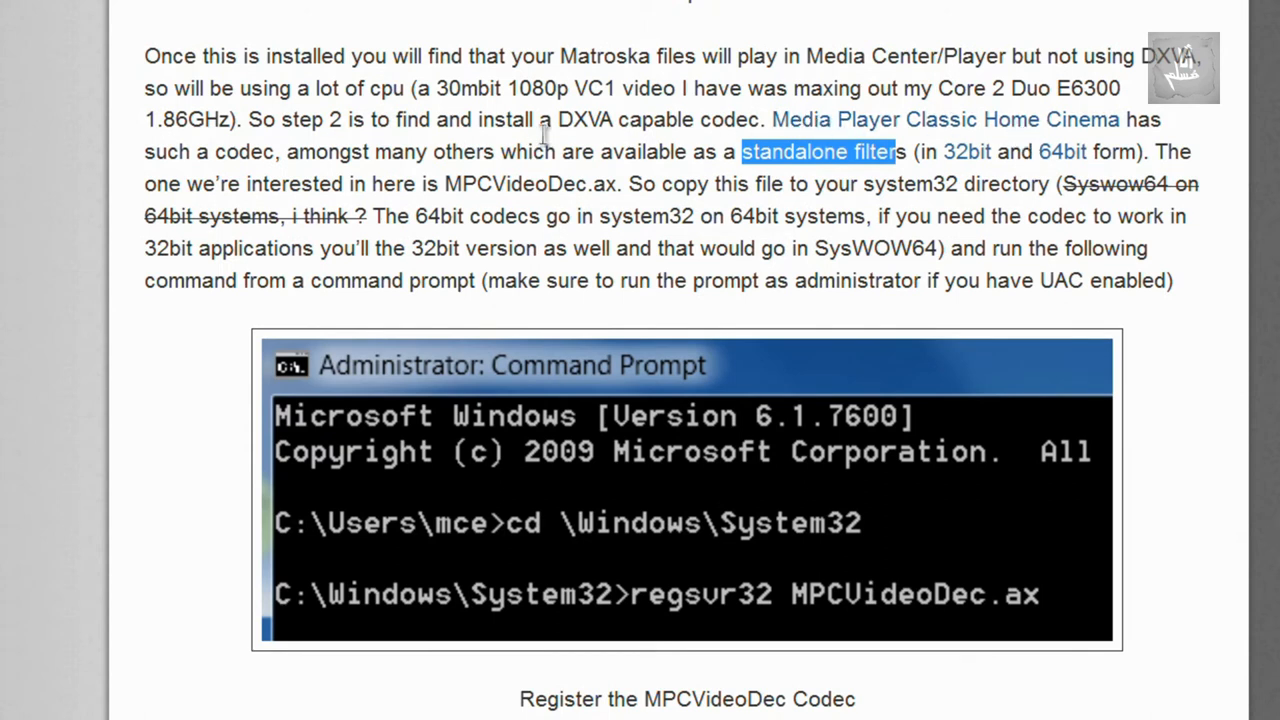
double_click(582, 119)
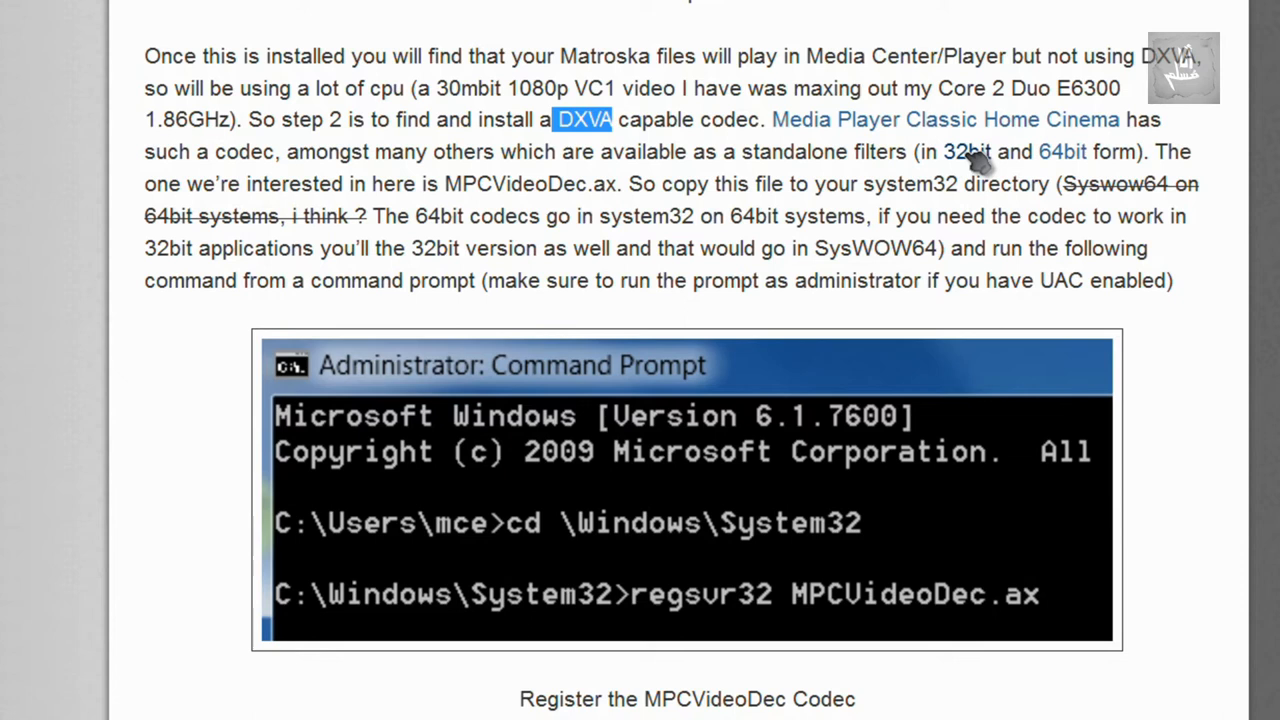
scroll("down", 3)
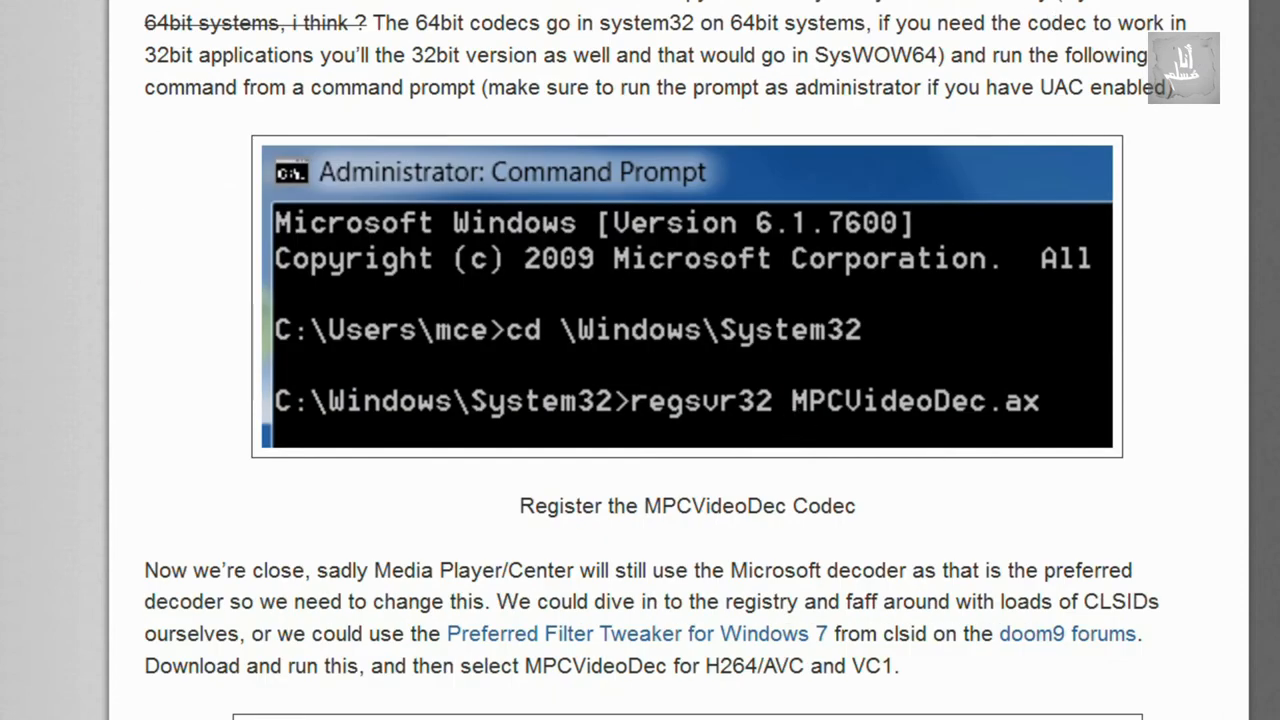
mouse_move(870, 415)
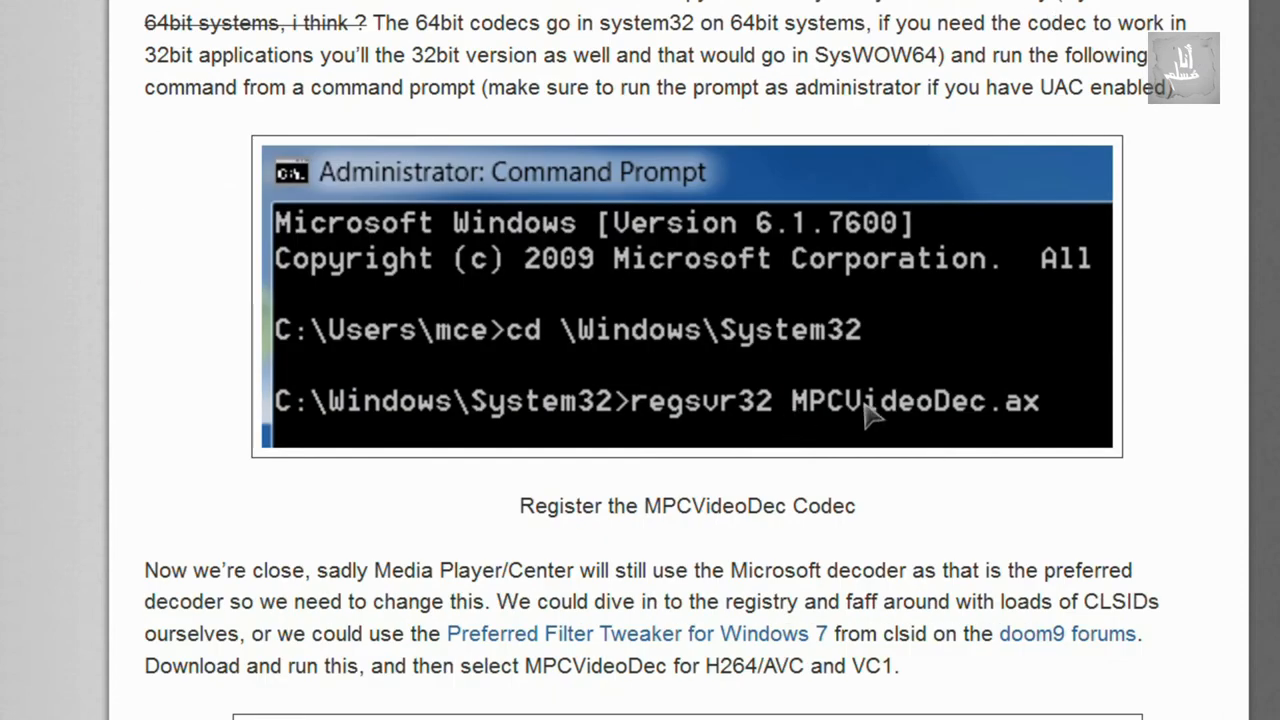
mouse_move(935, 425)
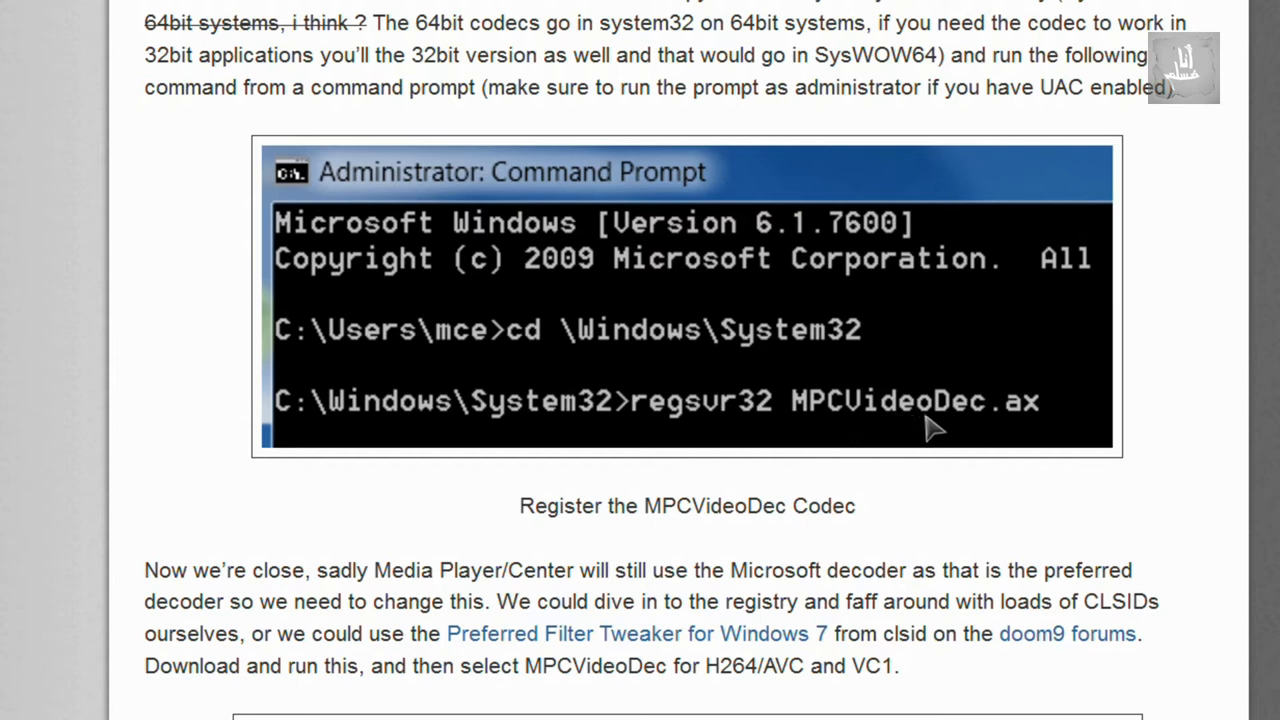
mouse_move(1028, 420)
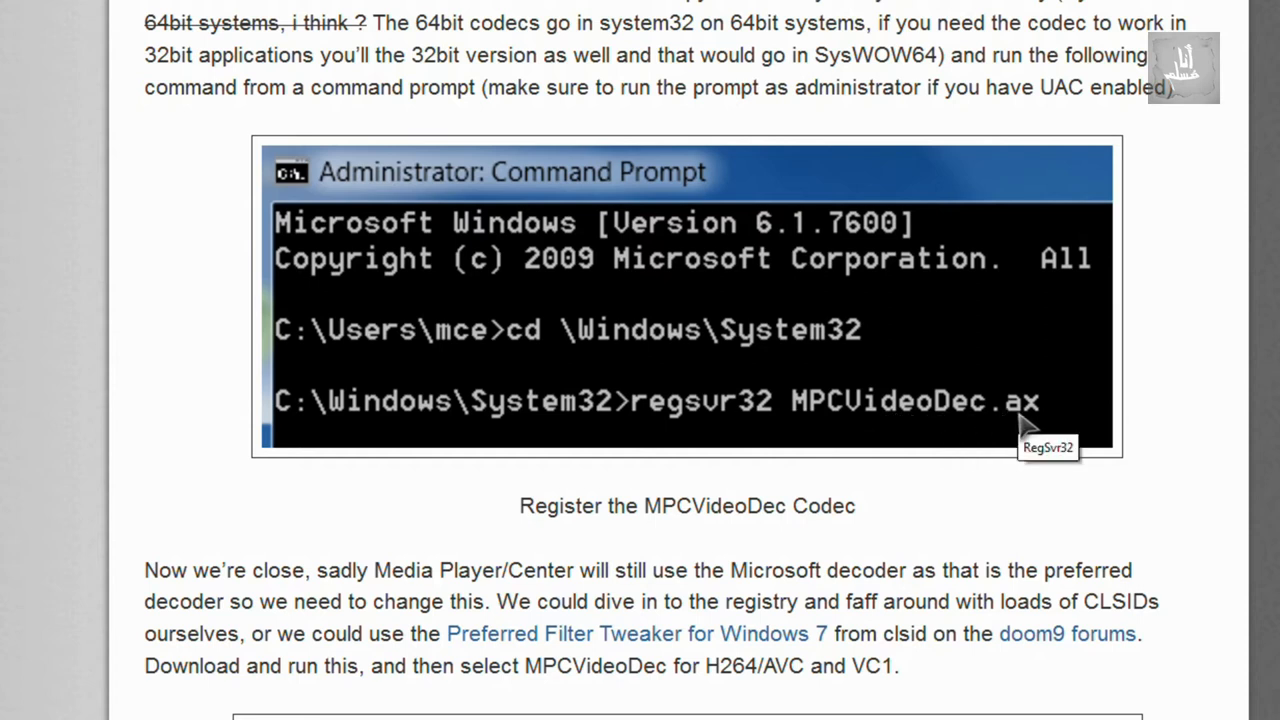
mouse_move(335, 415)
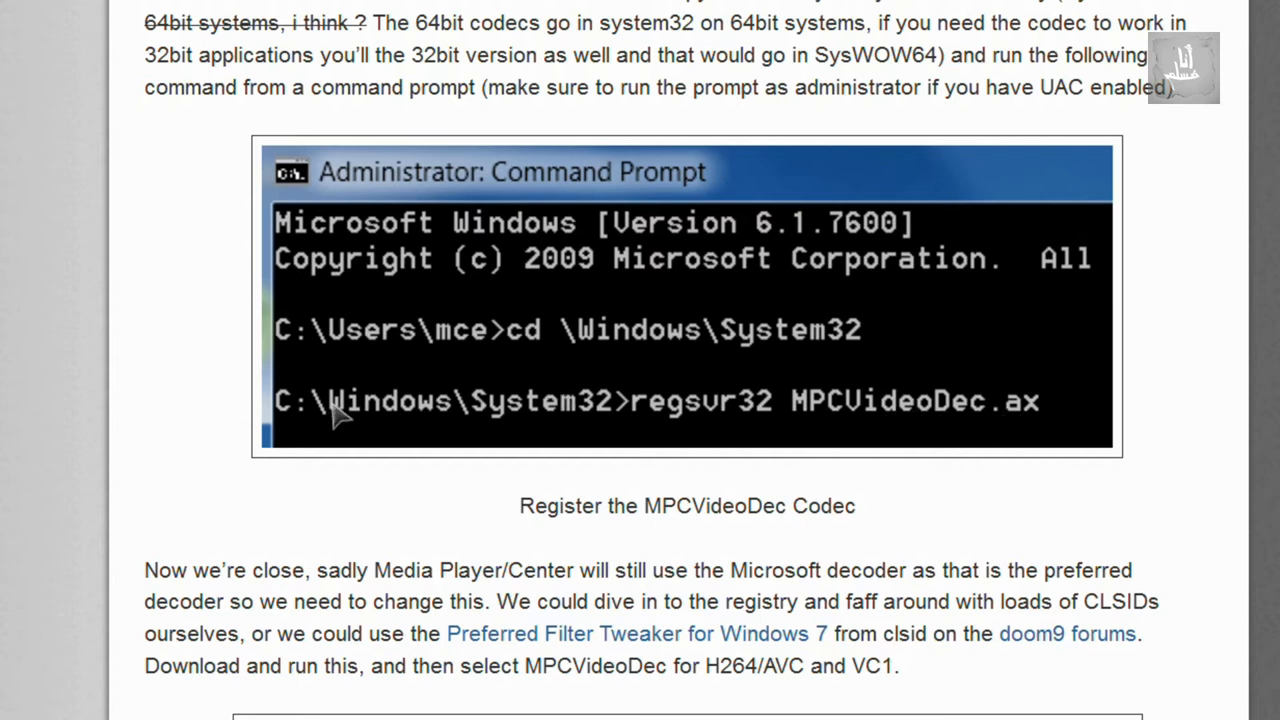
mouse_move(695, 438)
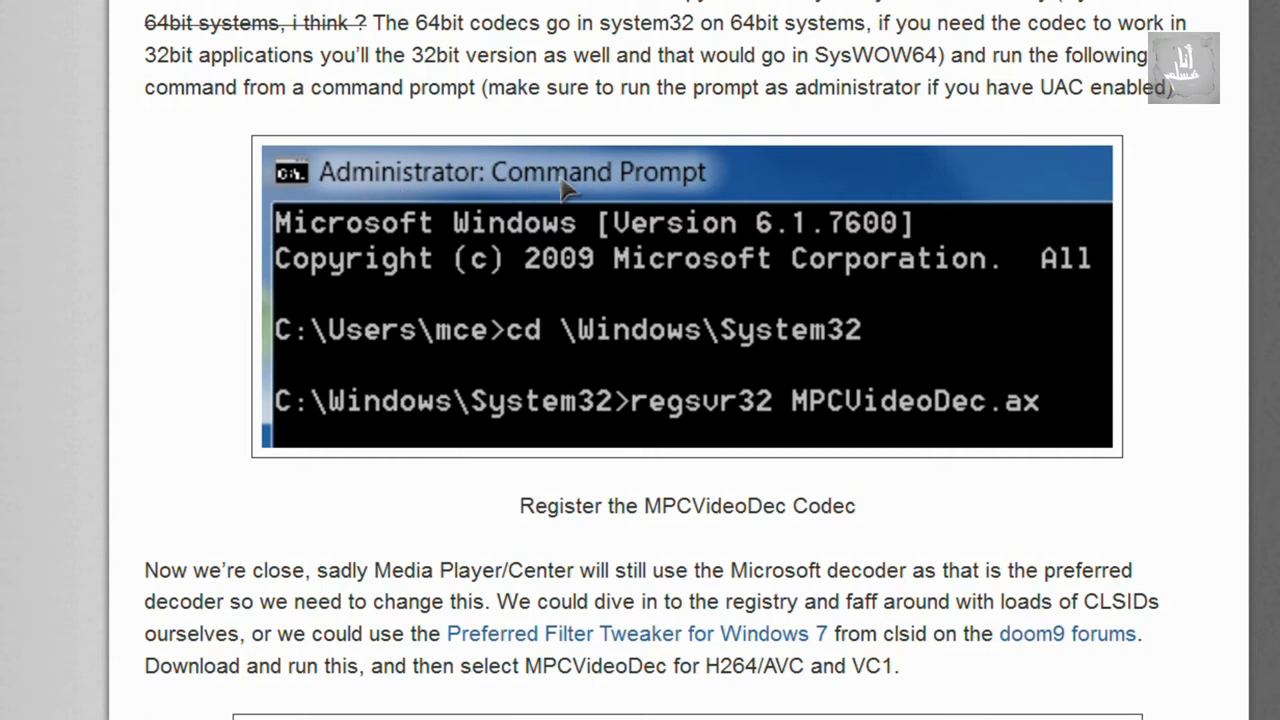
mouse_move(570, 200)
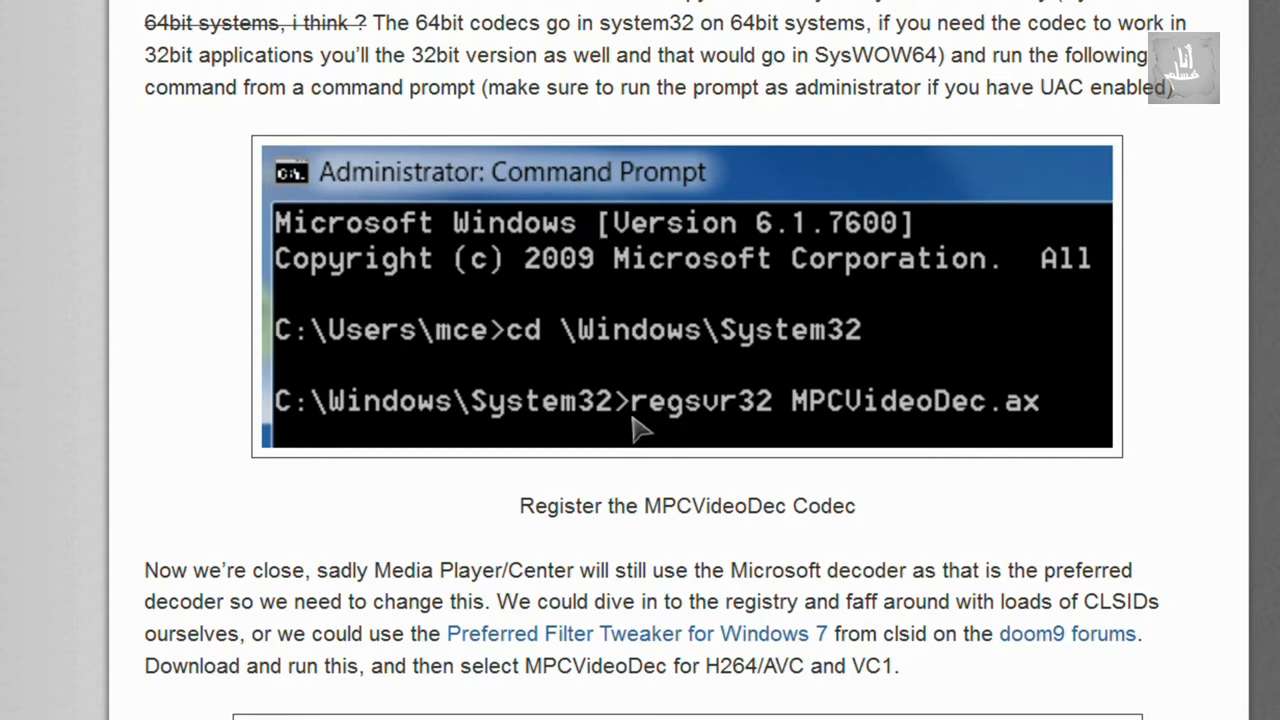
mouse_move(820, 420)
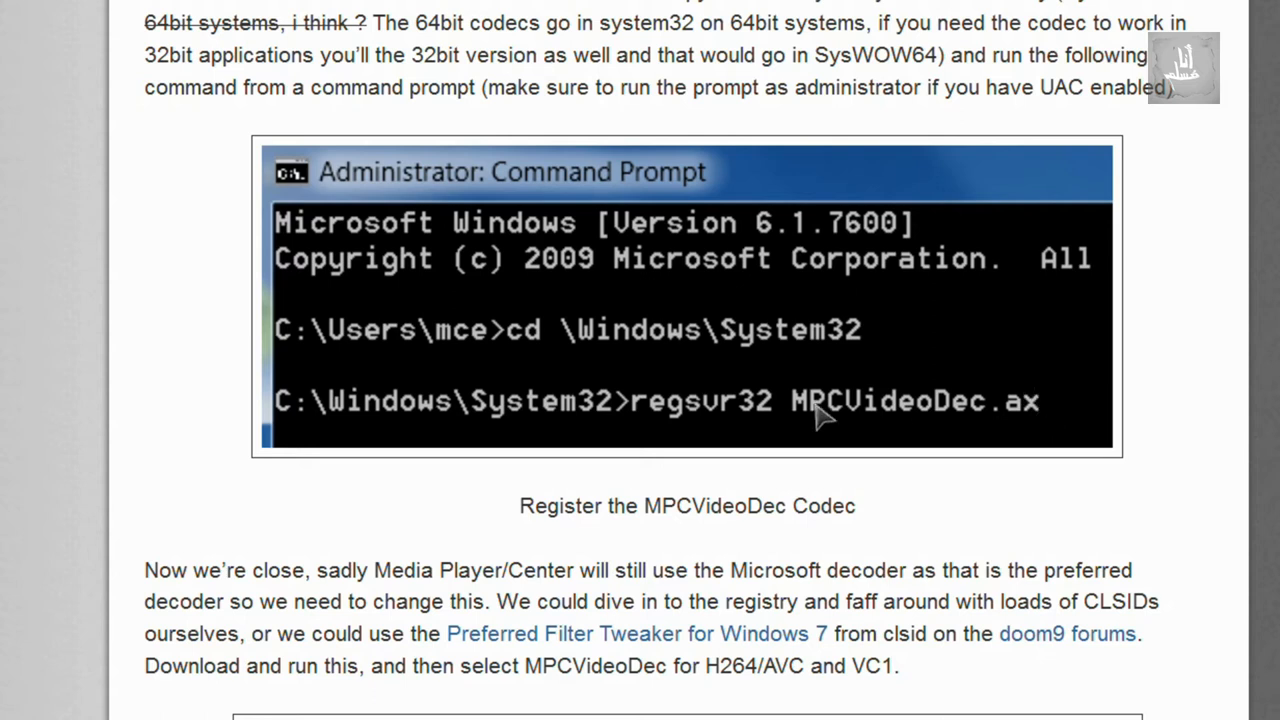
Step: Scroll to the Filter Tweaker step, open Win7DSFilterTweaker to review MPCVideoDec decoders, and exit
scroll("down", 3)
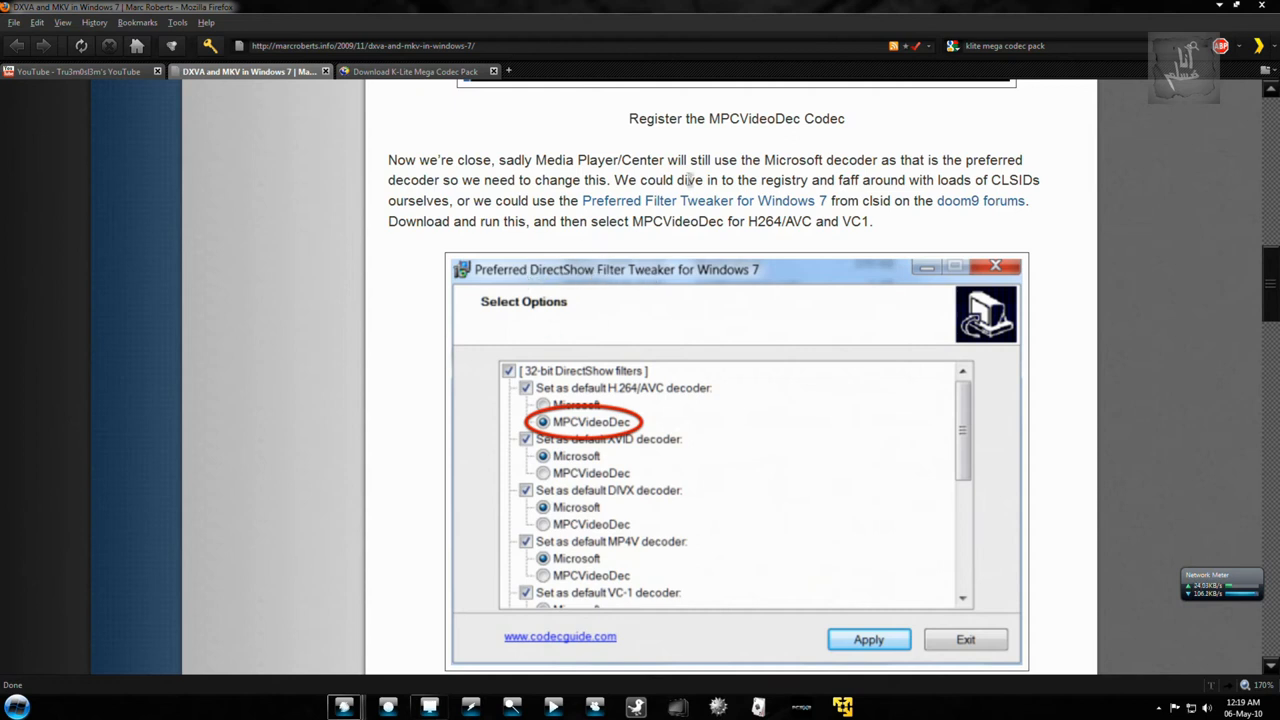
mouse_move(7, 568)
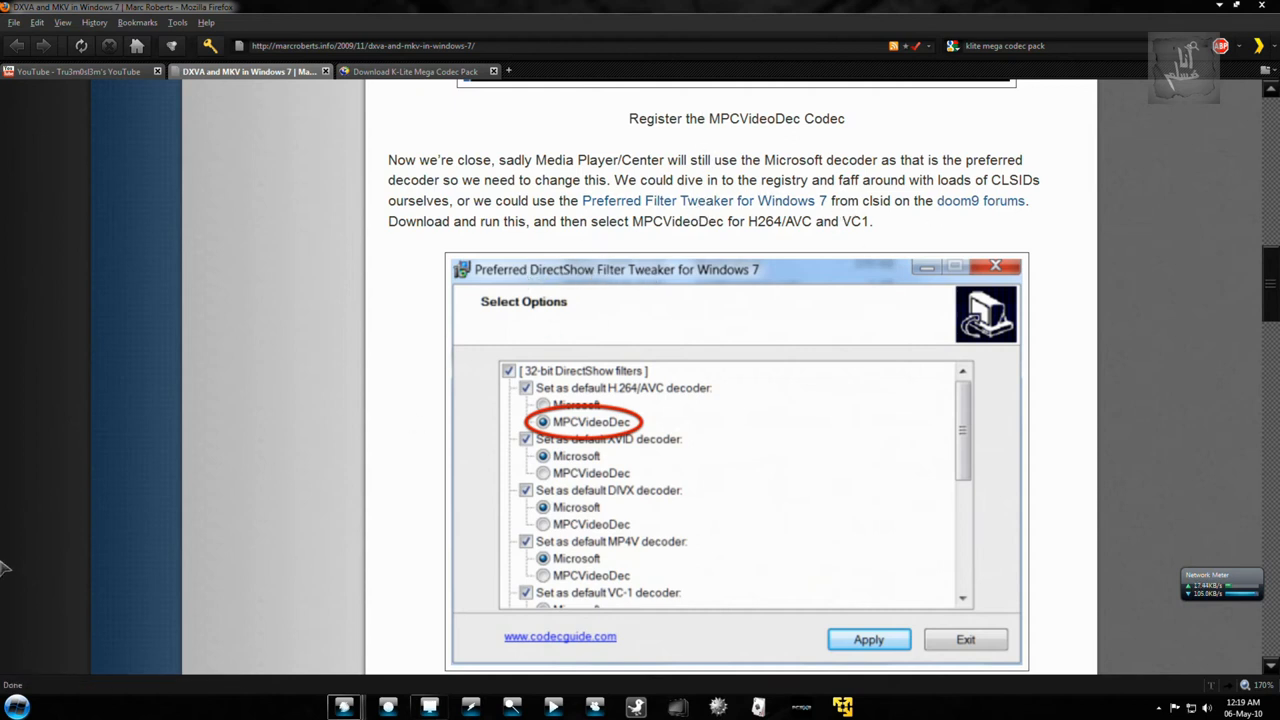
left_click(16, 707)
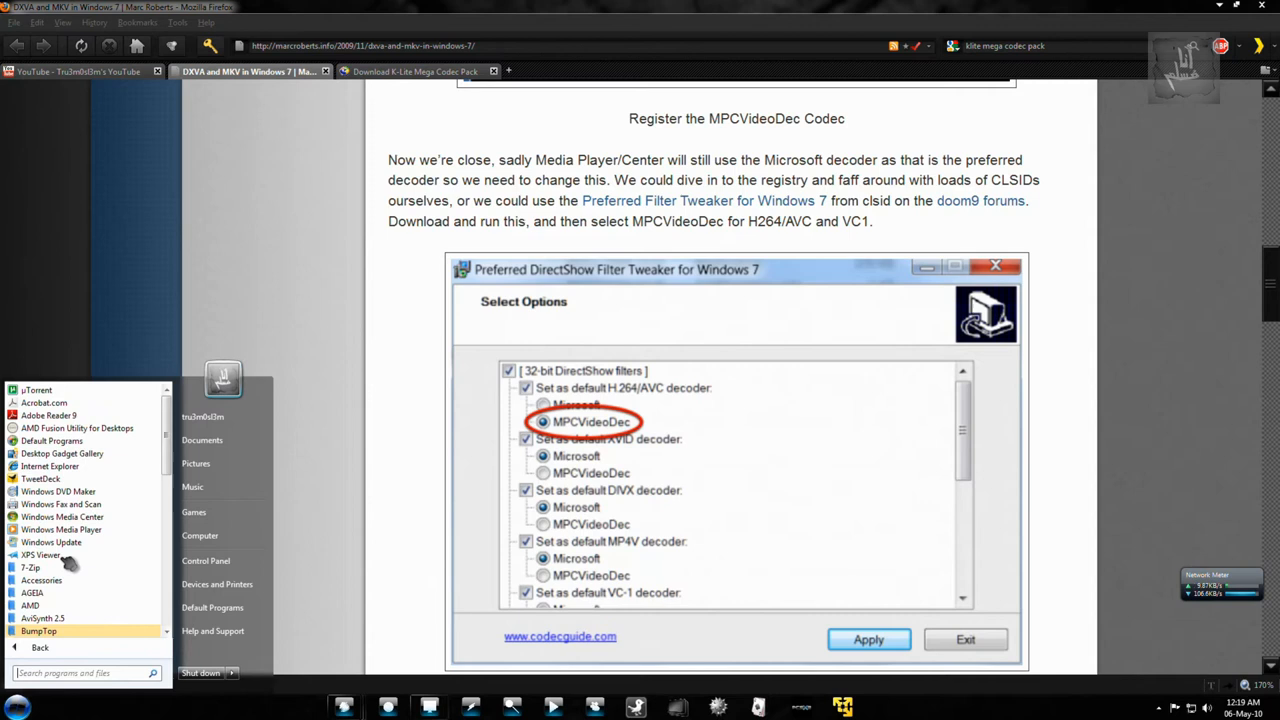
scroll("down", 3)
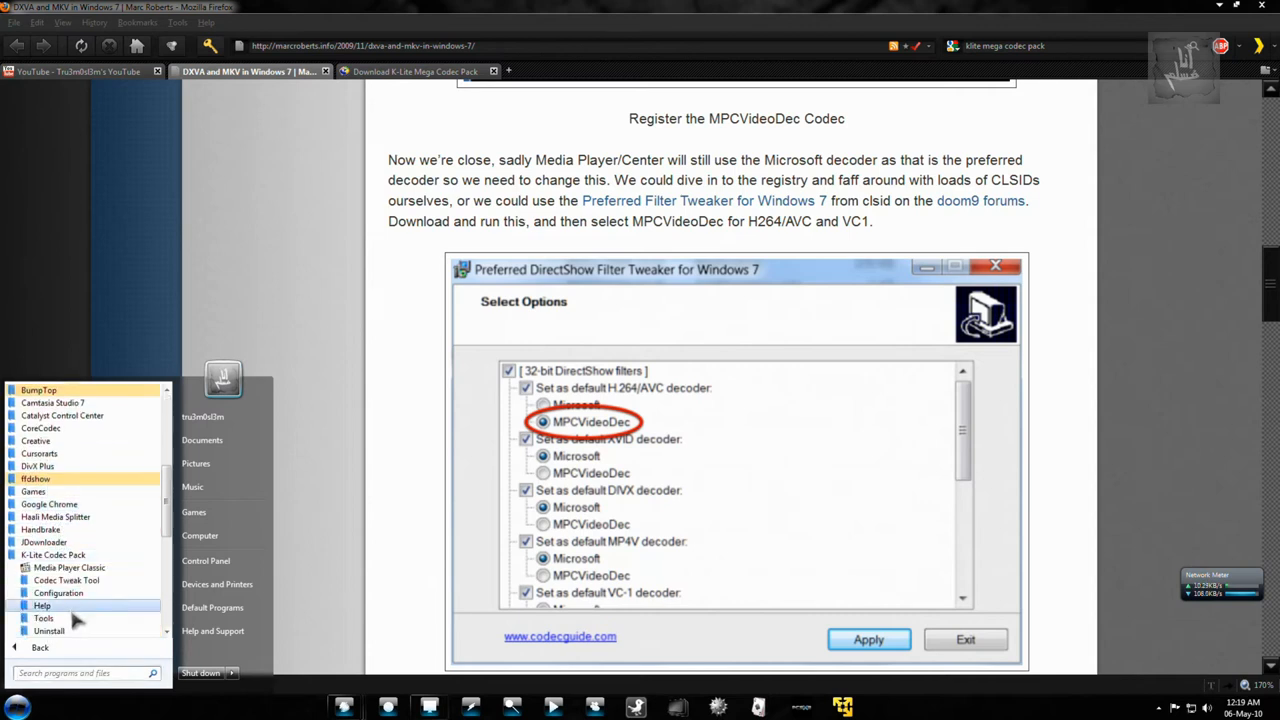
left_click(43, 618)
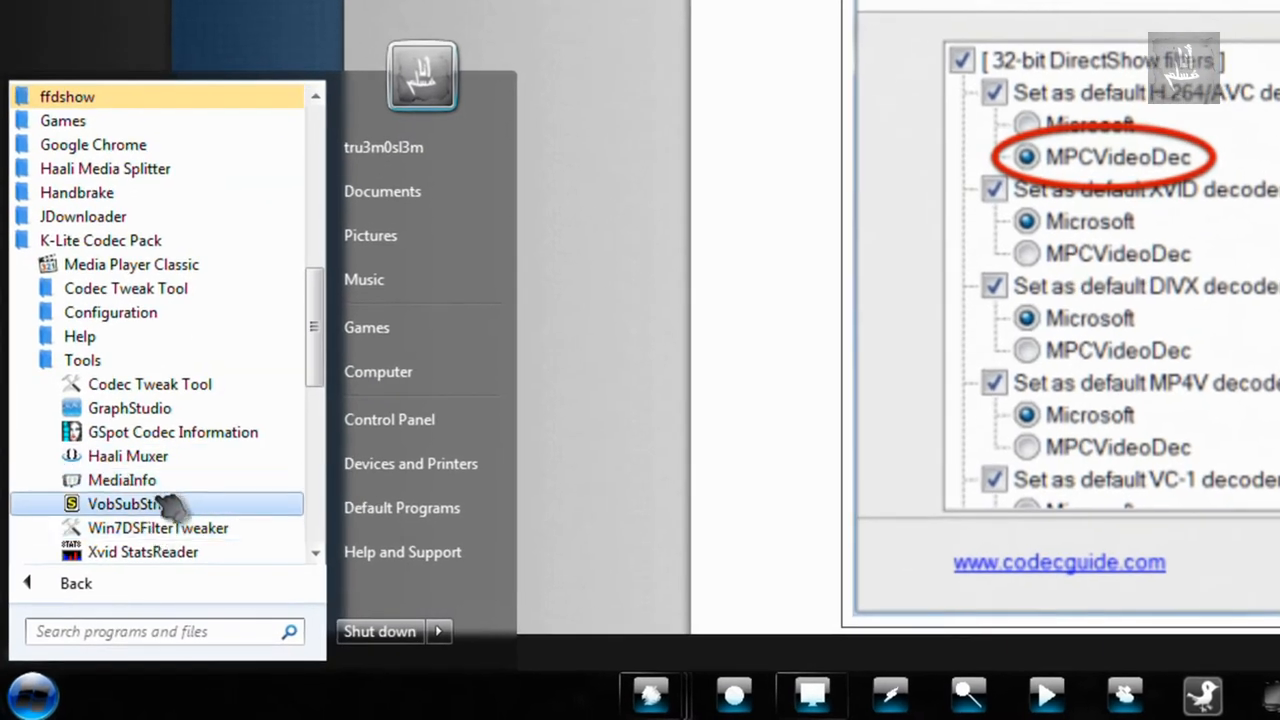
mouse_move(157, 527)
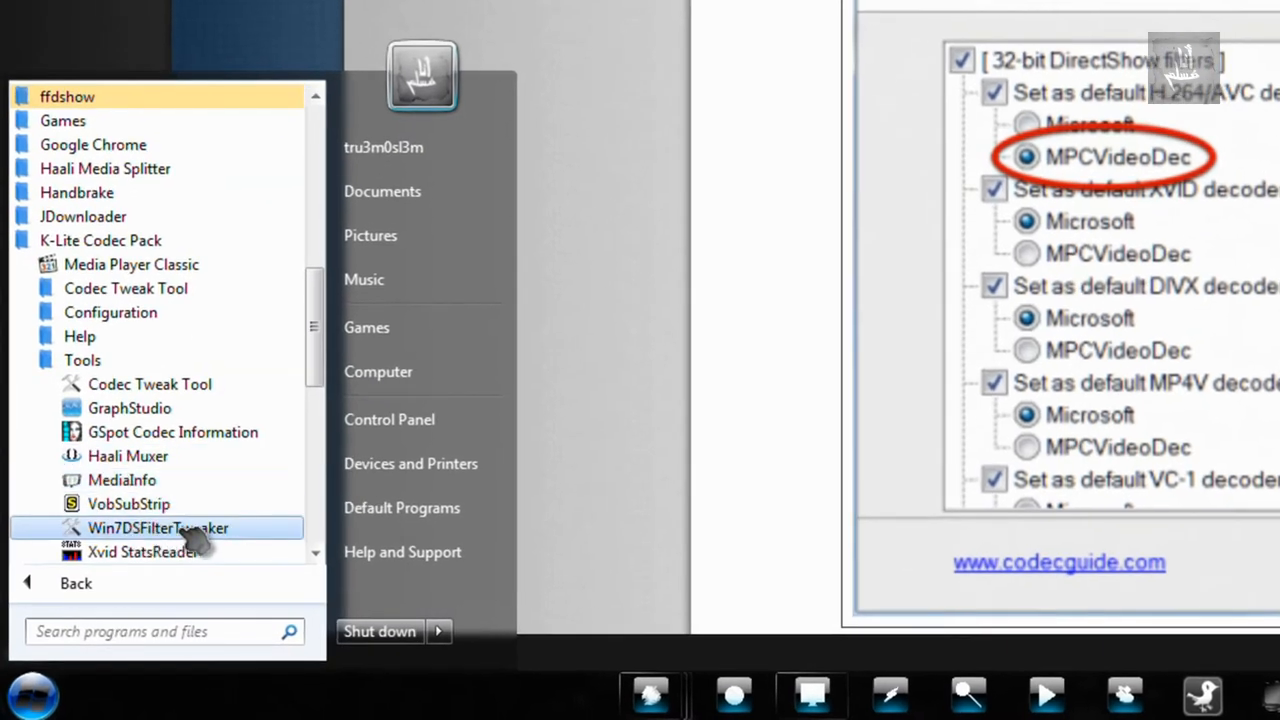
left_click(158, 527)
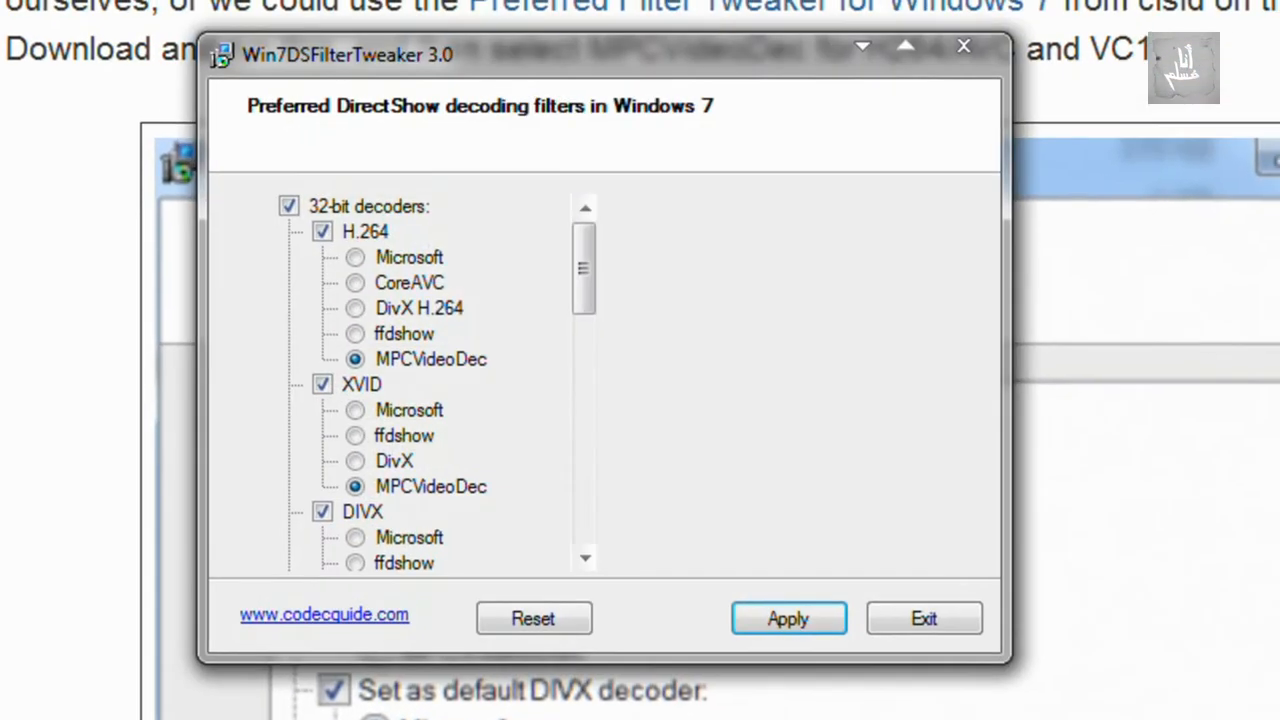
mouse_move(585, 270)
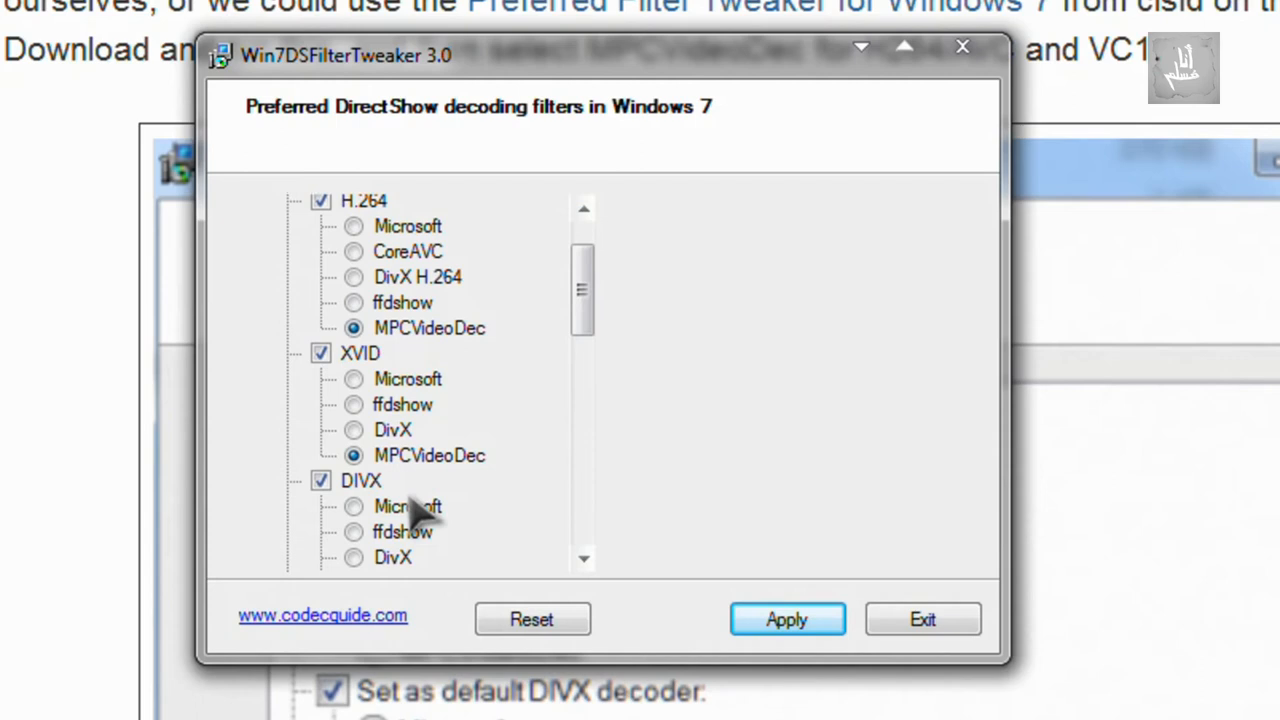
scroll("down", 3)
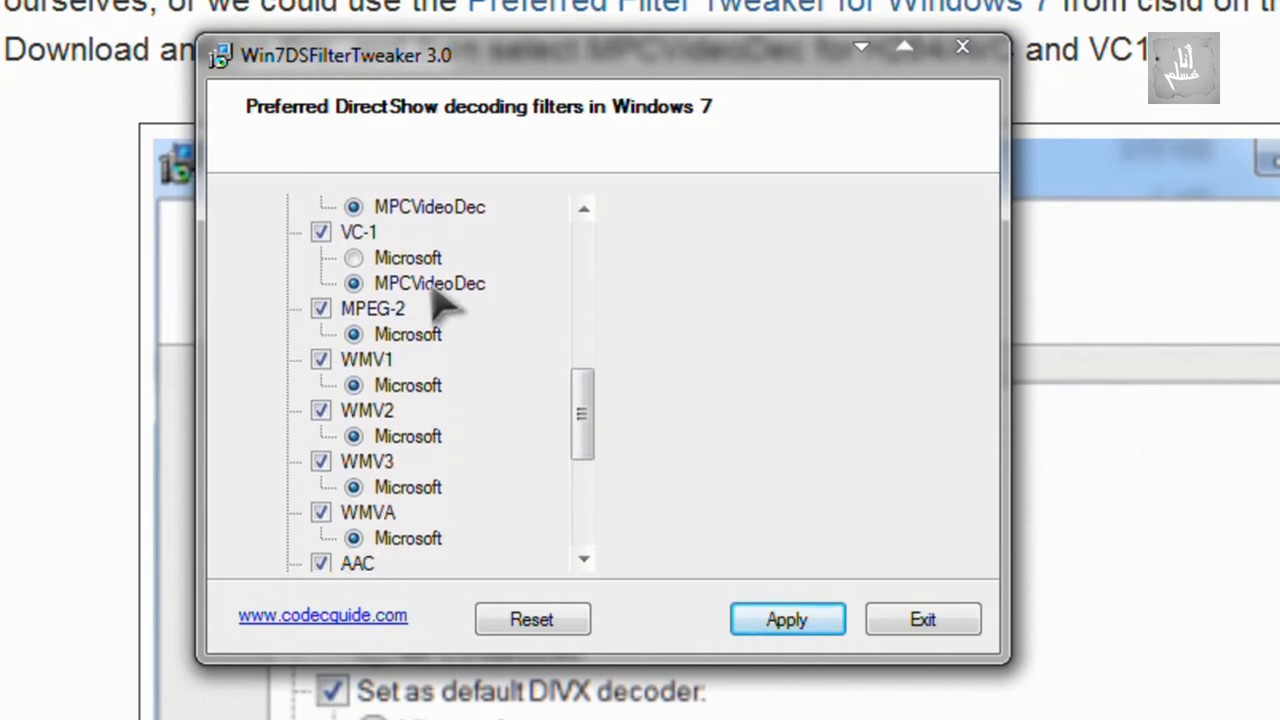
scroll("up", 3)
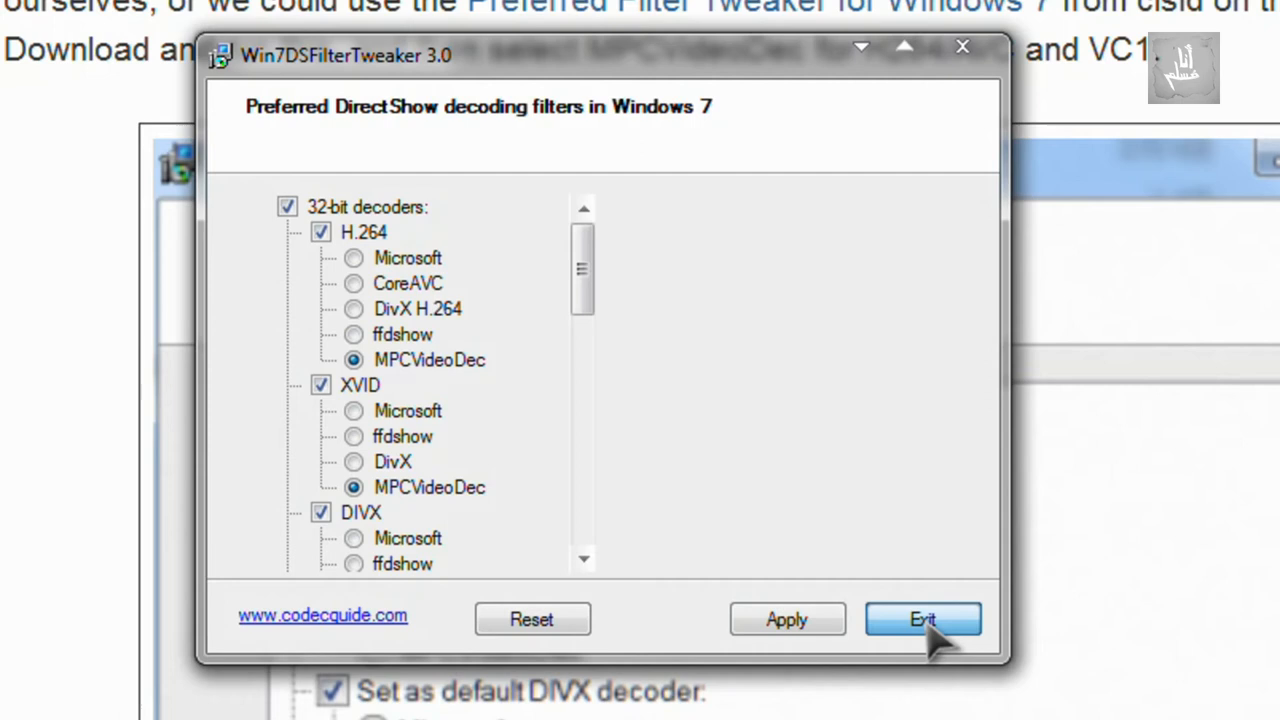
left_click(921, 619)
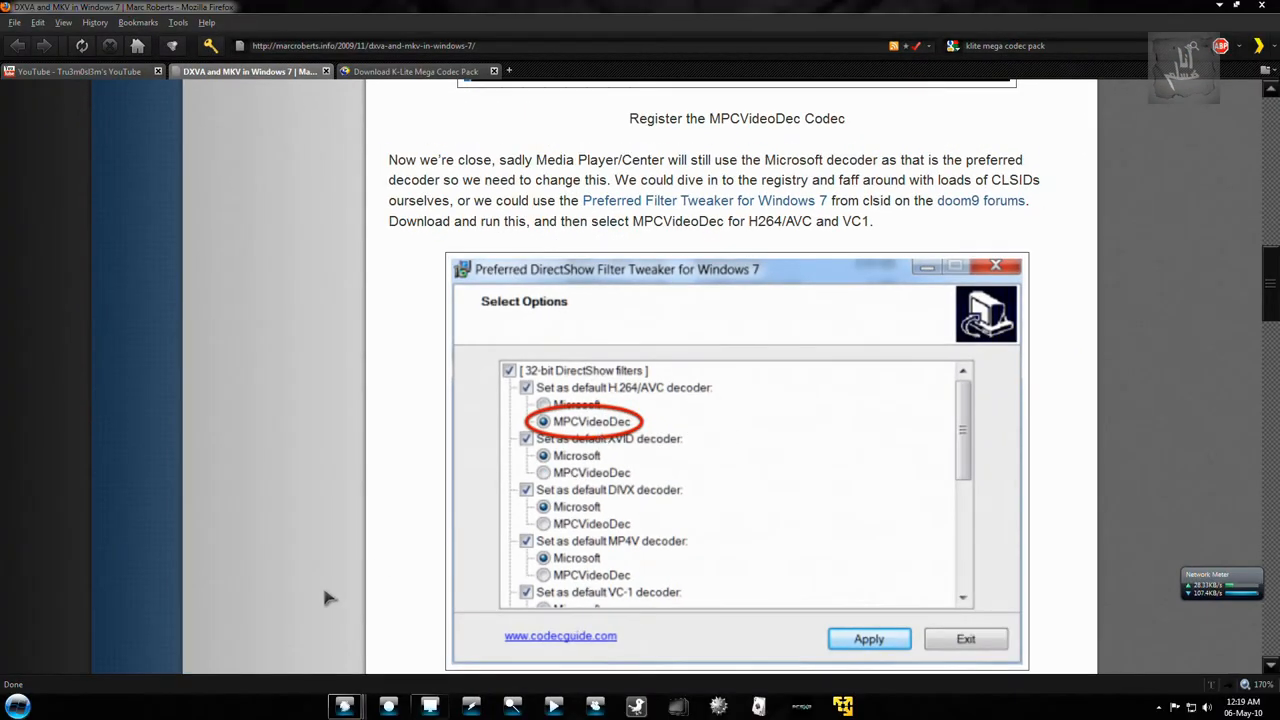
Step: Open the ffdshow DXVA configuration and browse the DirectShow control, tray/paths and Info & CPU pages
left_click(16, 706)
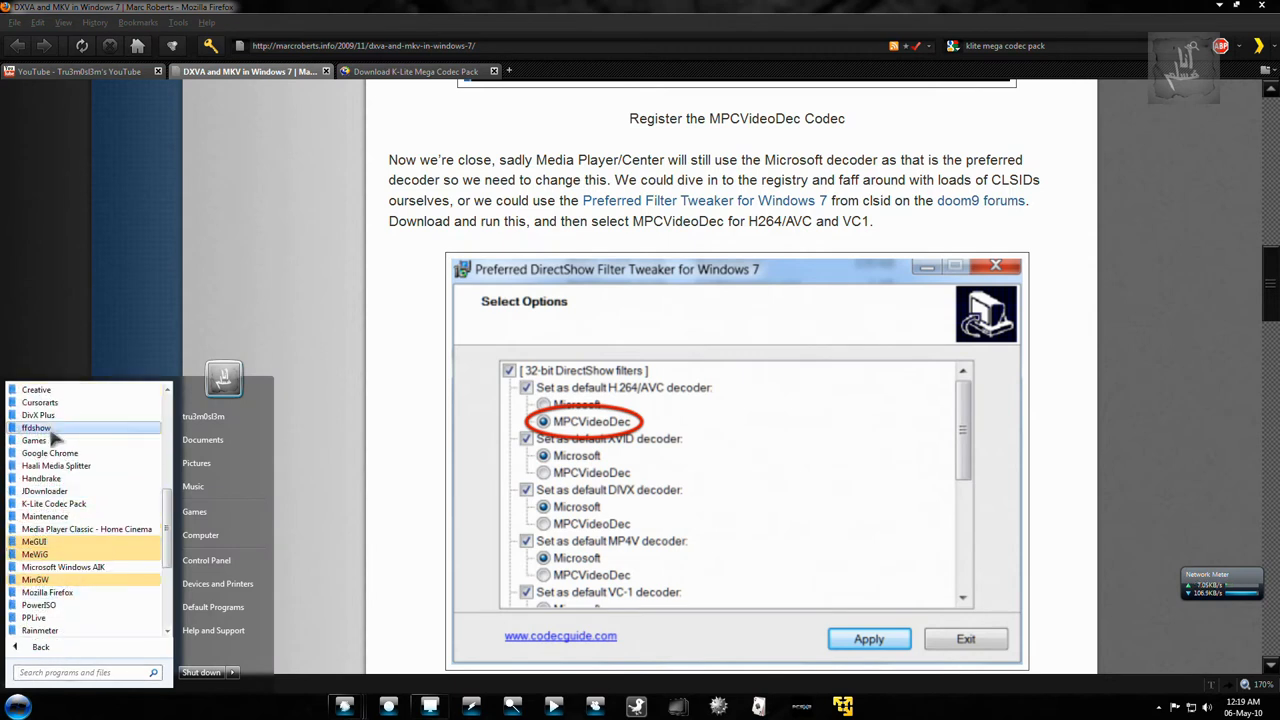
left_click(37, 427)
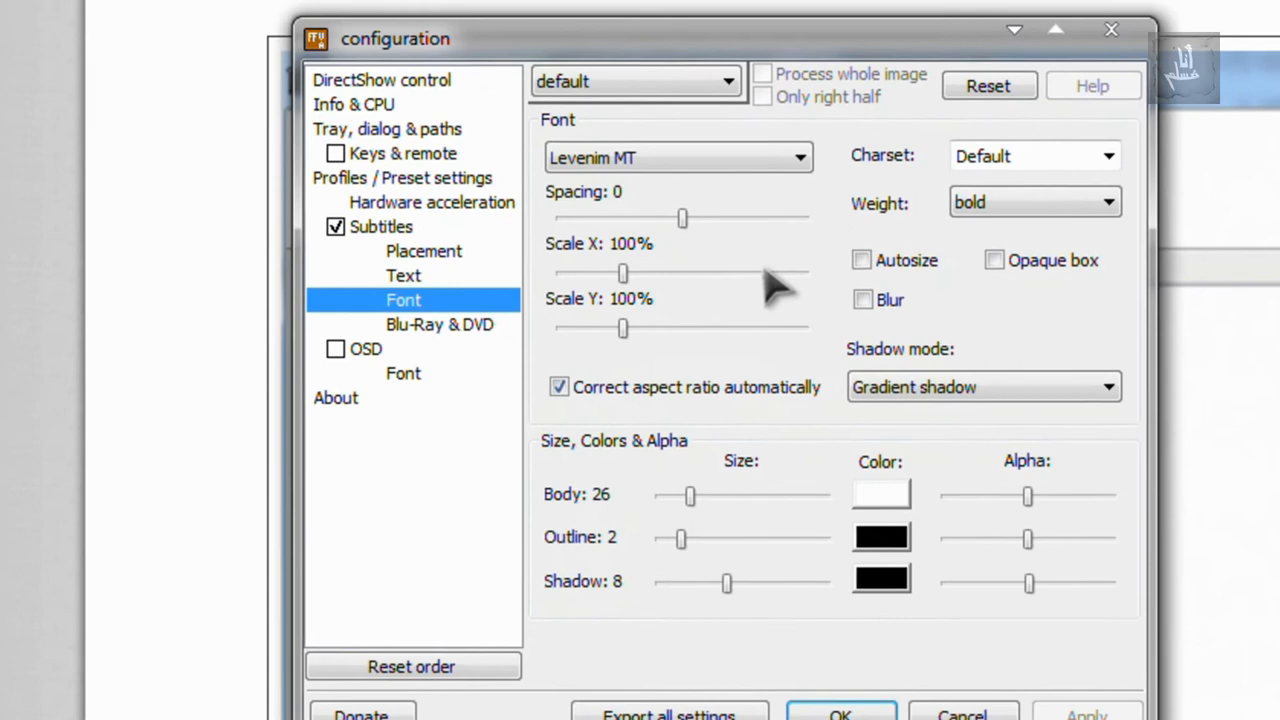
left_click(381, 79)
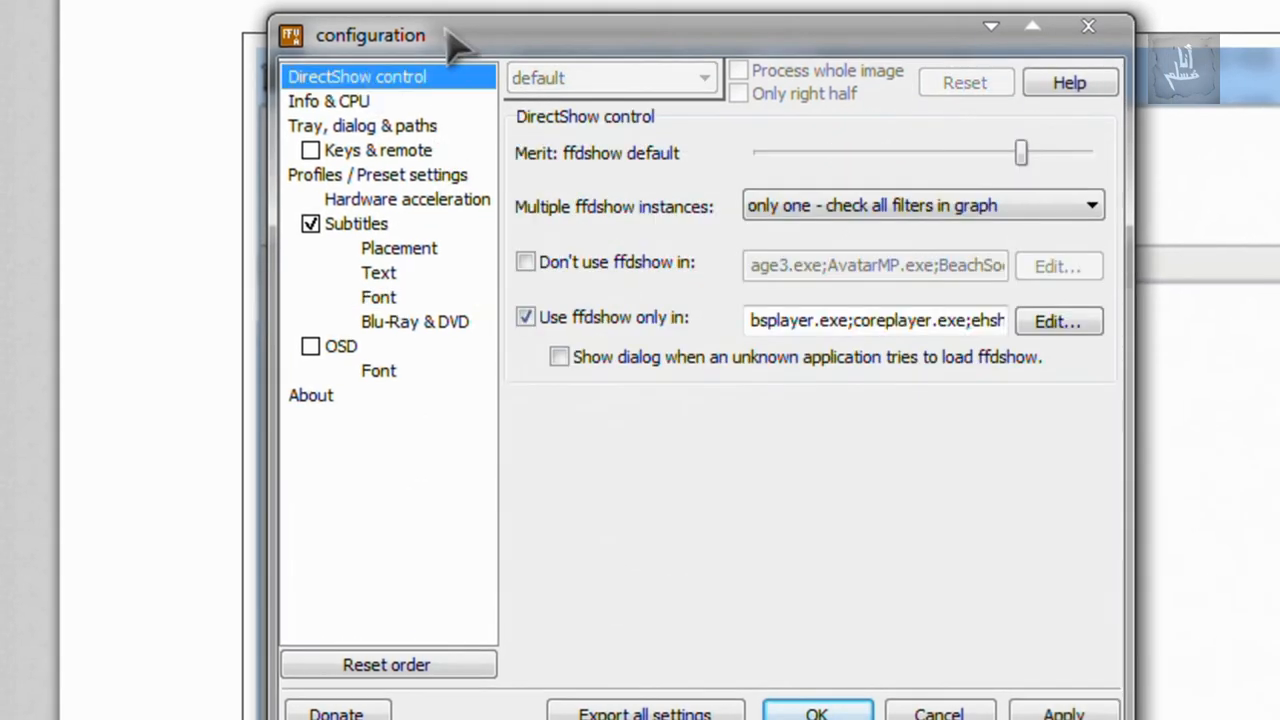
mouse_move(565, 155)
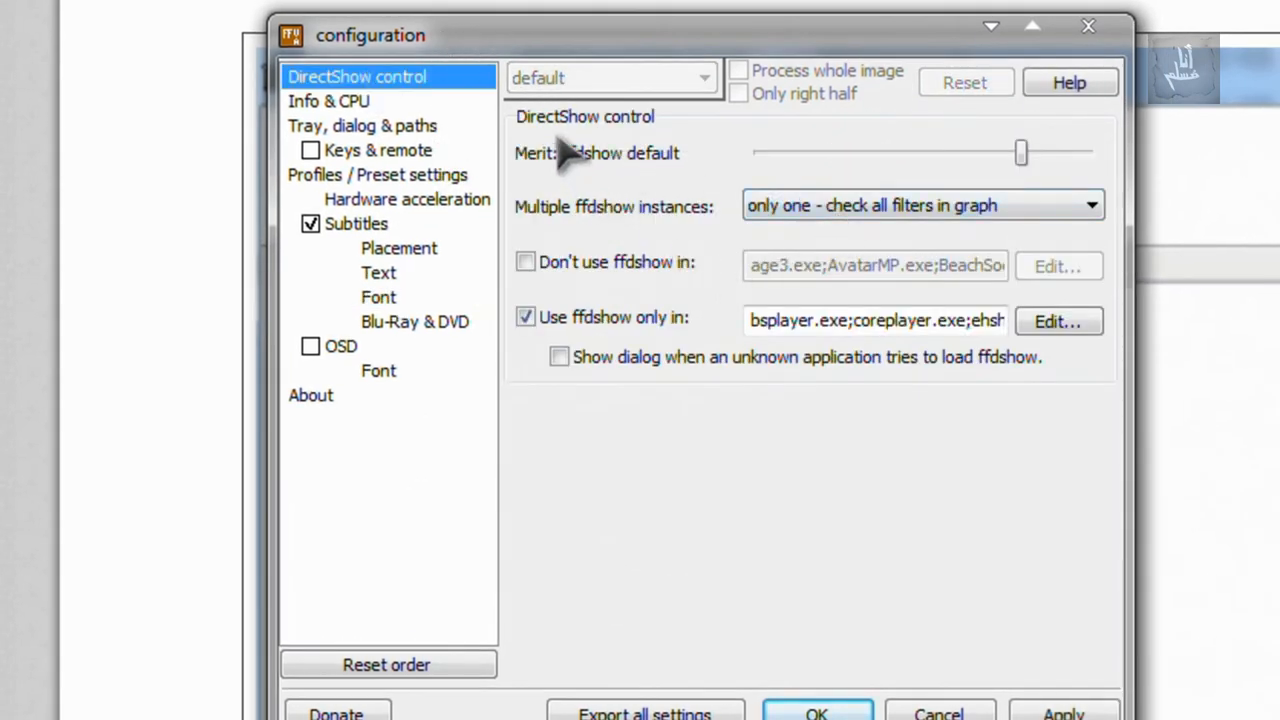
left_click(362, 125)
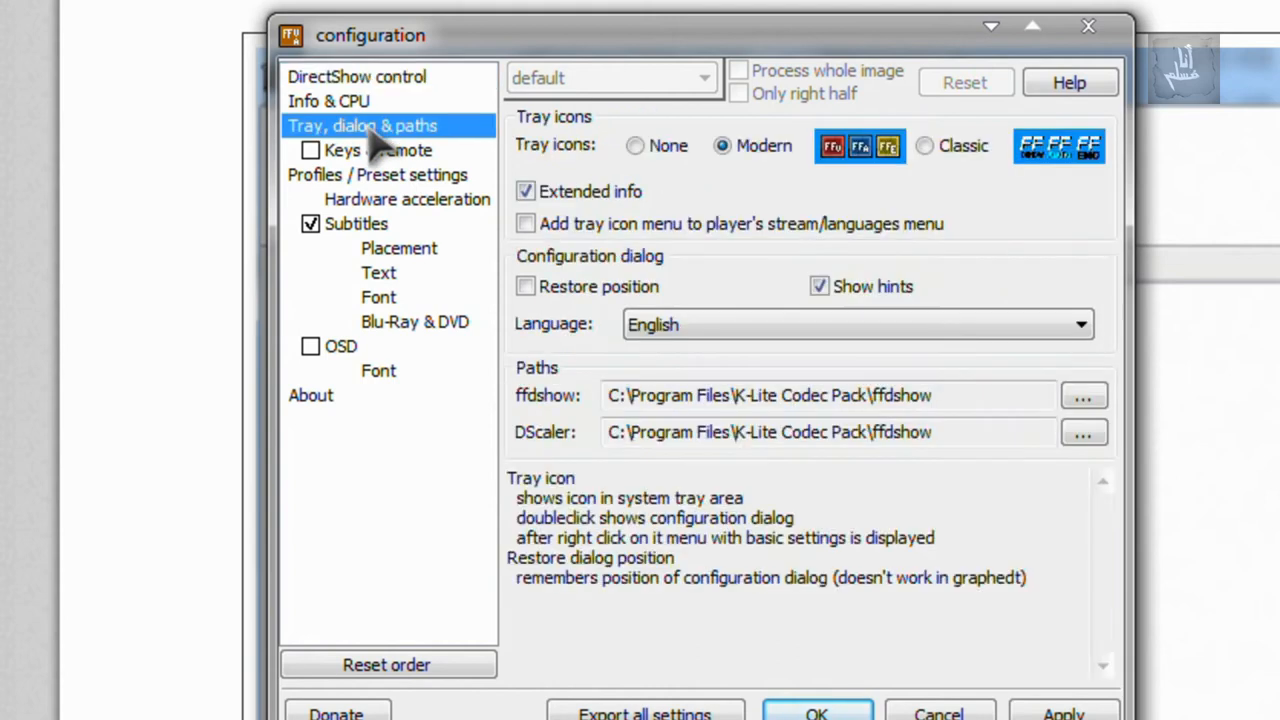
left_click(328, 100)
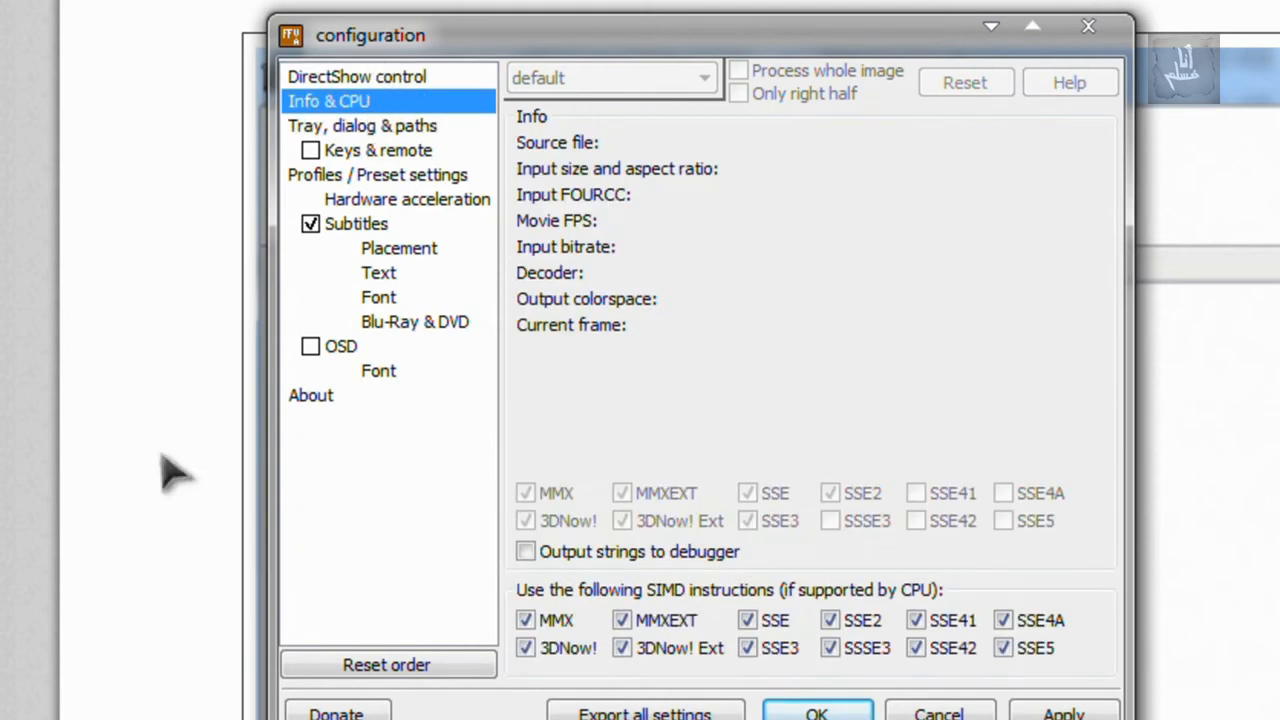
mouse_move(398, 248)
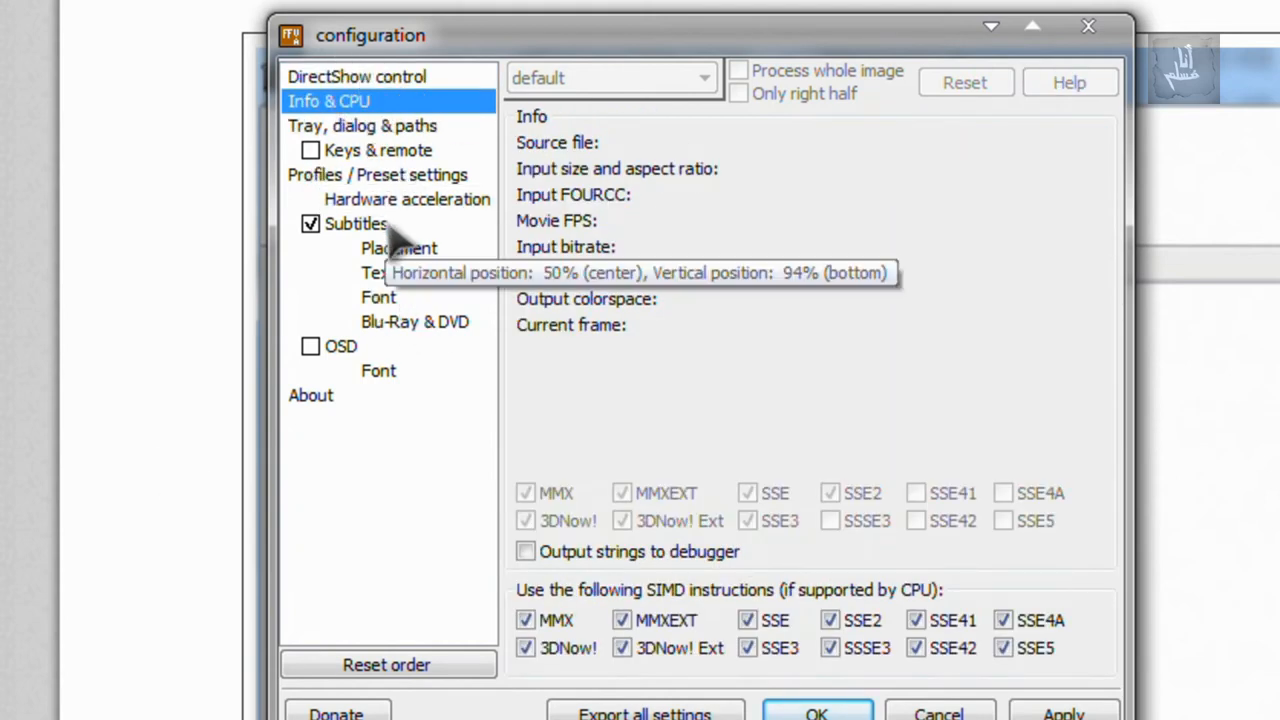
Step: Keep H264, VC1 hardware acceleration and subtitles enabled, review the Font page, and save with OK
left_click(356, 223)
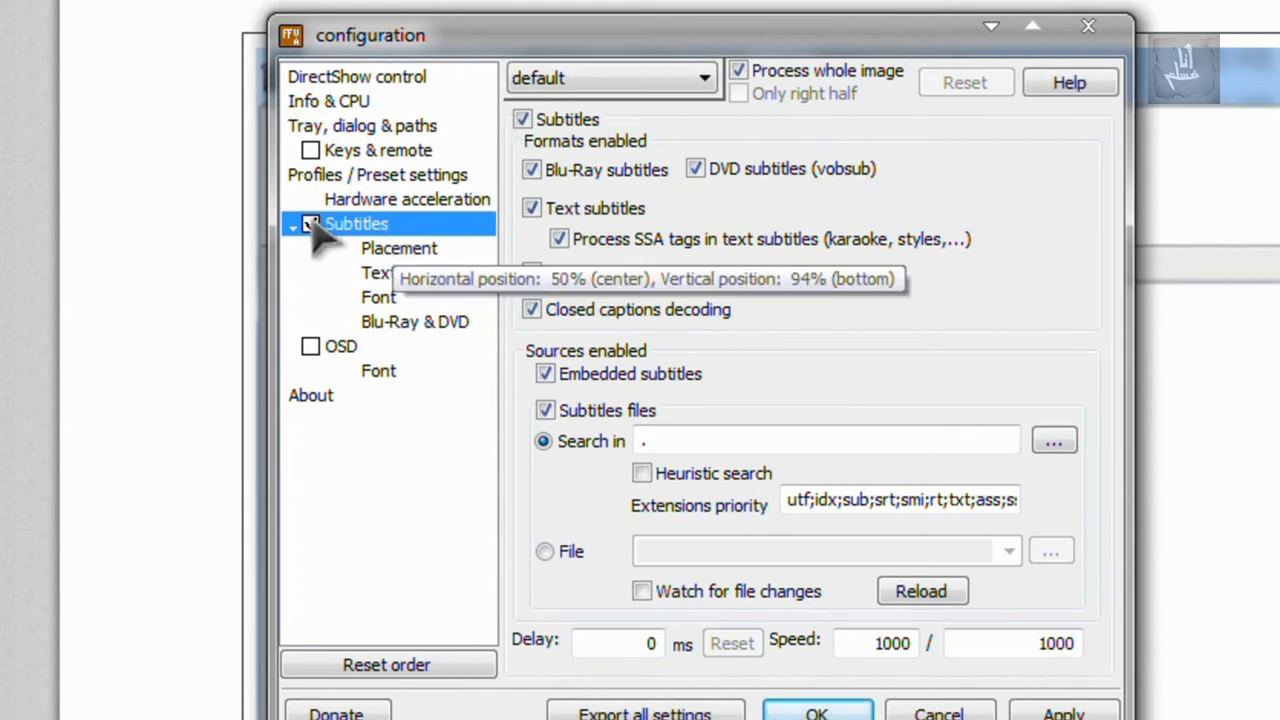
left_click(310, 223)
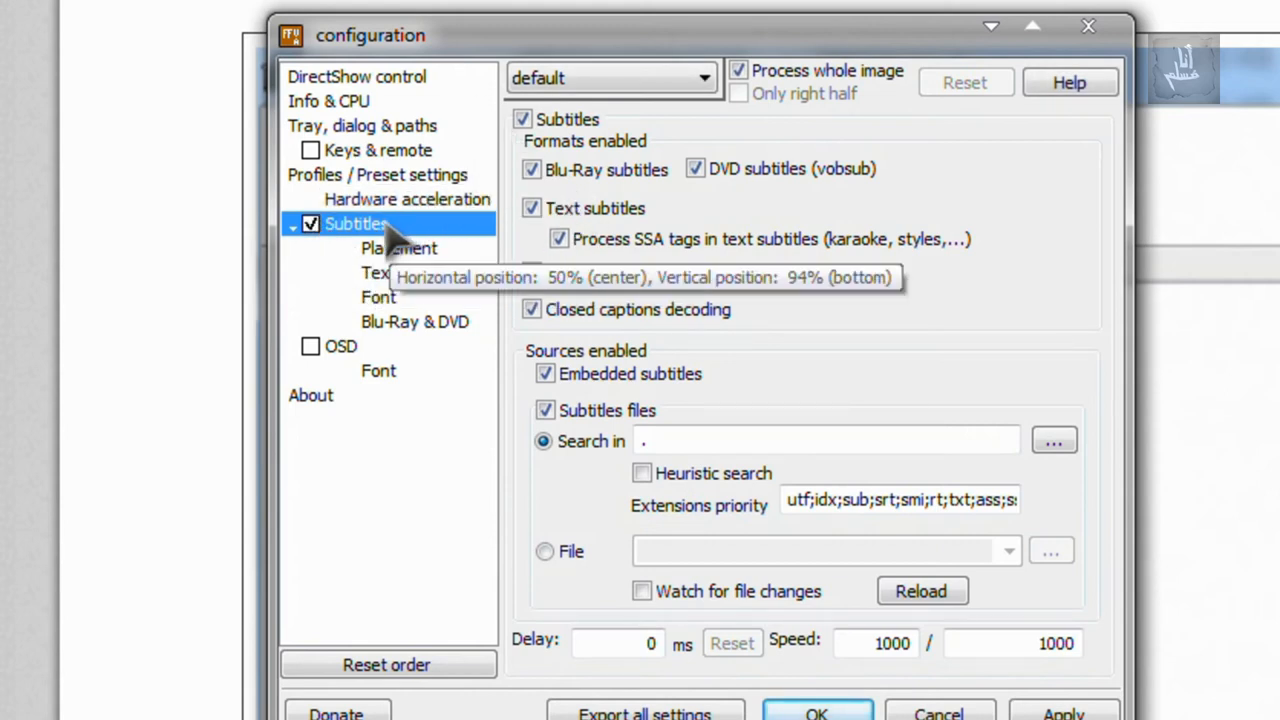
left_click(419, 199)
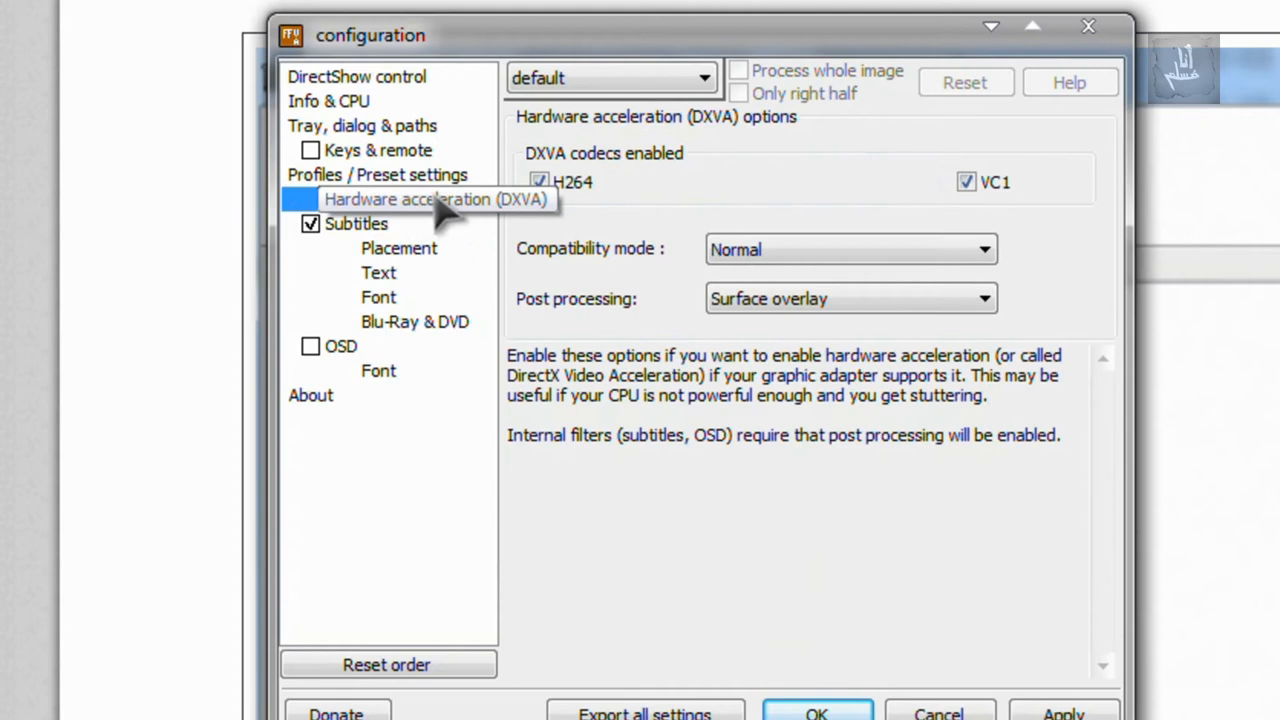
mouse_move(539, 181)
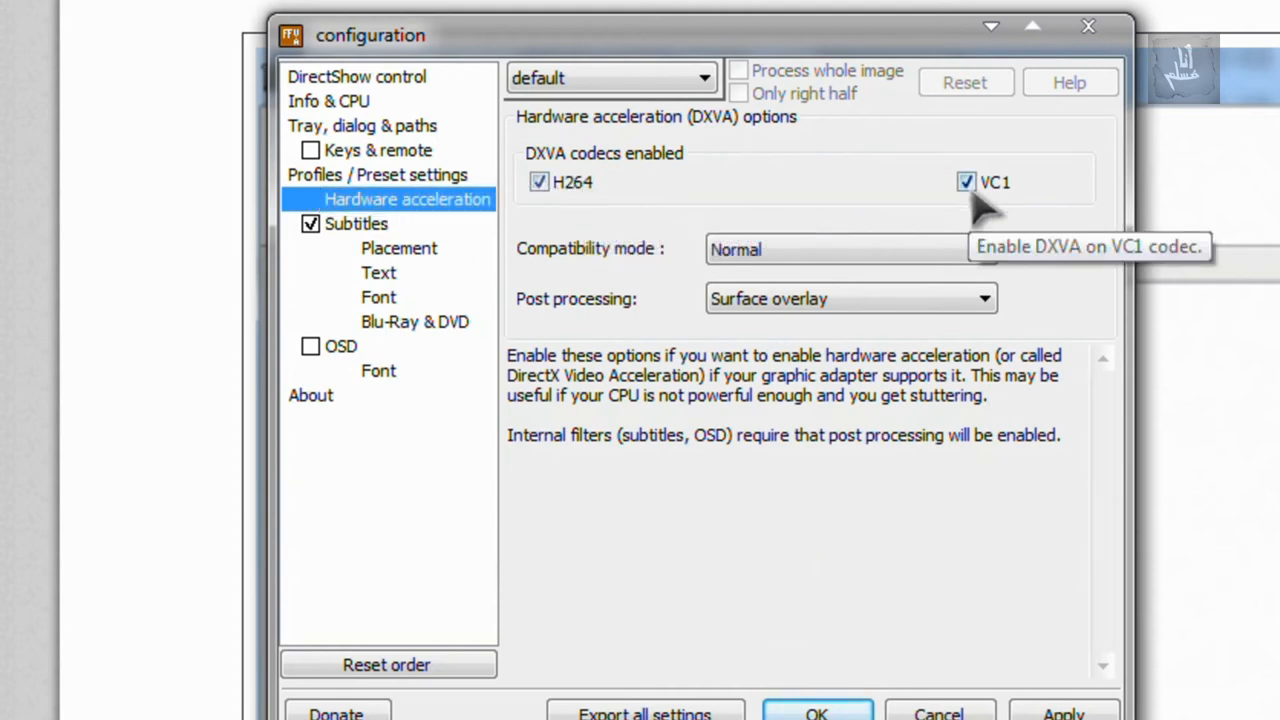
mouse_move(850, 298)
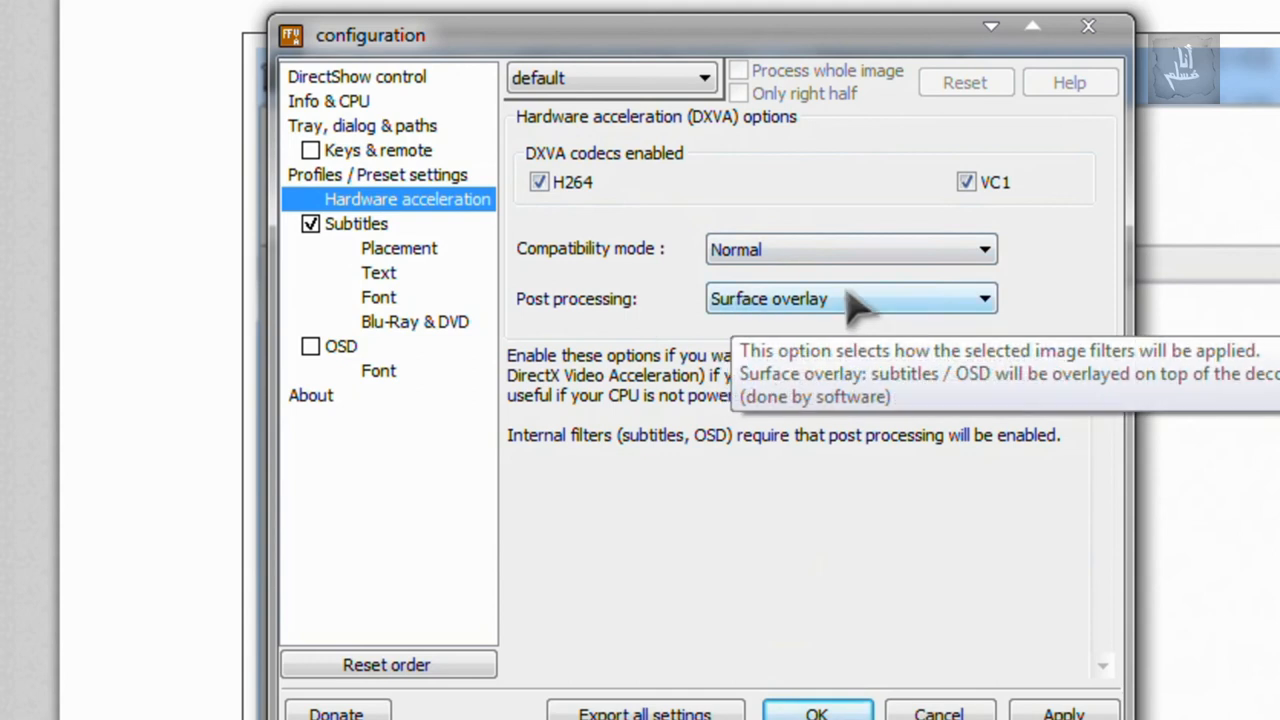
left_click(356, 223)
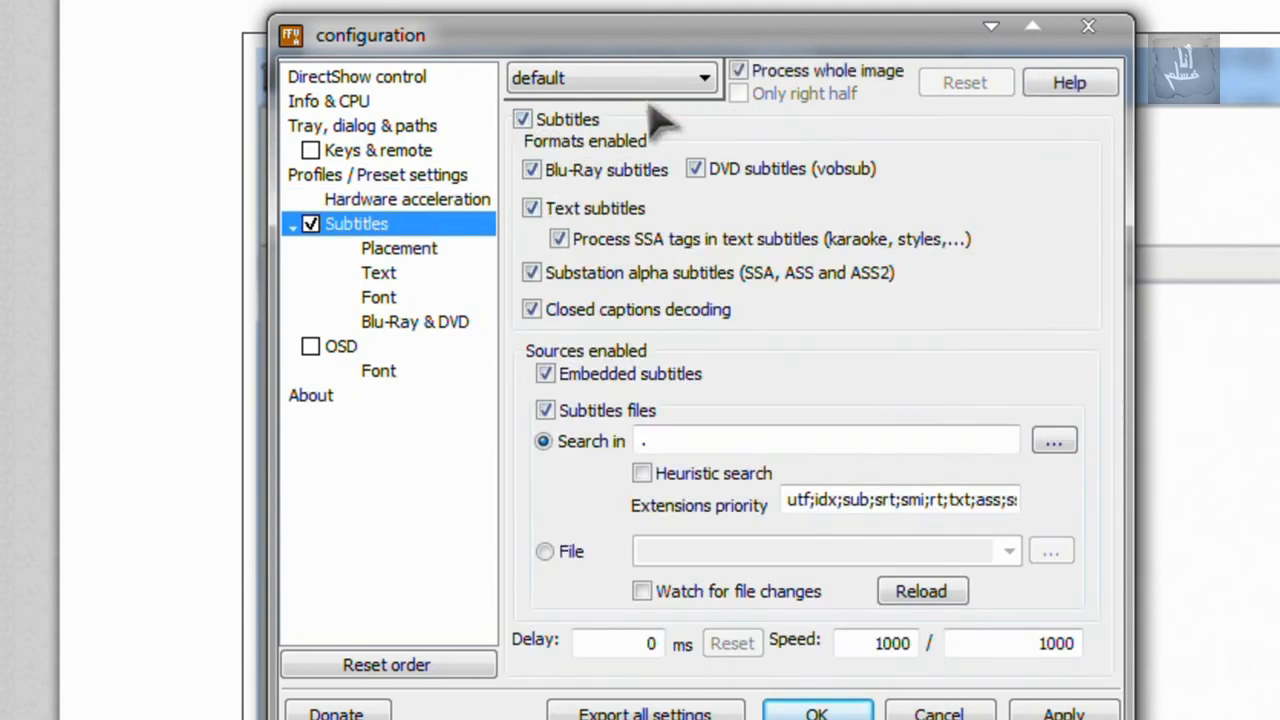
mouse_move(530, 390)
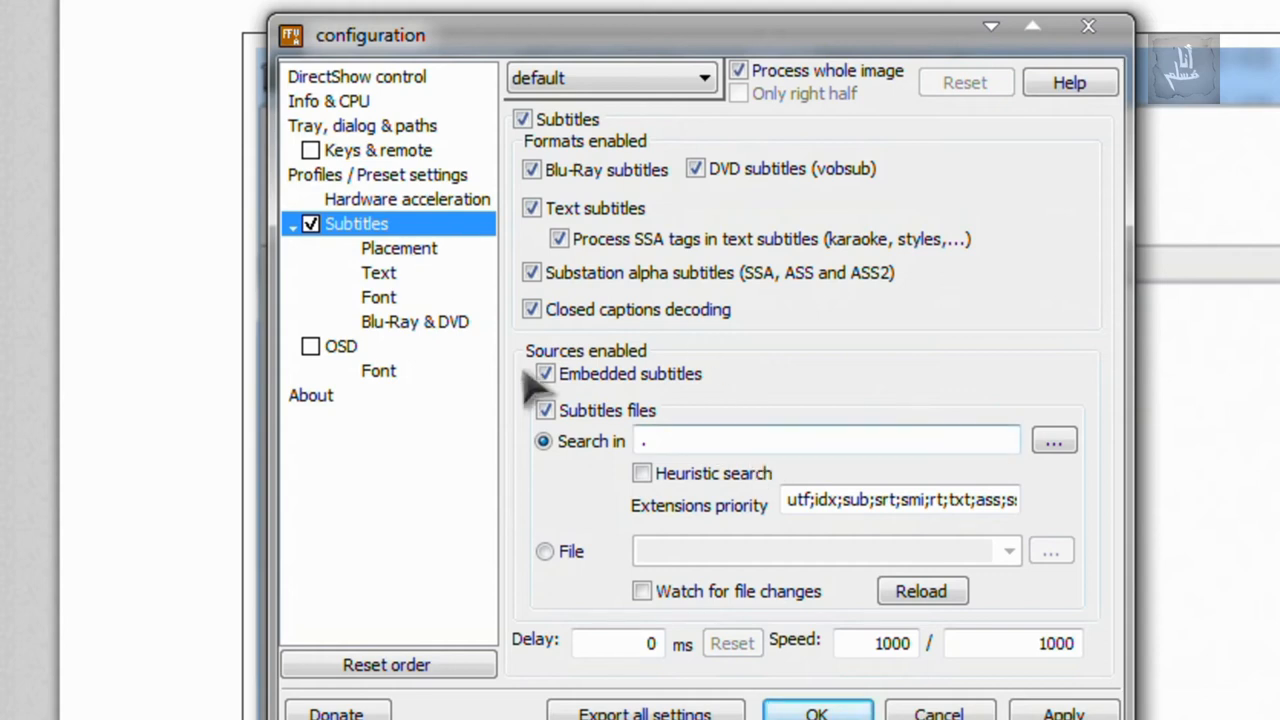
left_click(378, 296)
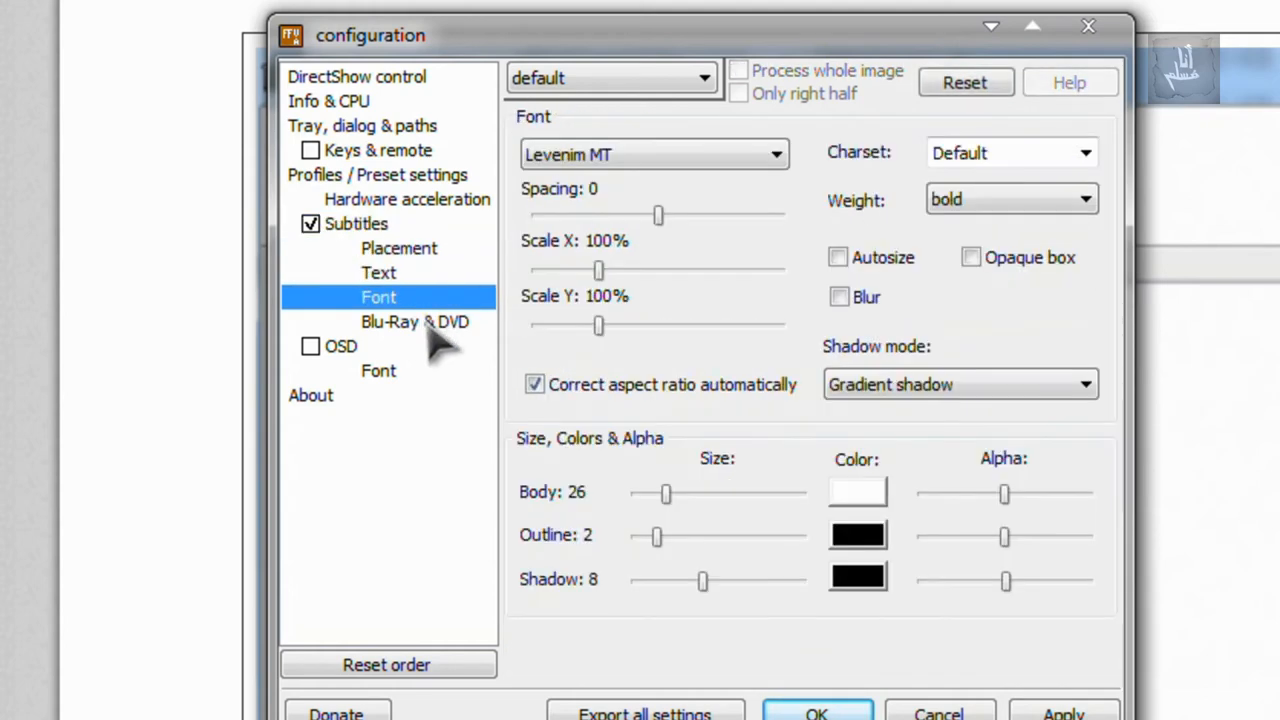
left_click(356, 223)
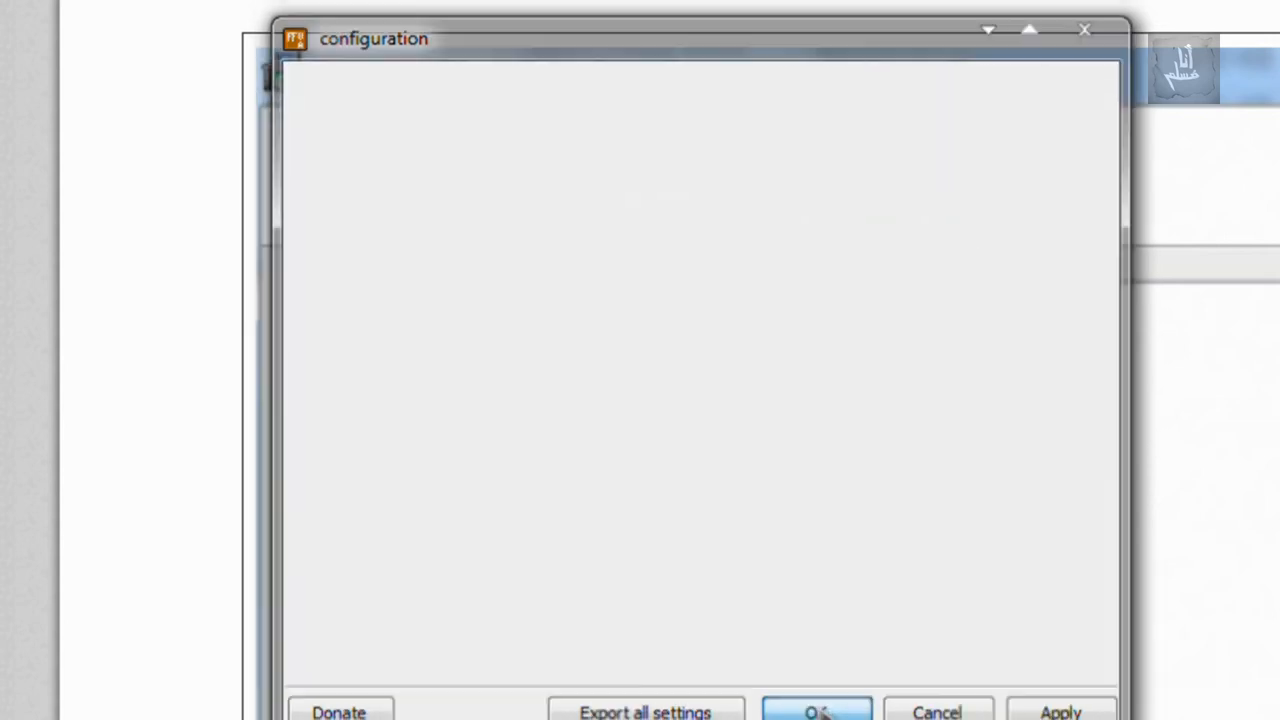
left_click(816, 711)
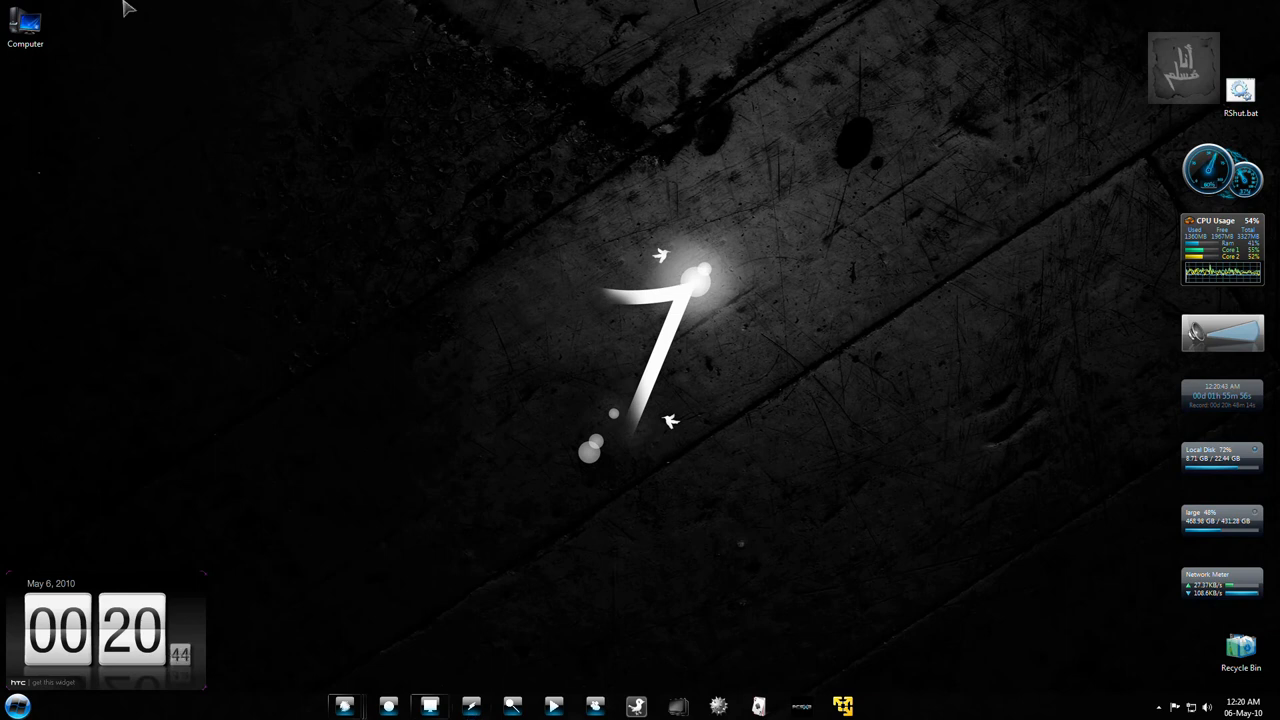
Step: Bring up ubuntu.mp4's context menu again after dismissing Movie Maker without saving
left_click(430, 705)
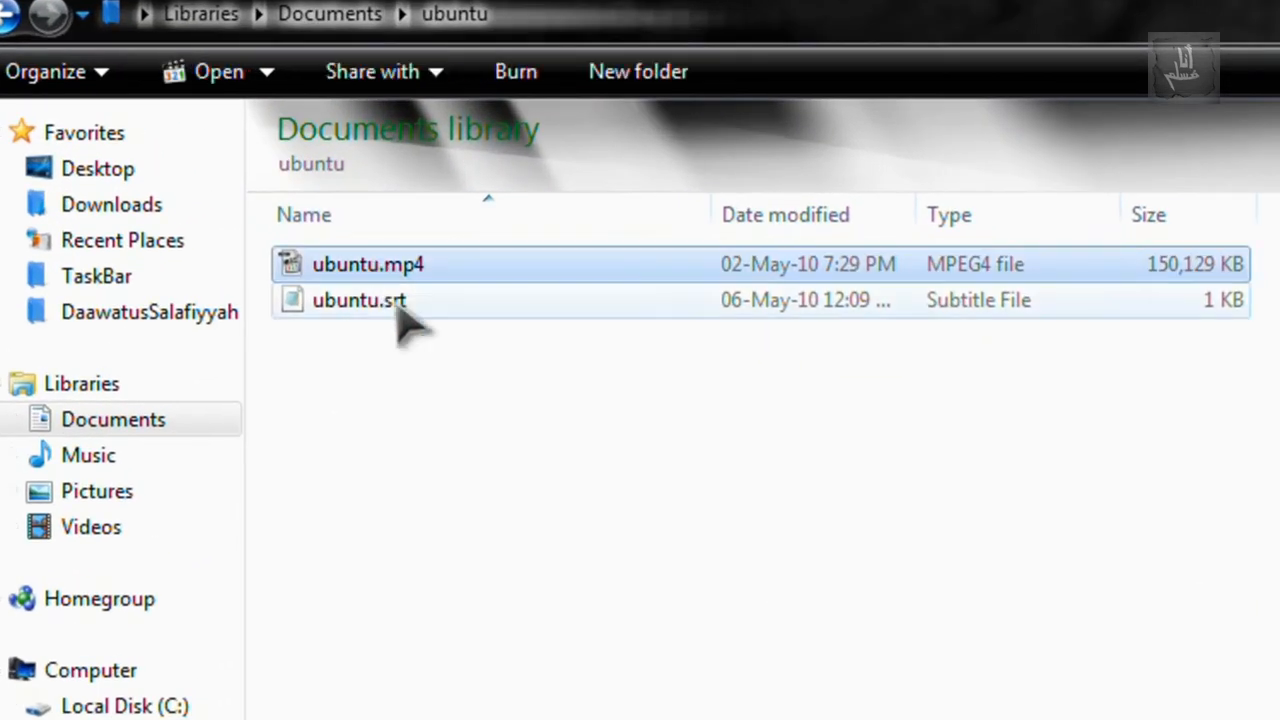
right_click(368, 264)
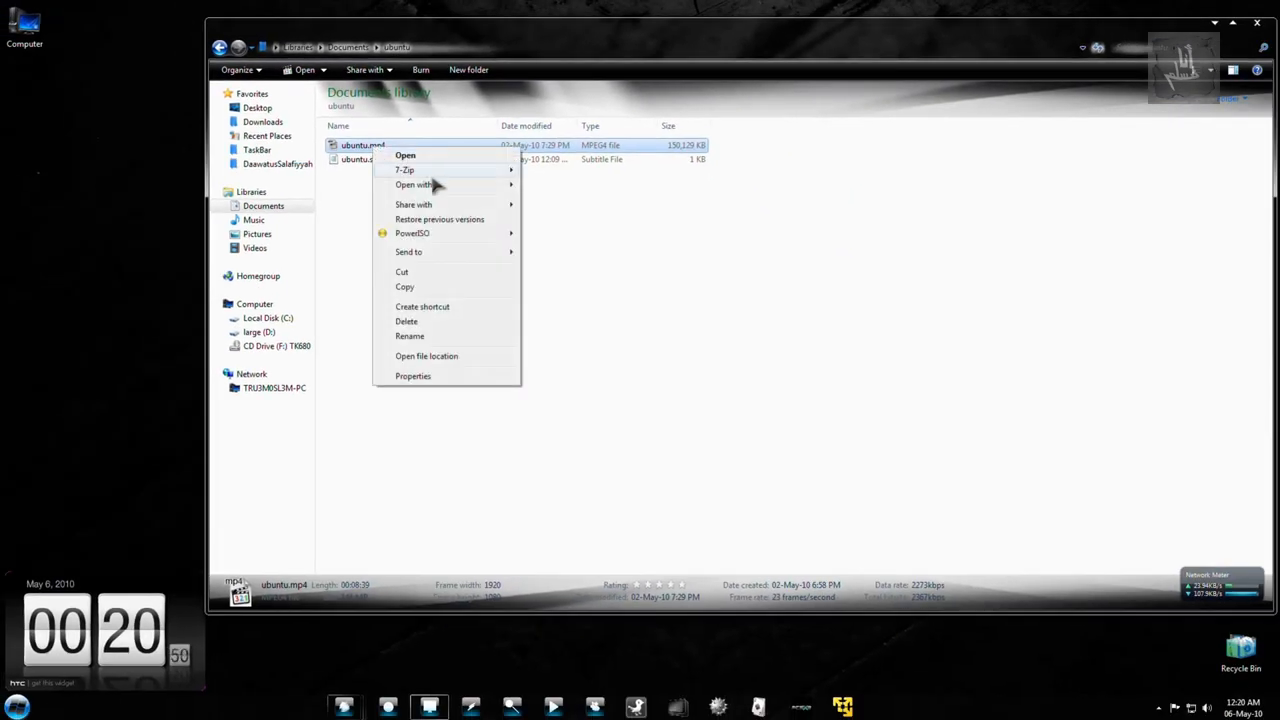
left_click(413, 184)
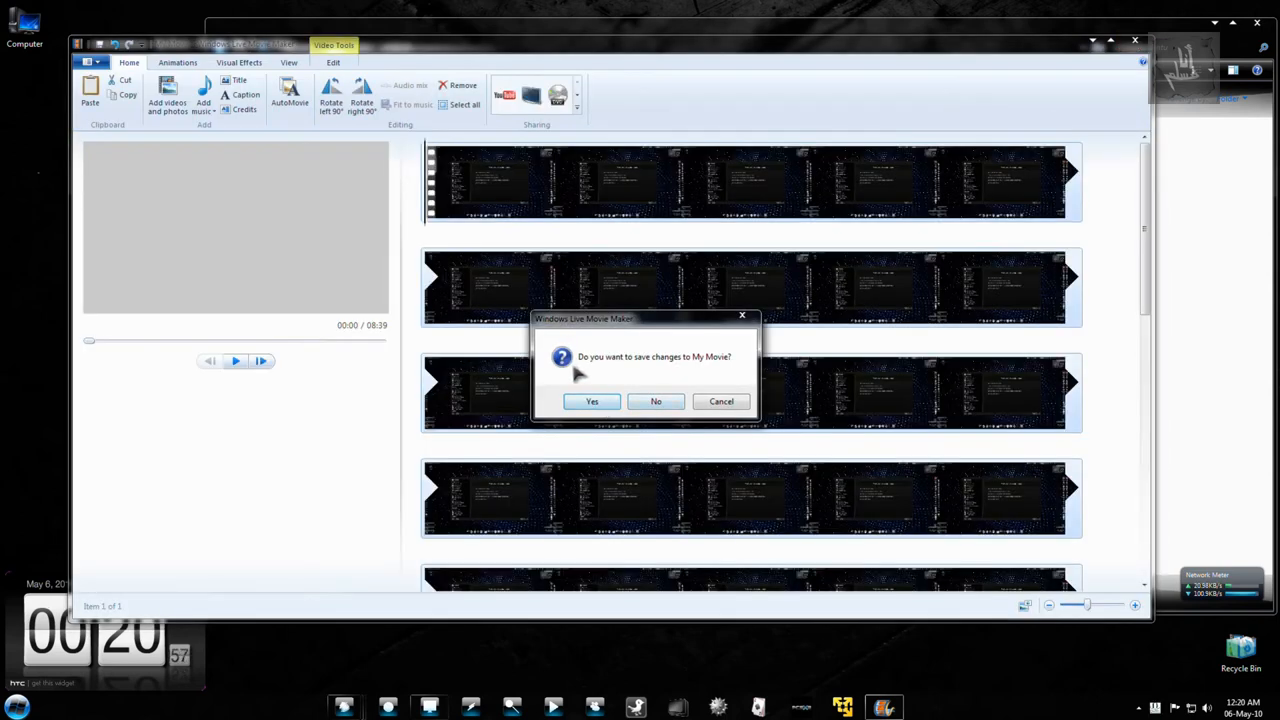
left_click(656, 401)
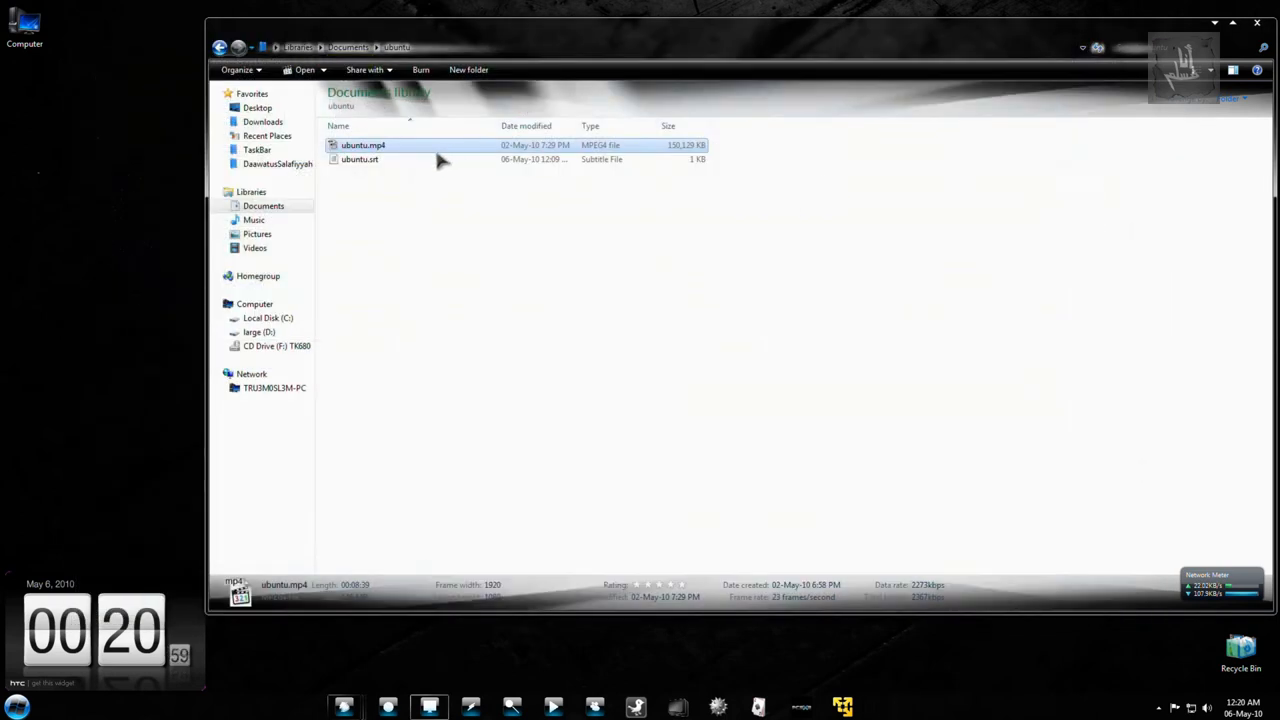
right_click(363, 145)
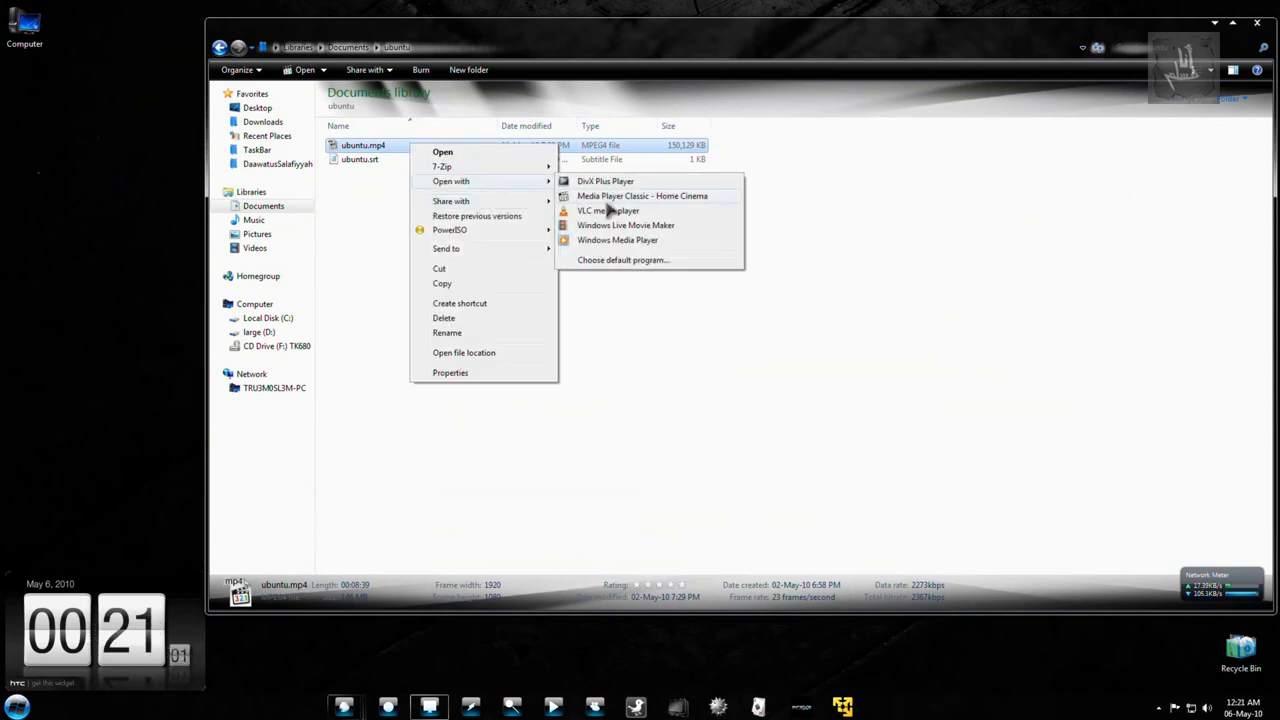
Step: Play ubuntu.mp4 in Windows Media Player, then close it and show the desktop
left_click(642, 196)
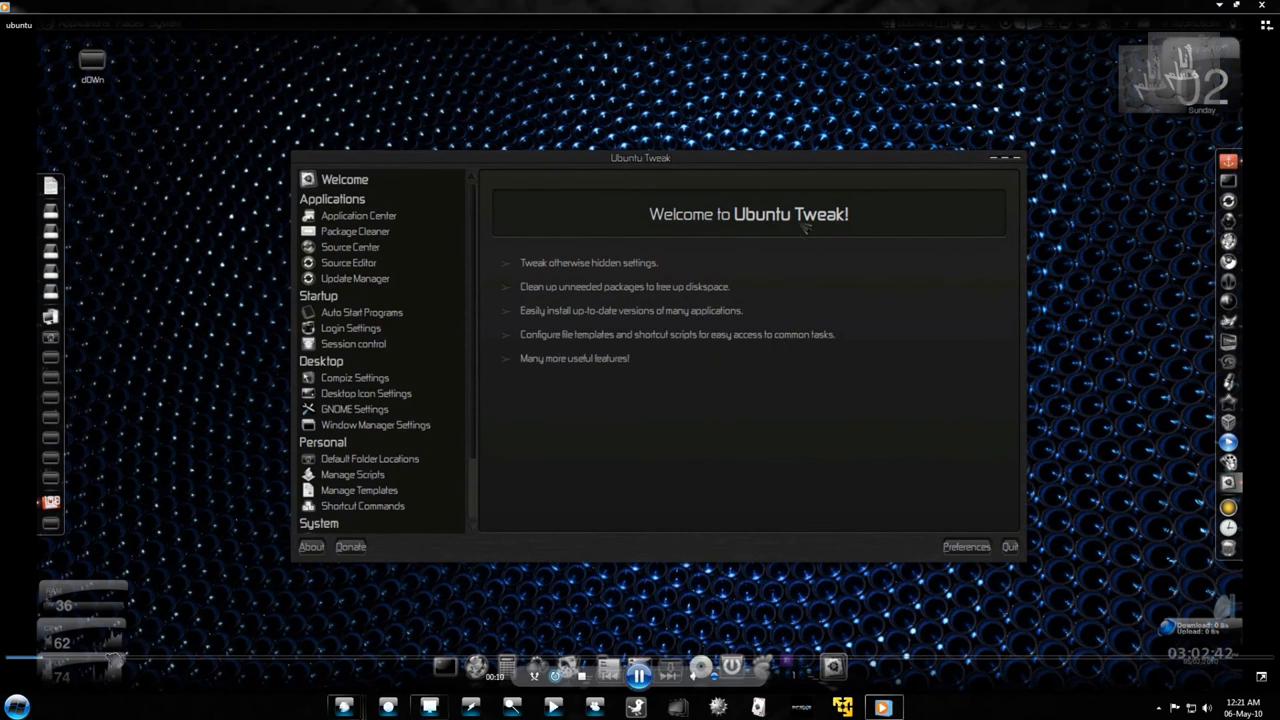
mouse_move(880, 18)
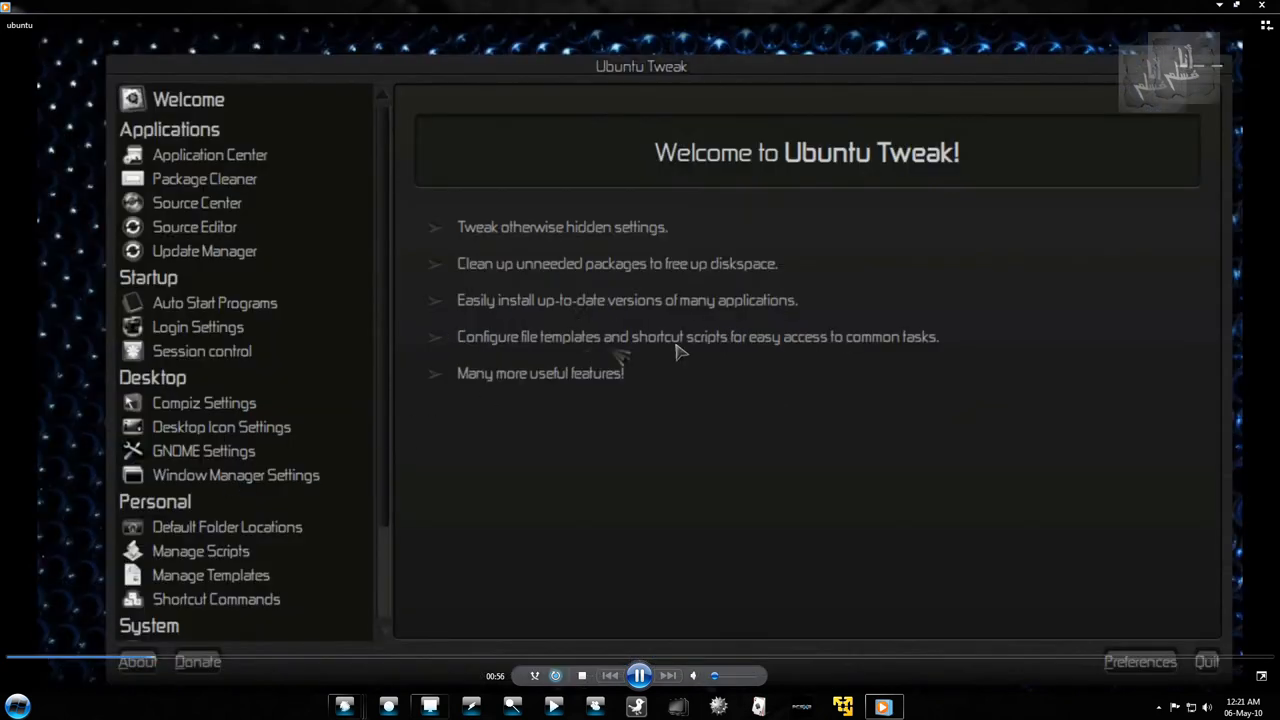
mouse_move(895, 33)
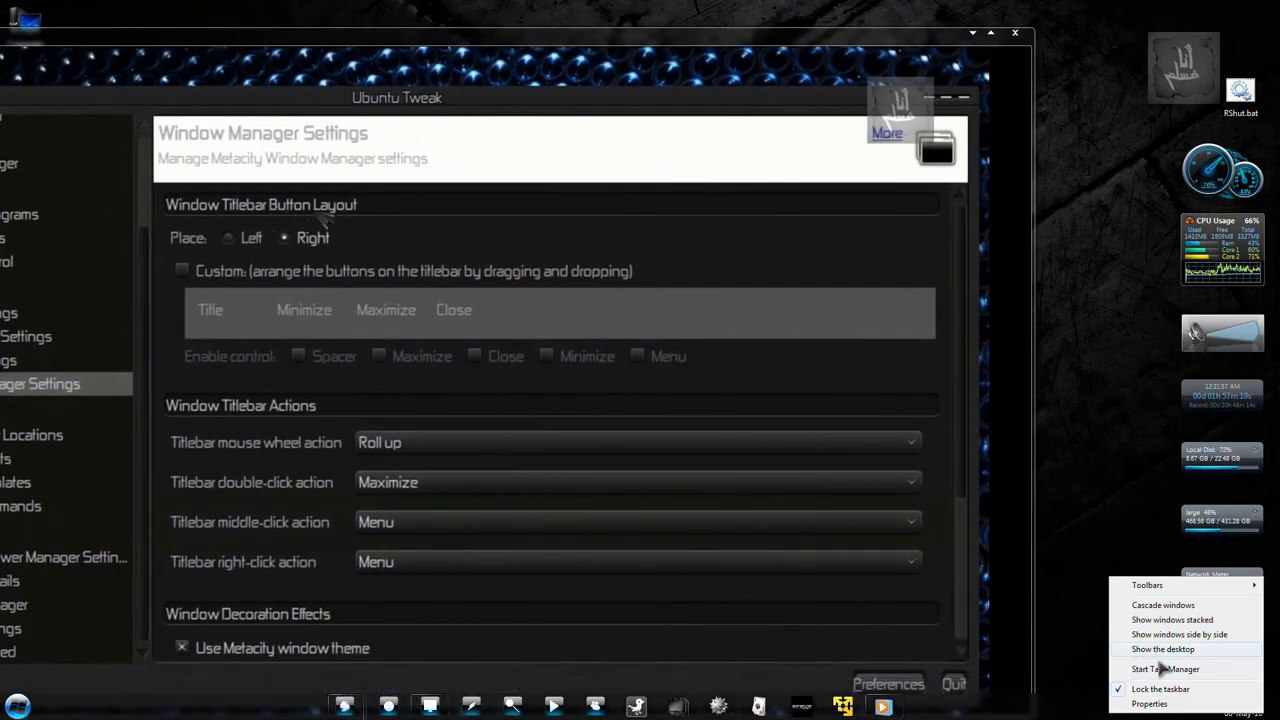
left_click(1164, 668)
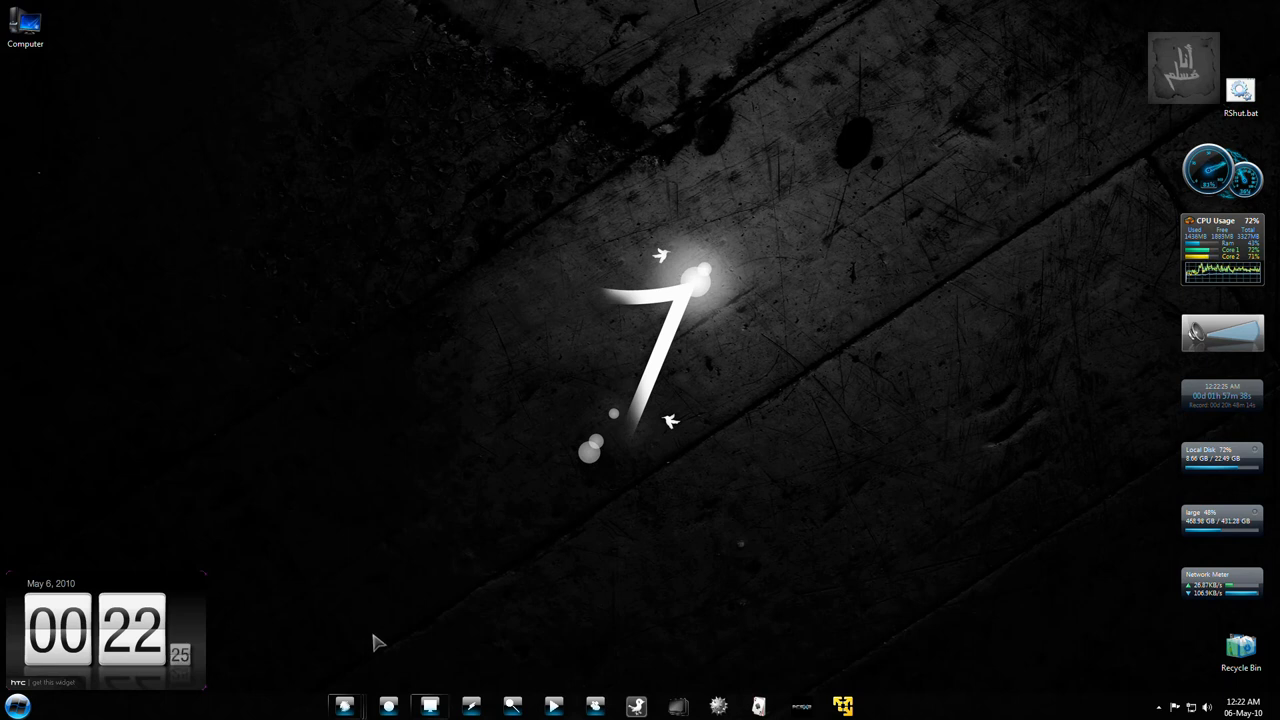
Step: Set ffdshow as the H.264 decoder, disable Media Foundation, and apply in Win7DSFilterTweaker
left_click(18, 705)
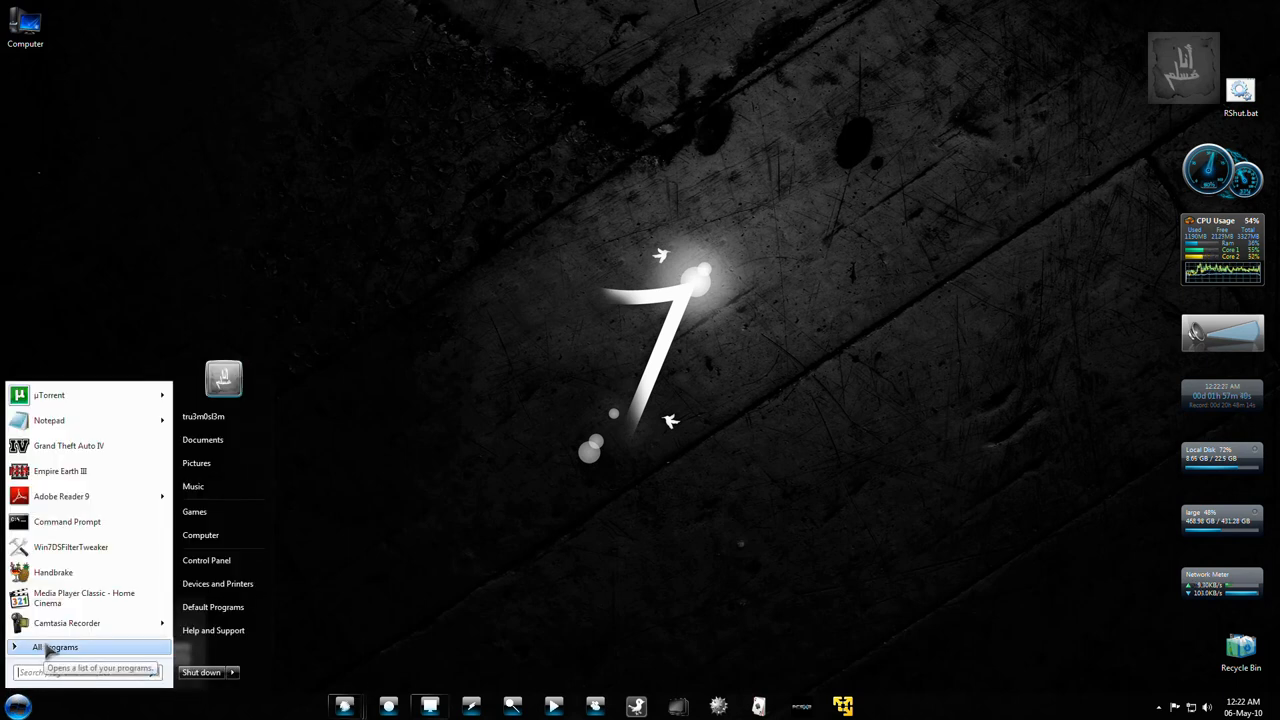
left_click(56, 647)
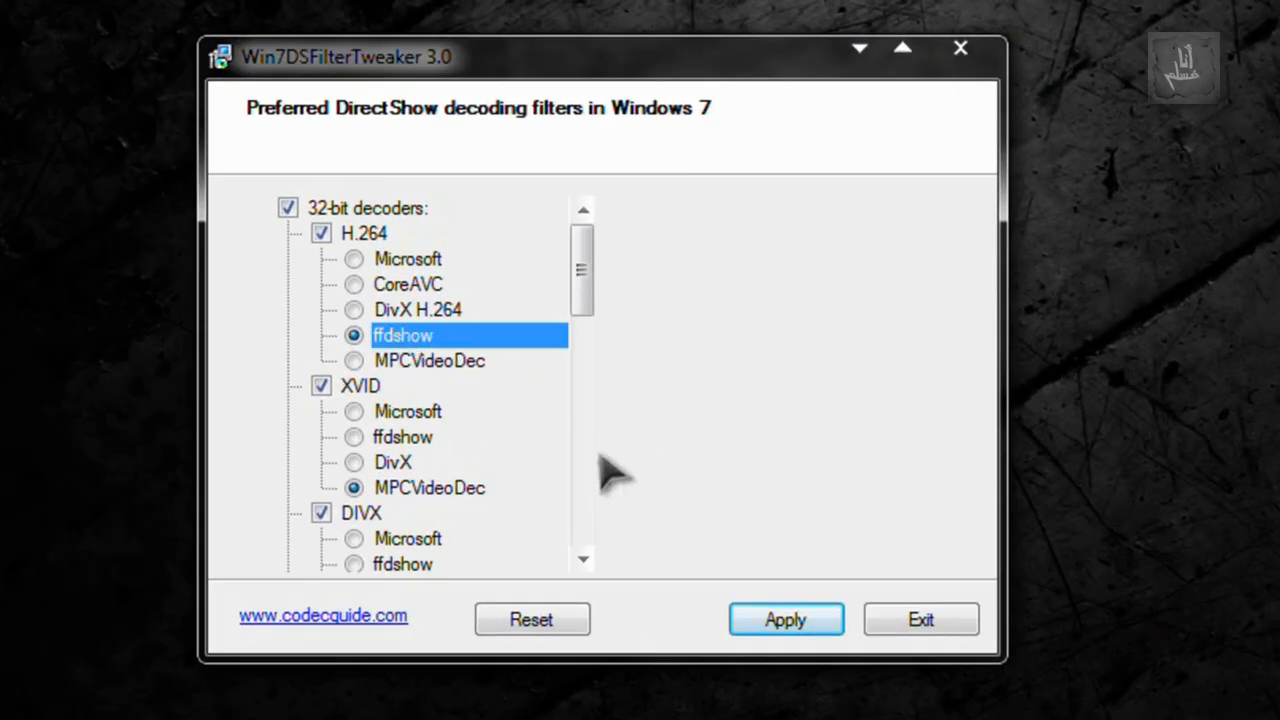
left_click(785, 619)
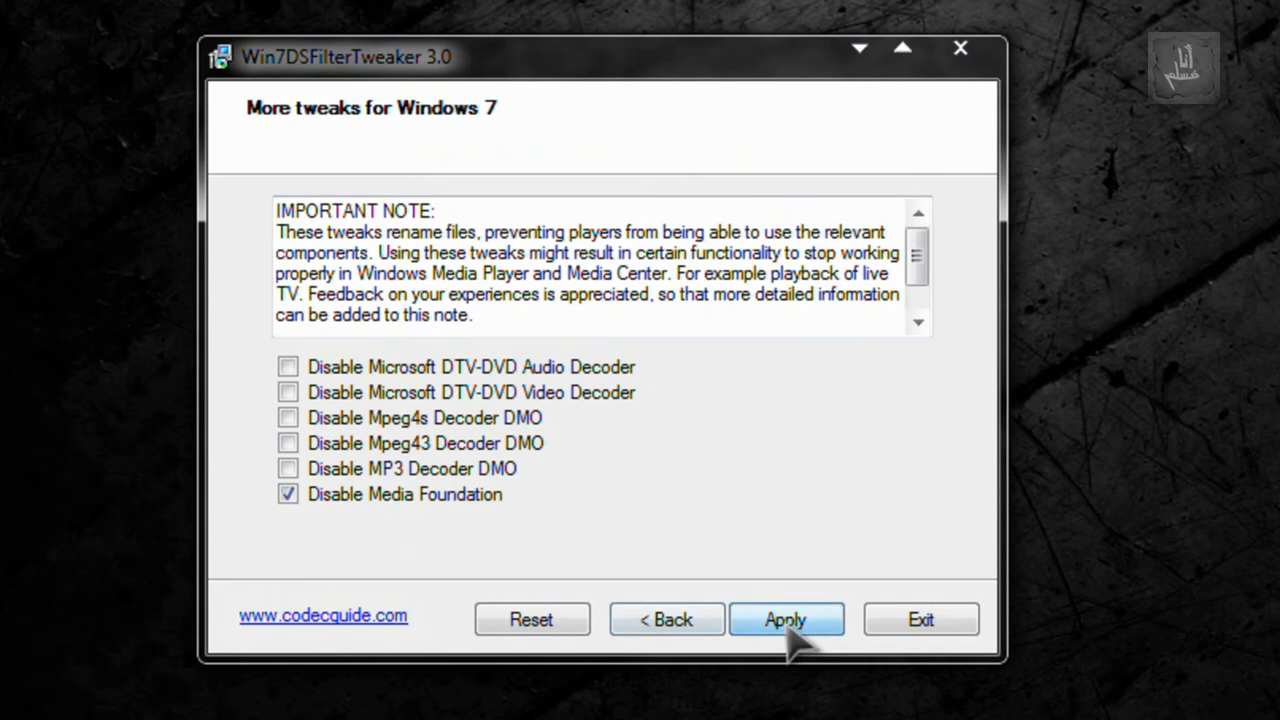
left_click(786, 619)
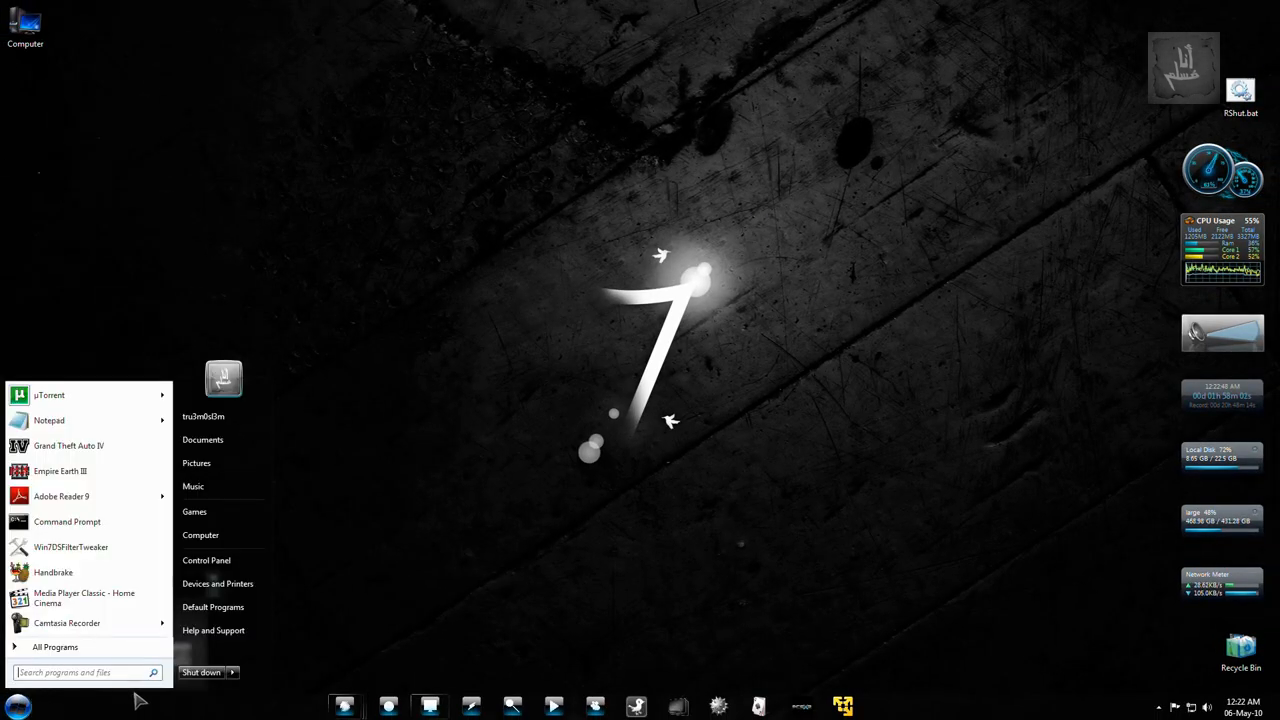
Step: Return to the Explorer folder and bring up the context menu for ubuntu.mp4
left_click(202, 439)
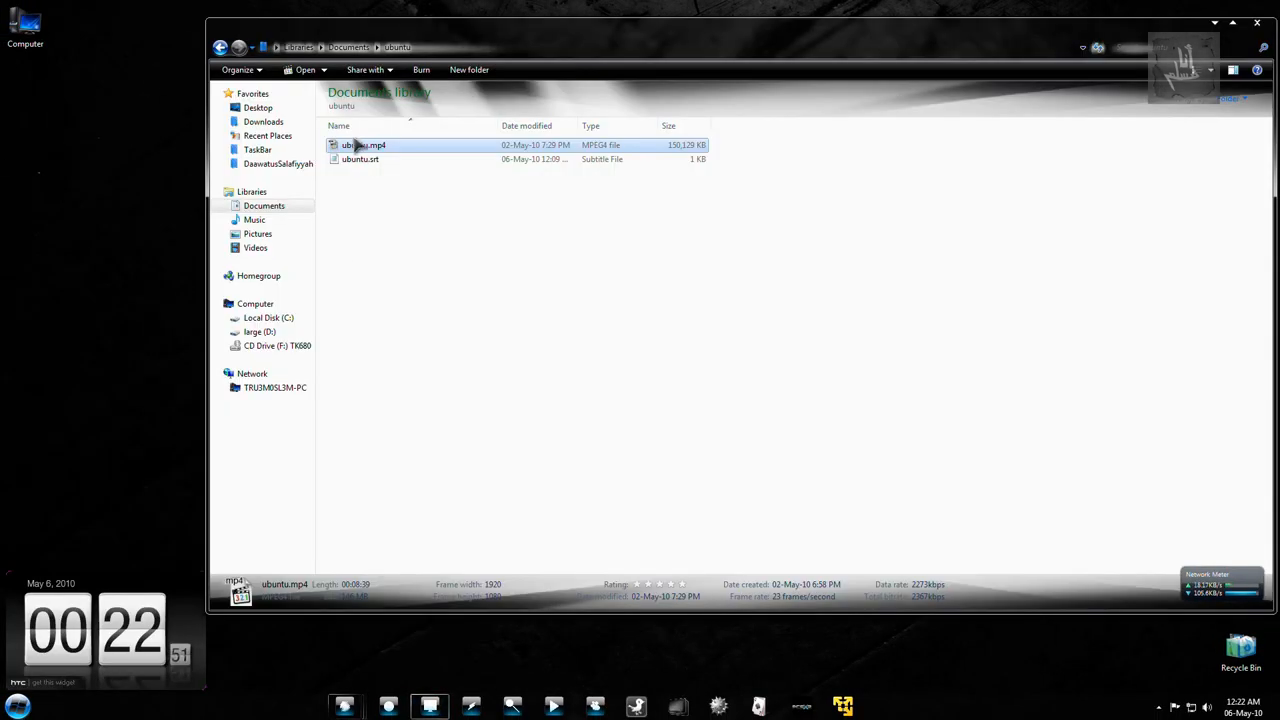
right_click(365, 145)
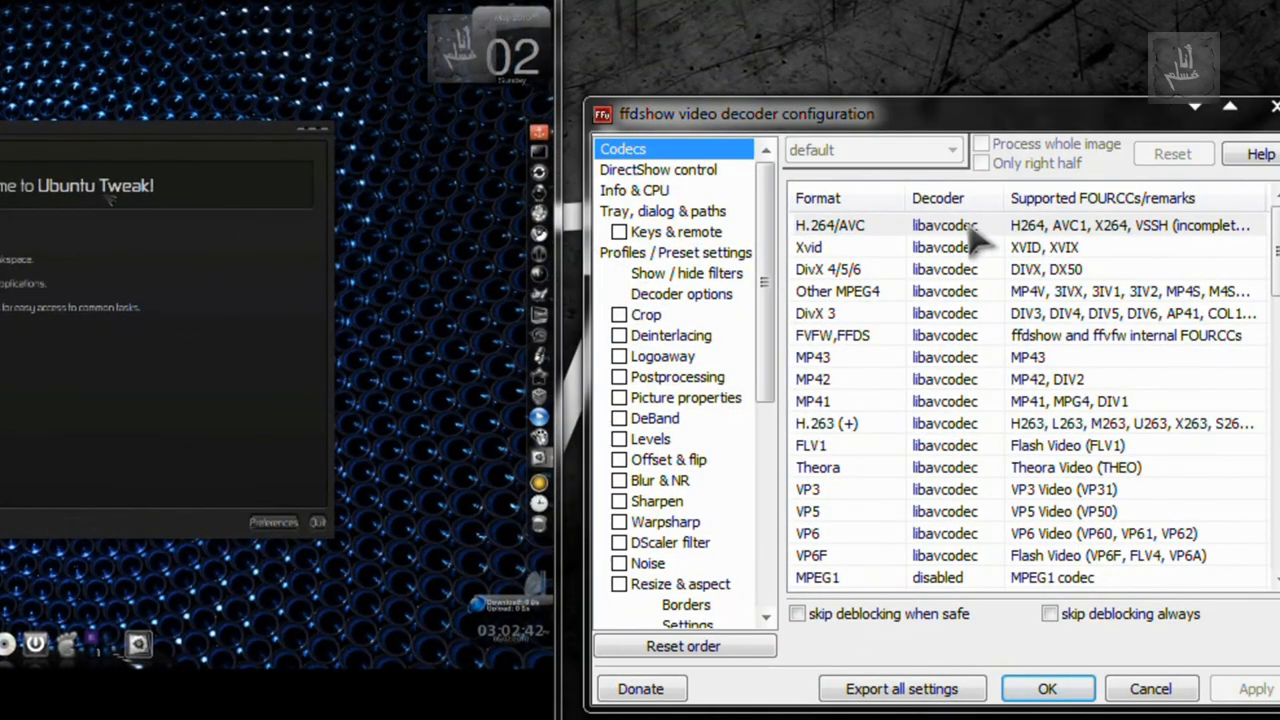
Step: Set ffdshow's H.264/AVC decoder to disabled instead of libavcodec
left_click(945, 225)
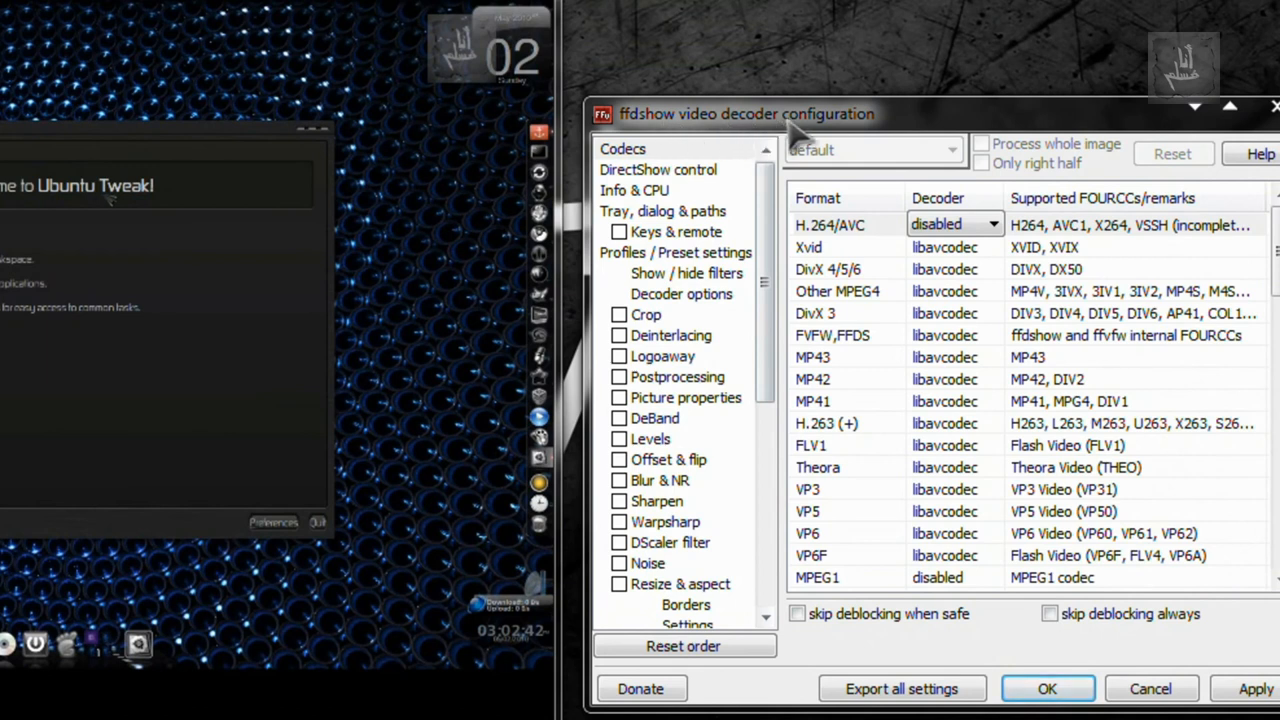
mouse_move(1030, 535)
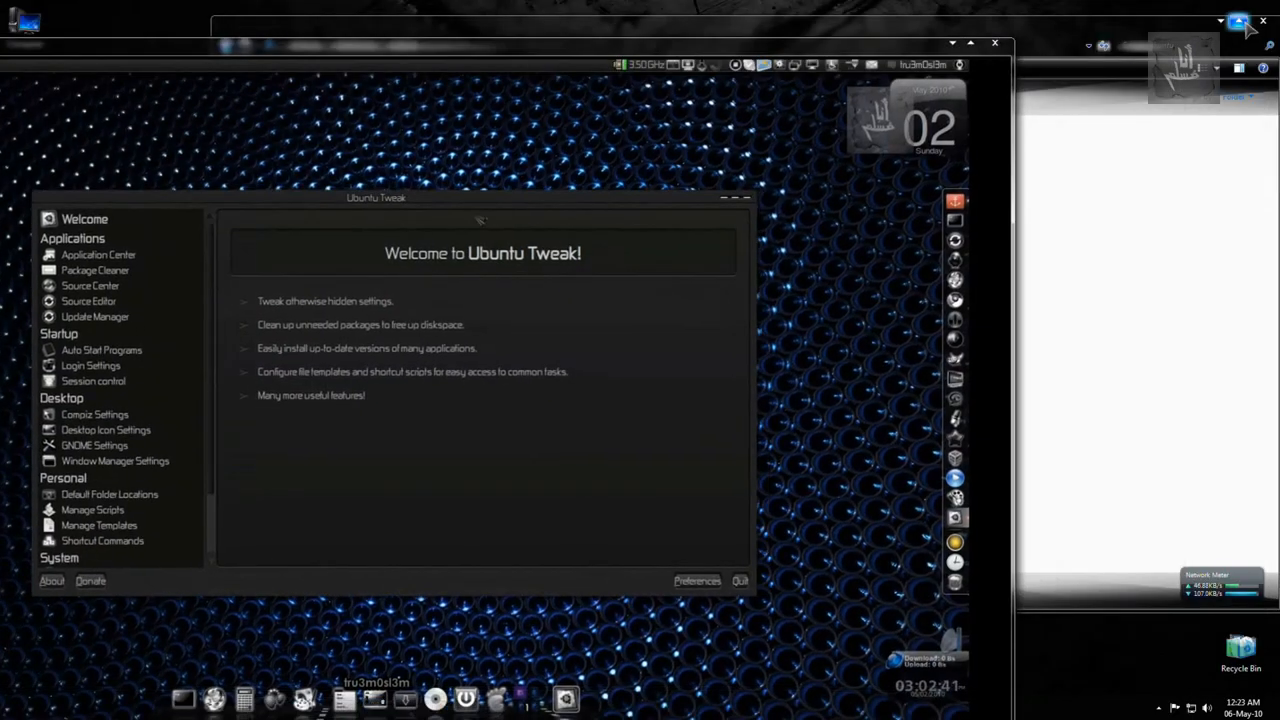
Step: Play ubuntu.mp4 full screen in Windows Media Player, then close the player and the Start menu
left_click(911, 685)
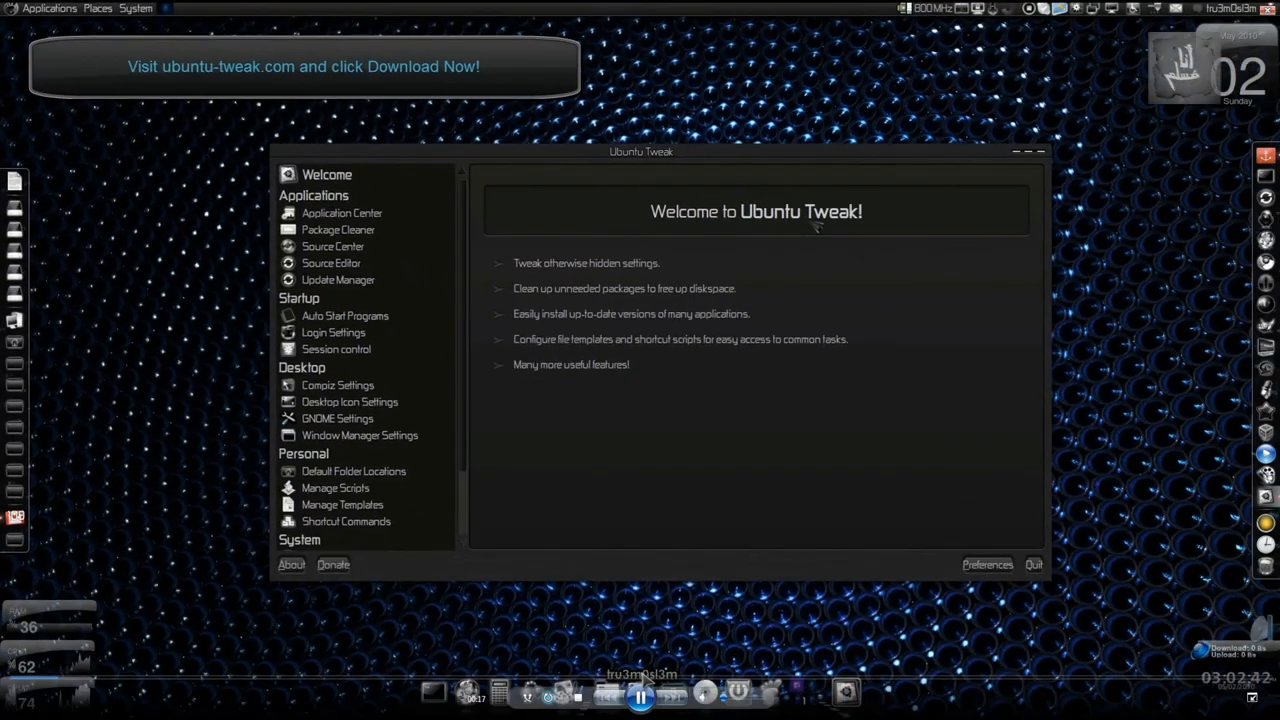
mouse_move(645, 550)
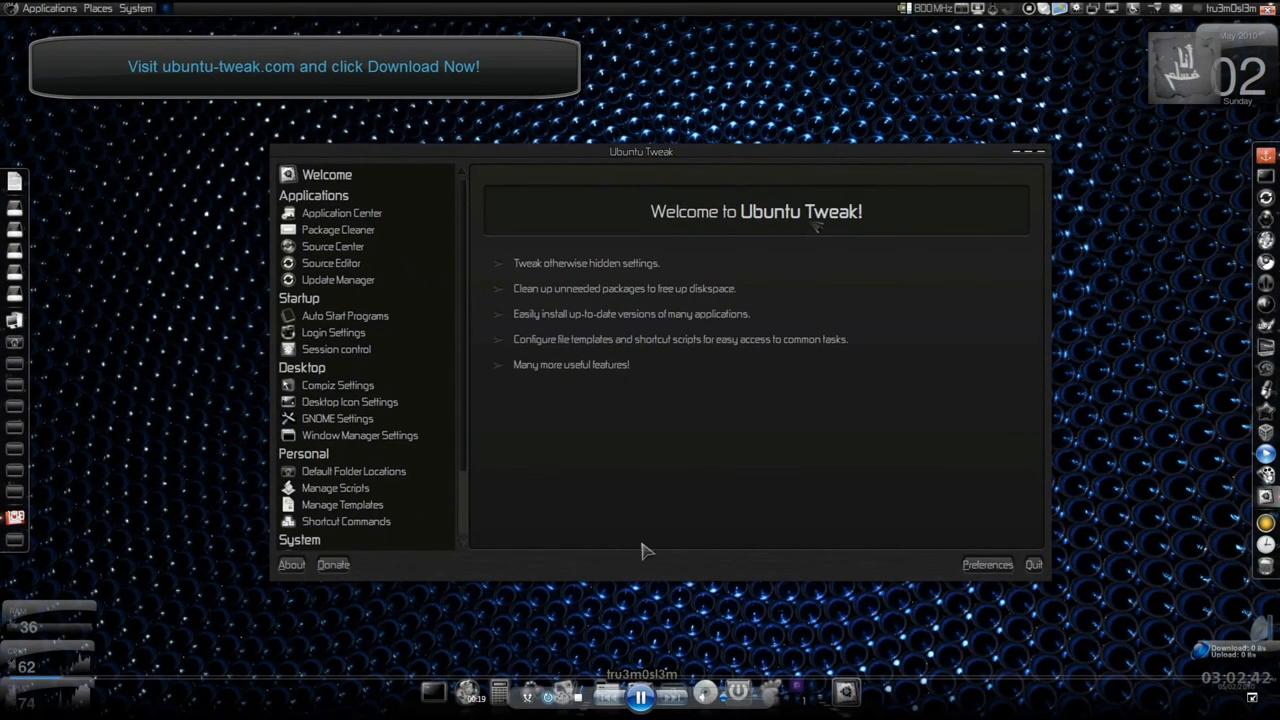
mouse_move(665, 645)
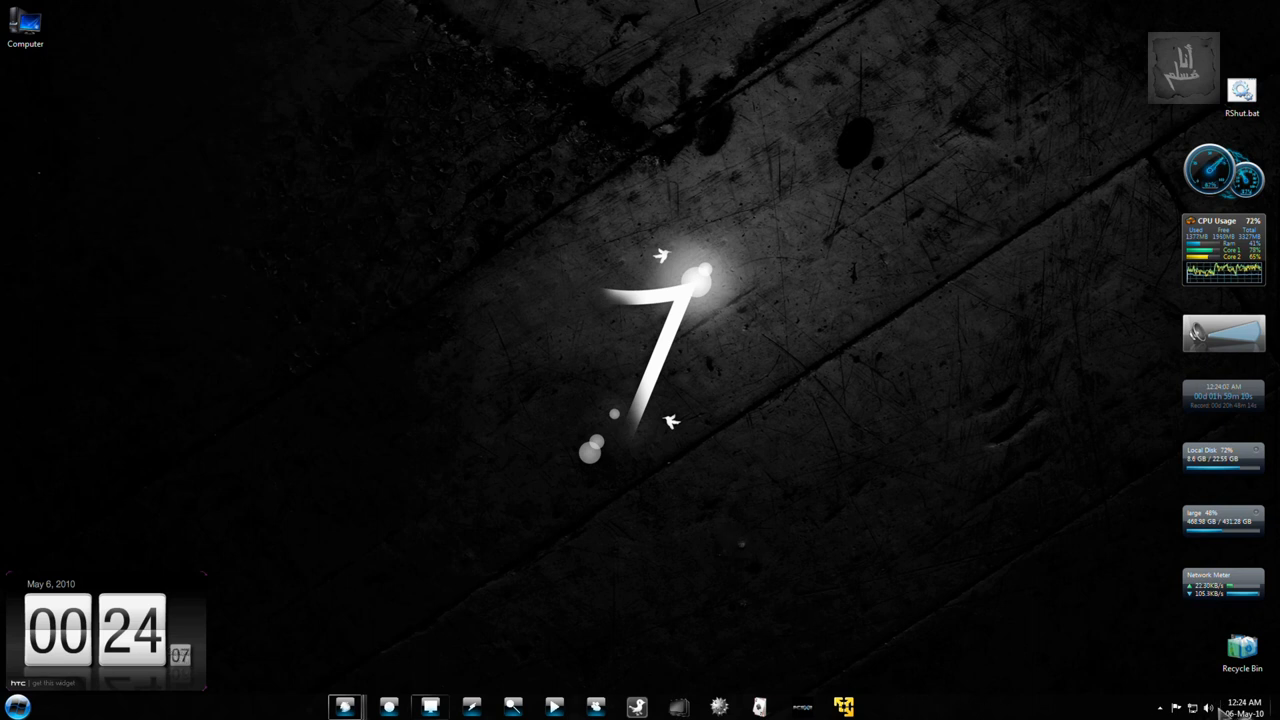
left_click(17, 706)
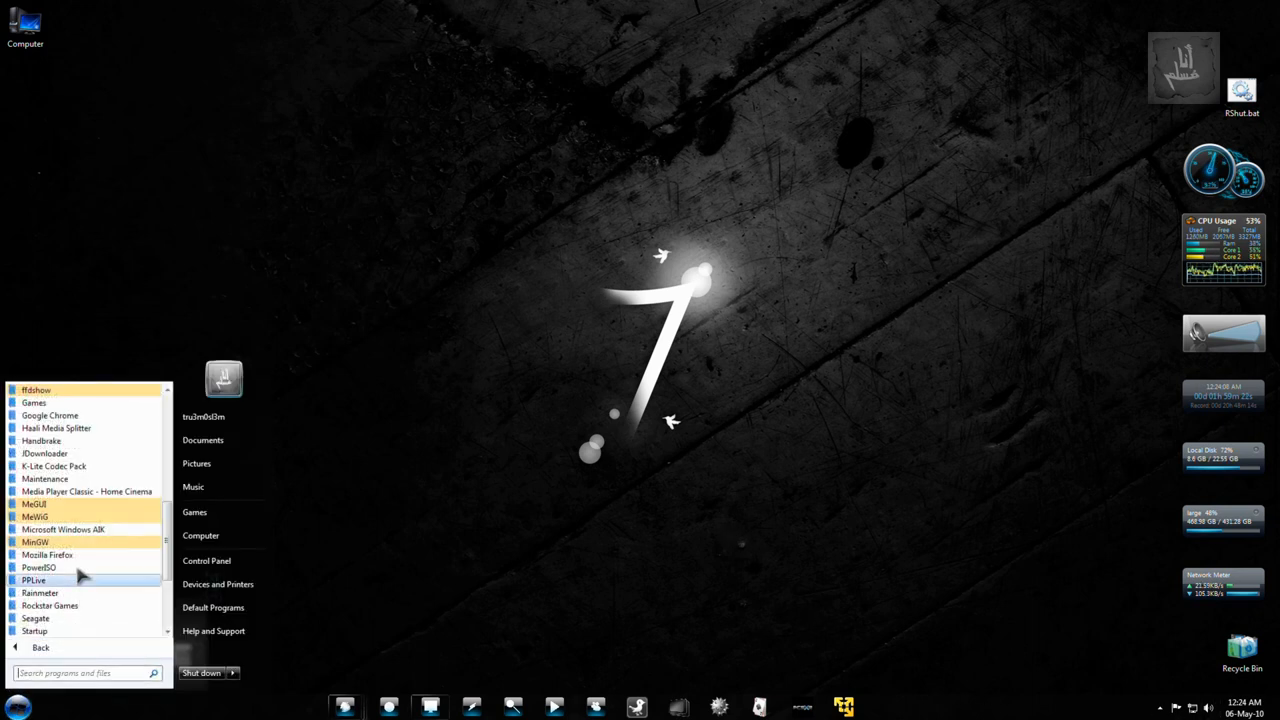
left_click(620, 528)
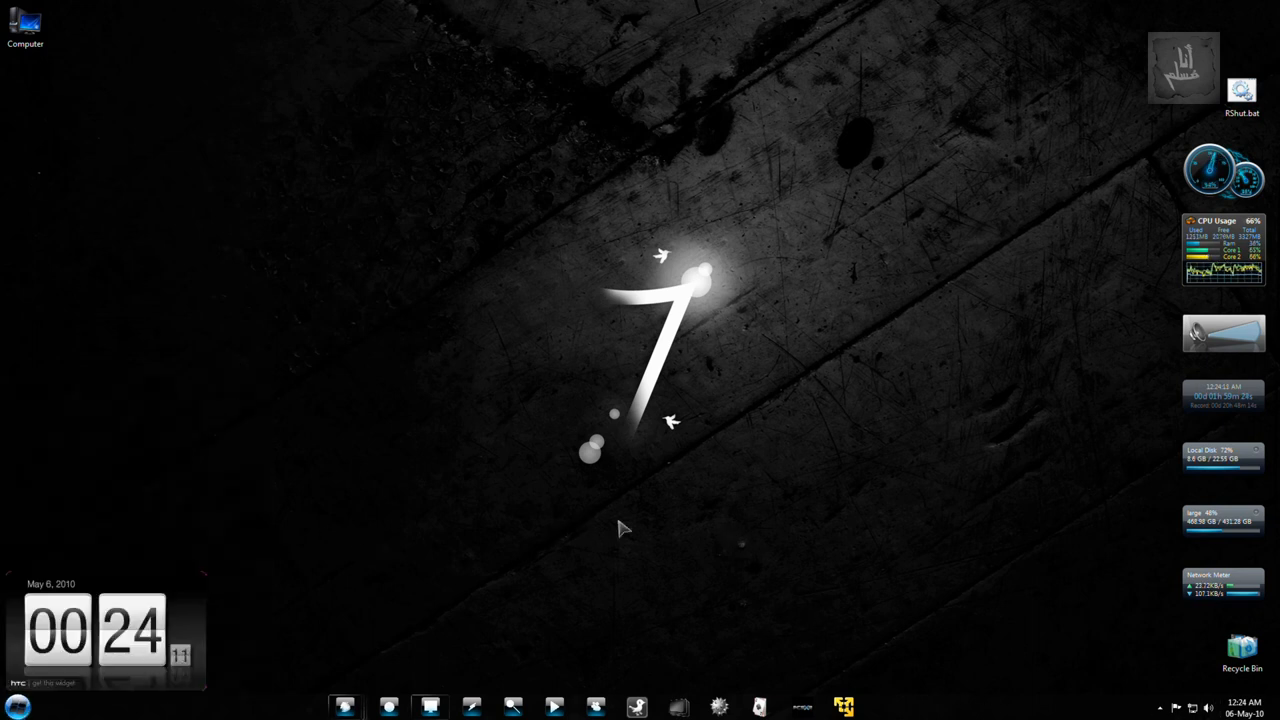